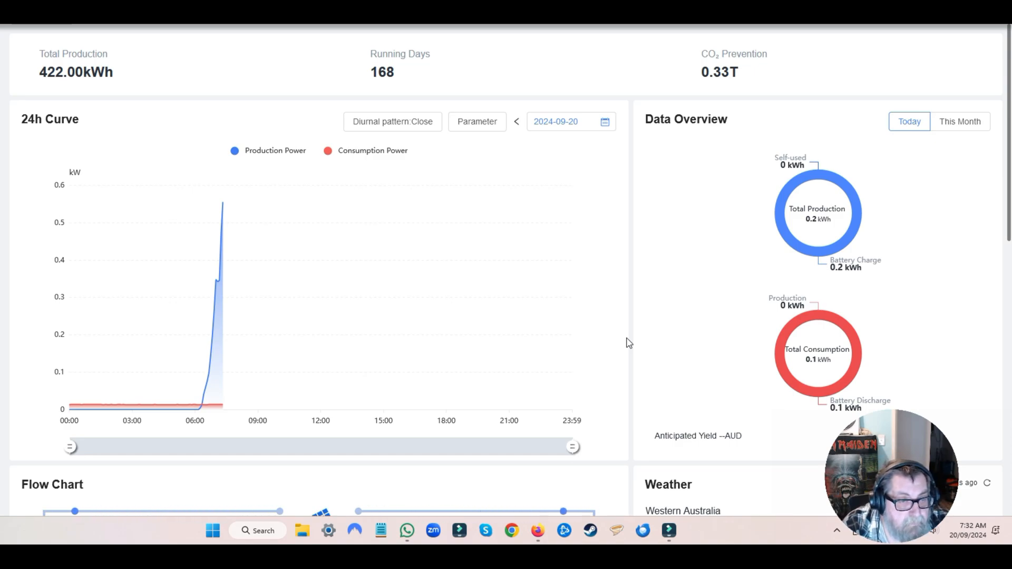
{"action": "mouse_move", "coordinate": [618, 331]}
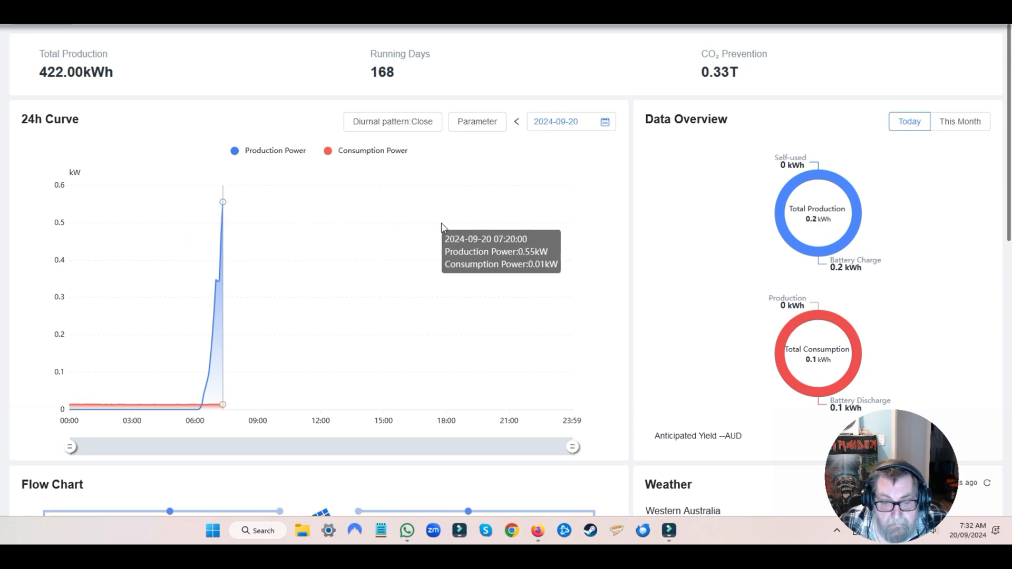
Enable the battery SOC curve in the 24h chart's Parameter list alongside production and consumption
{"action": "scroll", "scroll_direction": "down", "scroll_amount": 3}
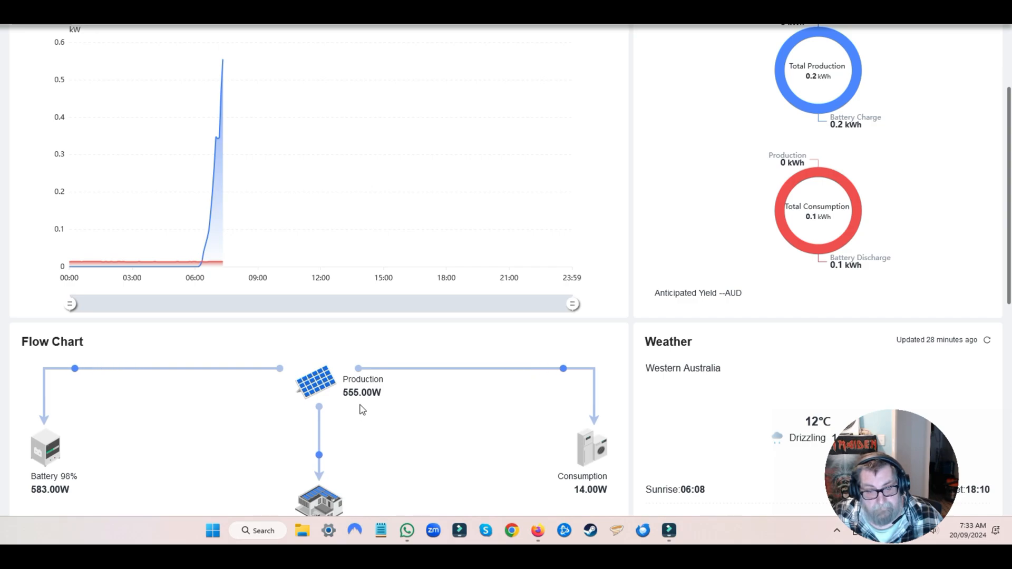
{"action": "mouse_move", "coordinate": [384, 418]}
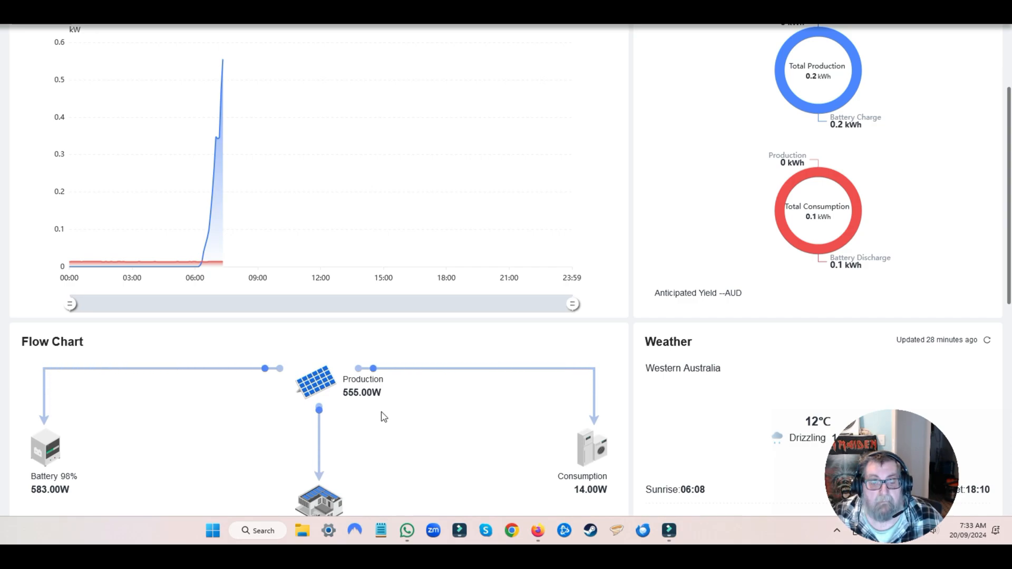
{"action": "scroll", "scroll_direction": "up", "scroll_amount": 3}
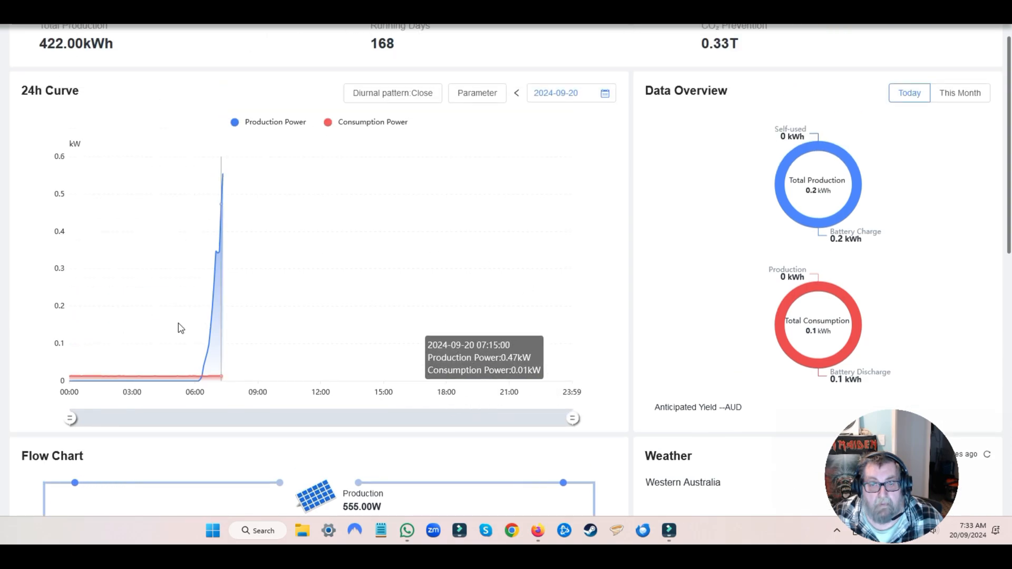
{"action": "mouse_move", "coordinate": [415, 311]}
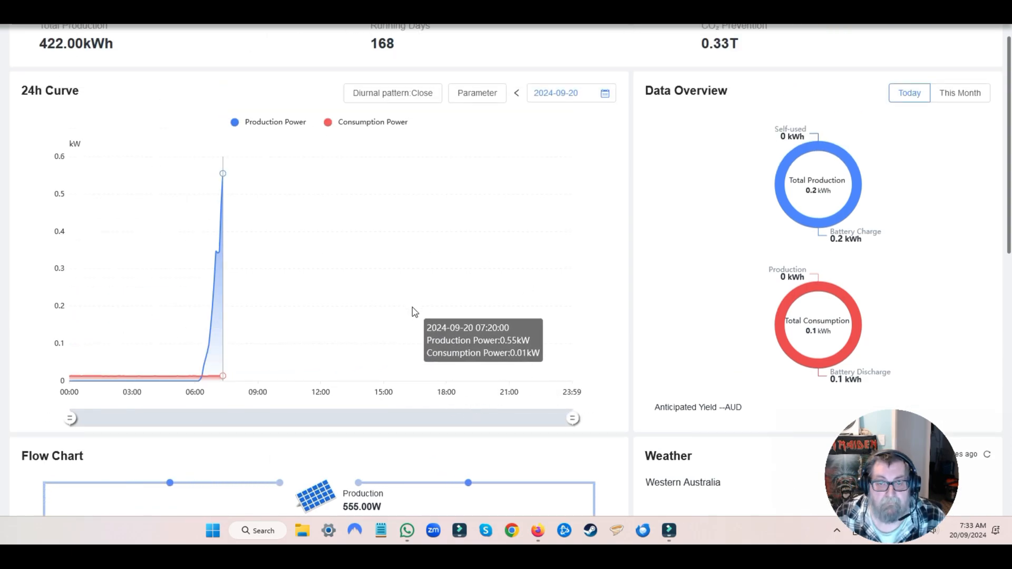
{"action": "left_click", "coordinate": [476, 93]}
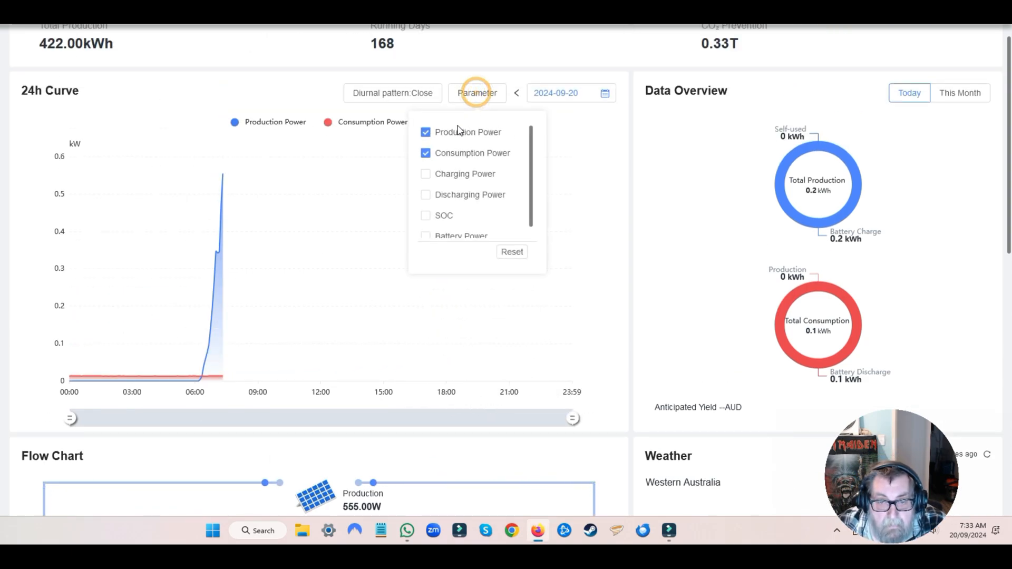
{"action": "left_click", "coordinate": [698, 256]}
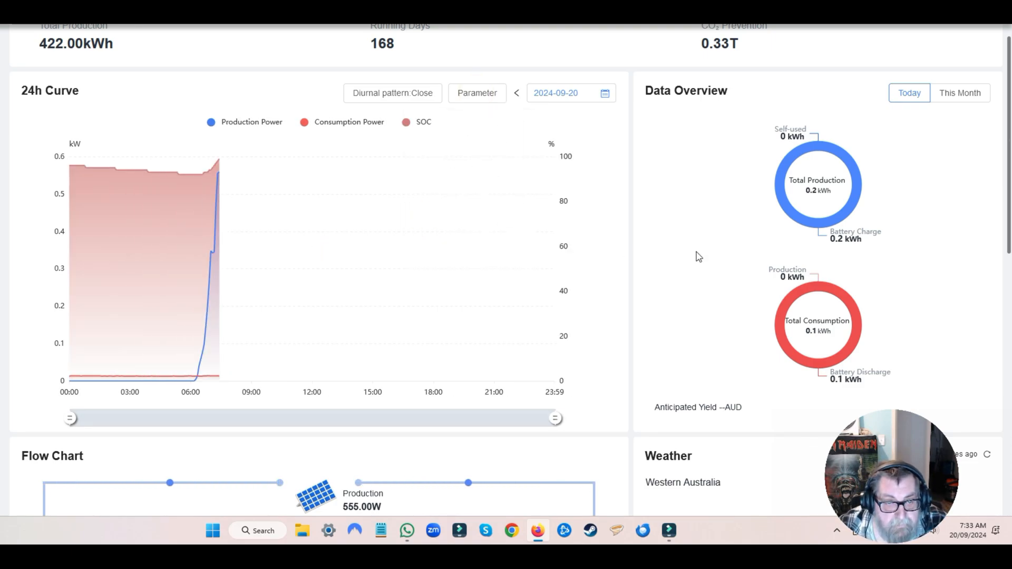
{"action": "mouse_move", "coordinate": [215, 249]}
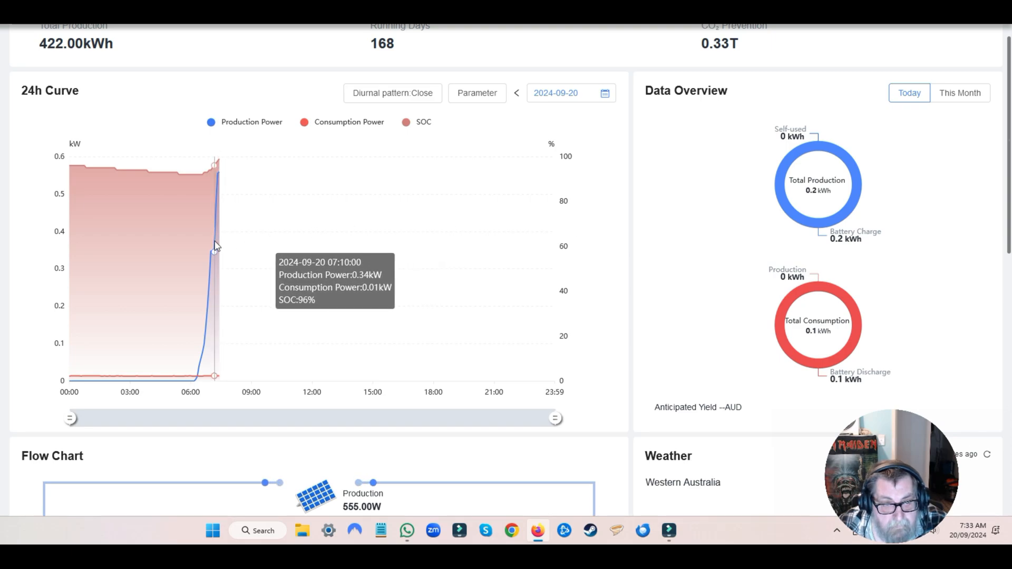
{"action": "mouse_move", "coordinate": [194, 176]}
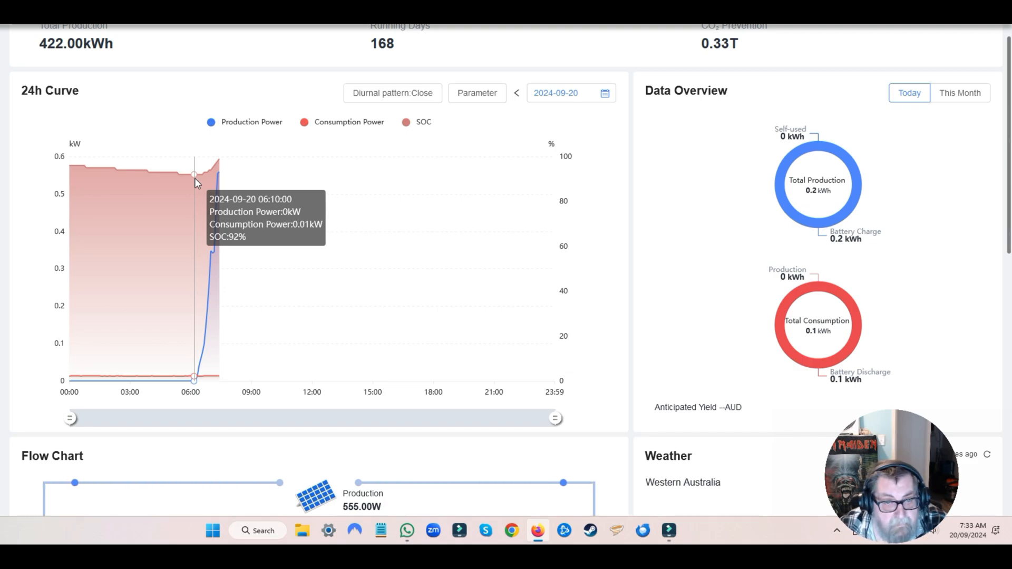
{"action": "mouse_move", "coordinate": [181, 66]}
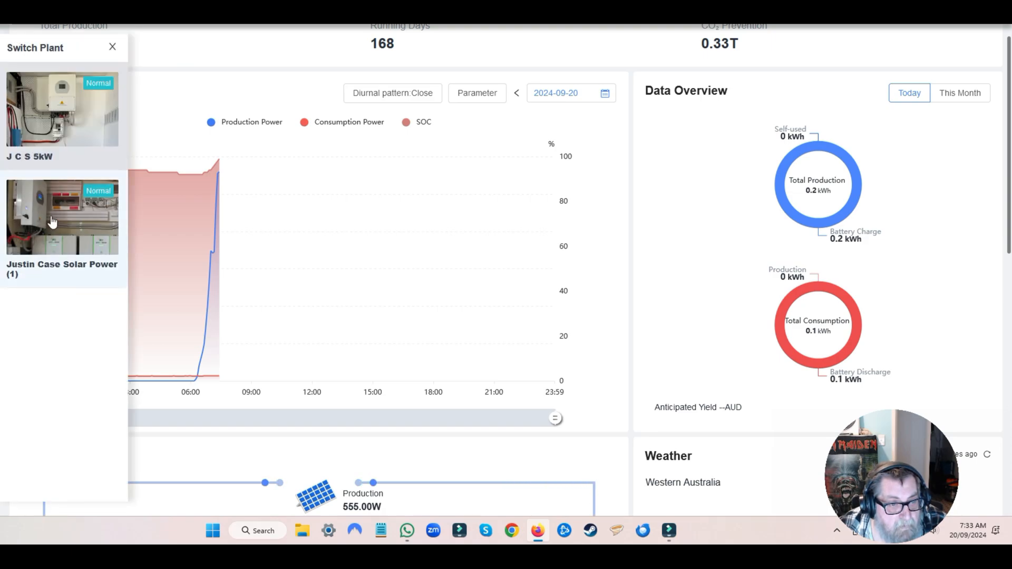
{"action": "left_click", "coordinate": [112, 46]}
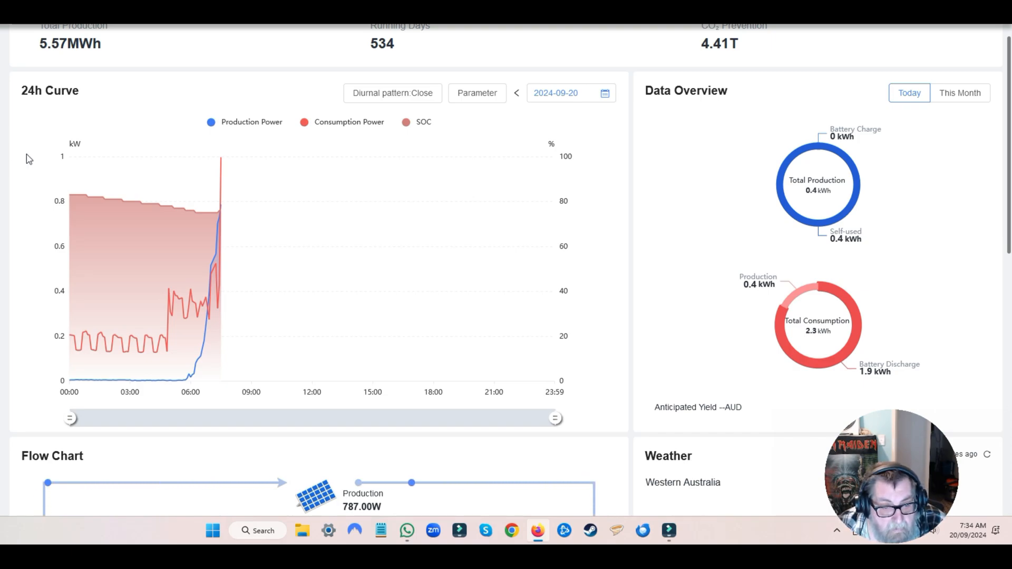
{"action": "mouse_move", "coordinate": [643, 328]}
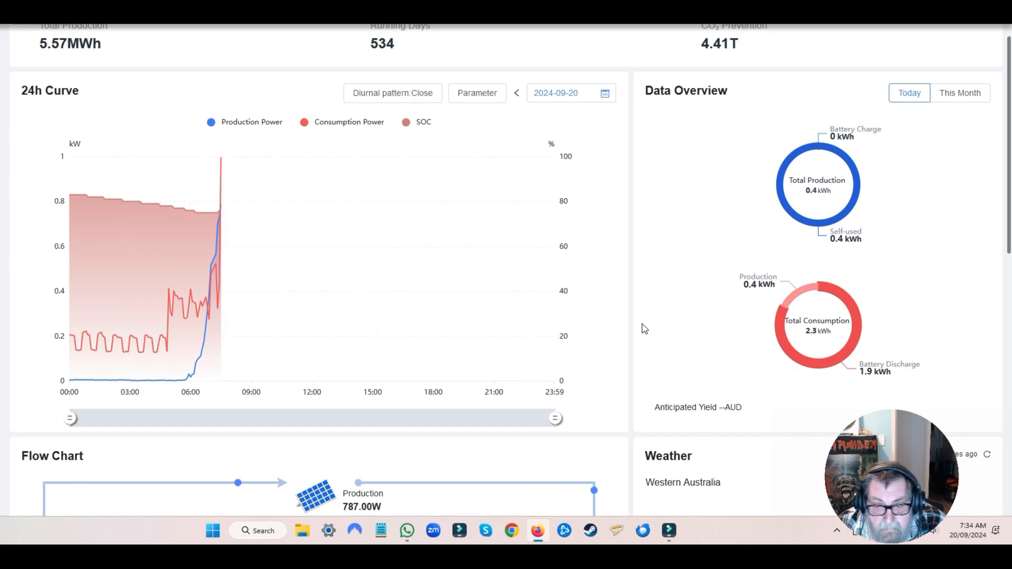
{"action": "scroll", "scroll_direction": "down", "scroll_amount": 3}
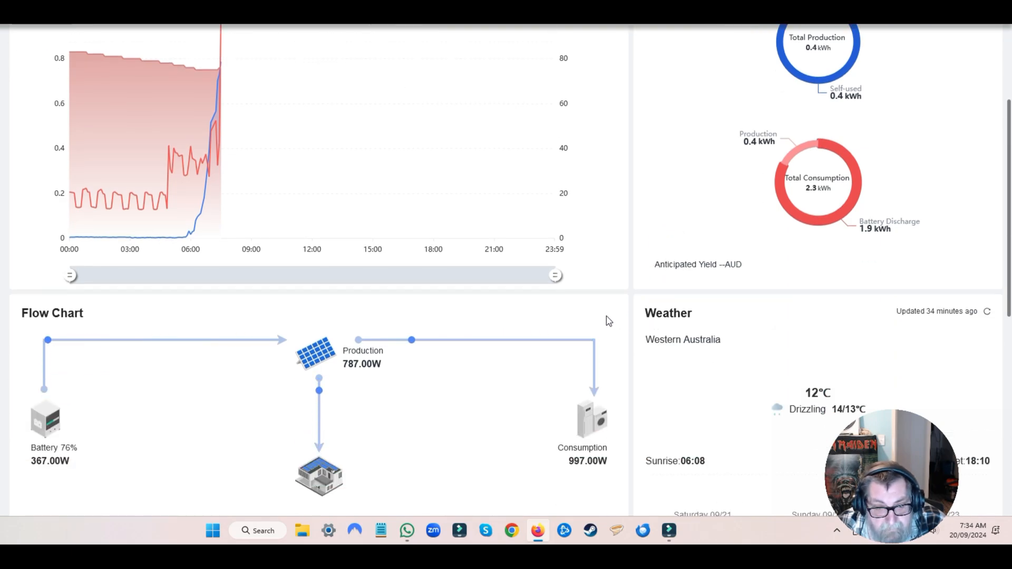
{"action": "mouse_move", "coordinate": [360, 385]}
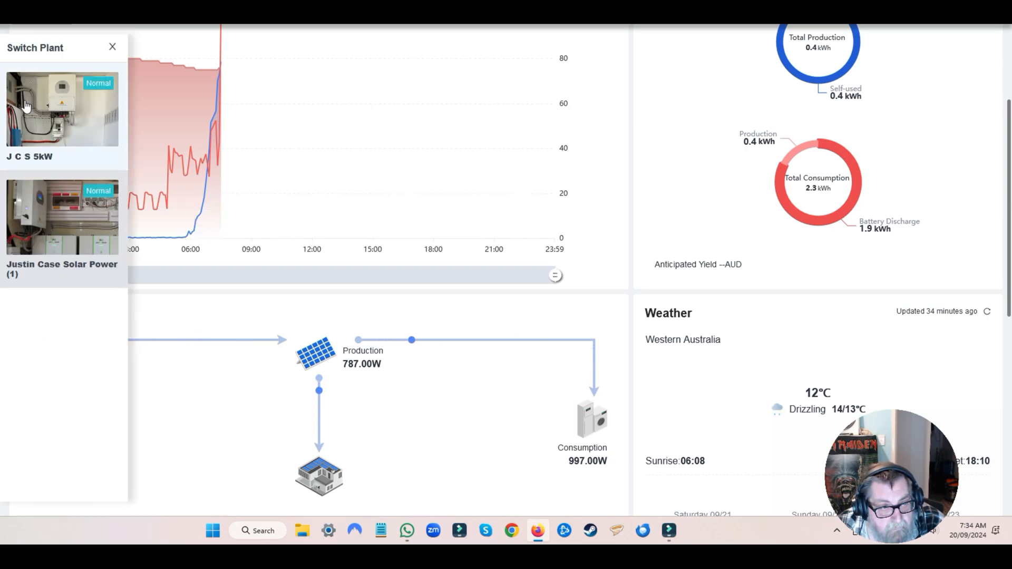
{"action": "left_click", "coordinate": [112, 46]}
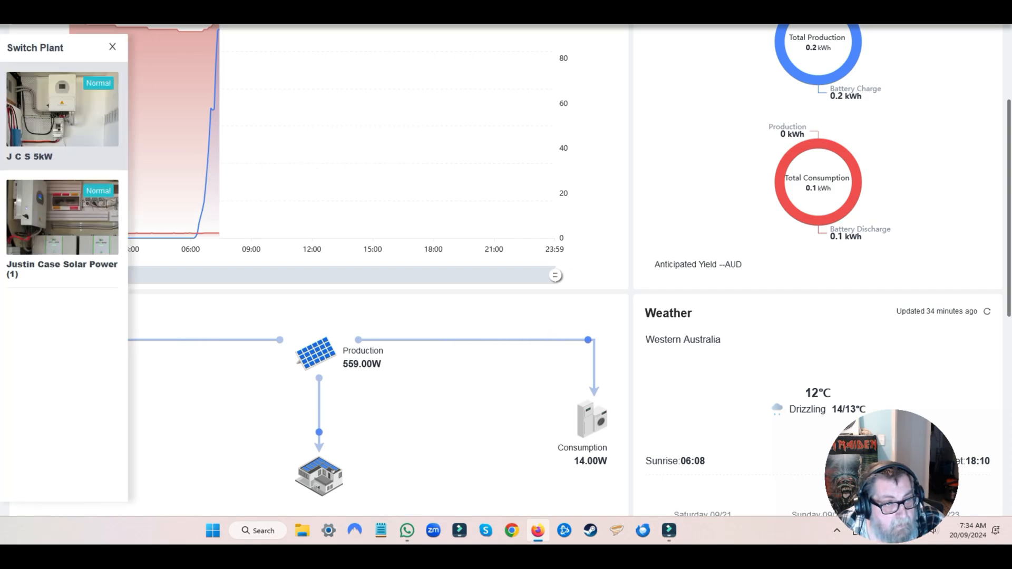
Switch the dashboard to the second plant via the Switch Plant control
{"action": "left_click", "coordinate": [112, 47]}
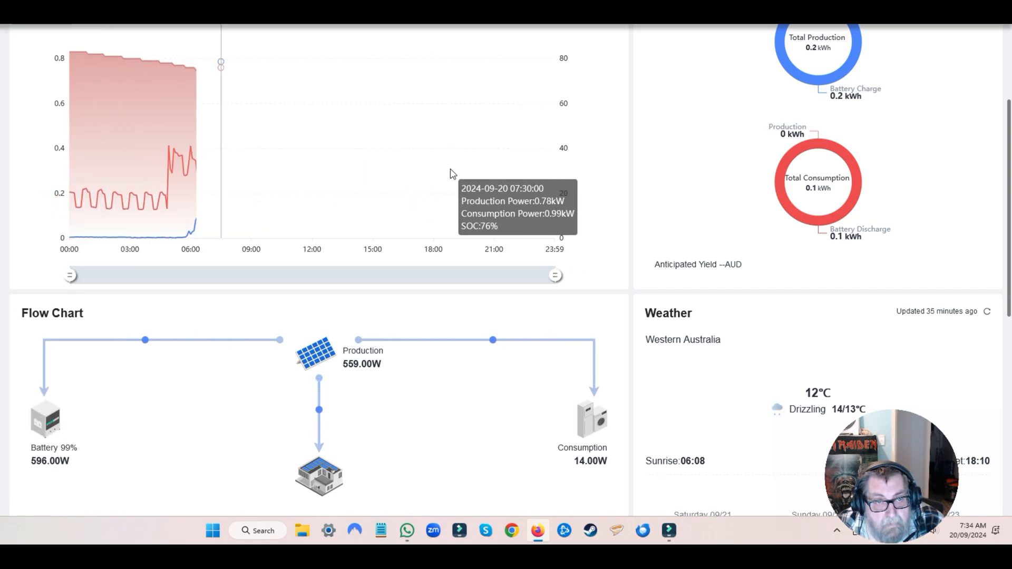
{"action": "mouse_move", "coordinate": [208, 76]}
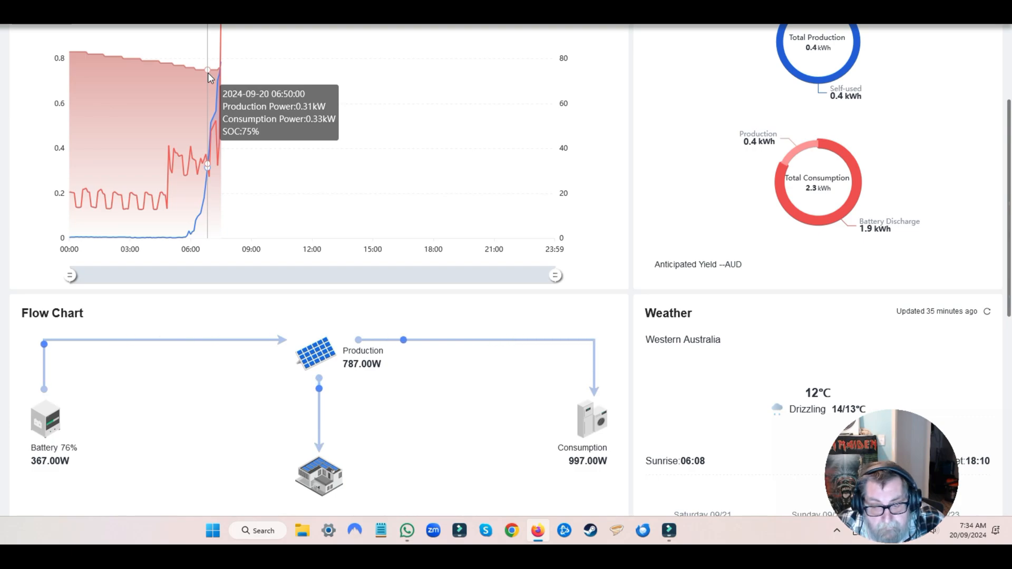
{"action": "mouse_move", "coordinate": [203, 69]}
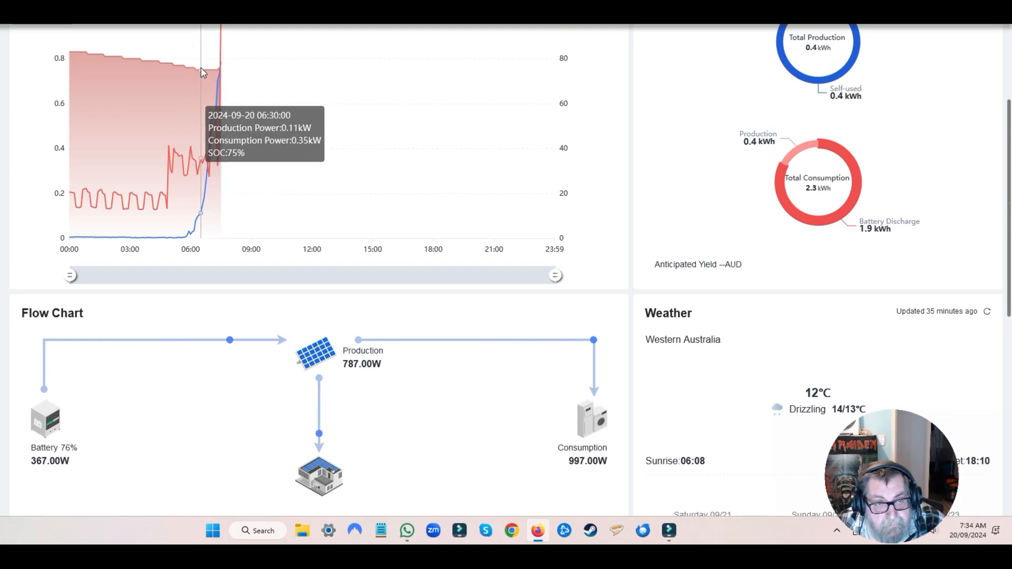
{"action": "mouse_move", "coordinate": [209, 76]}
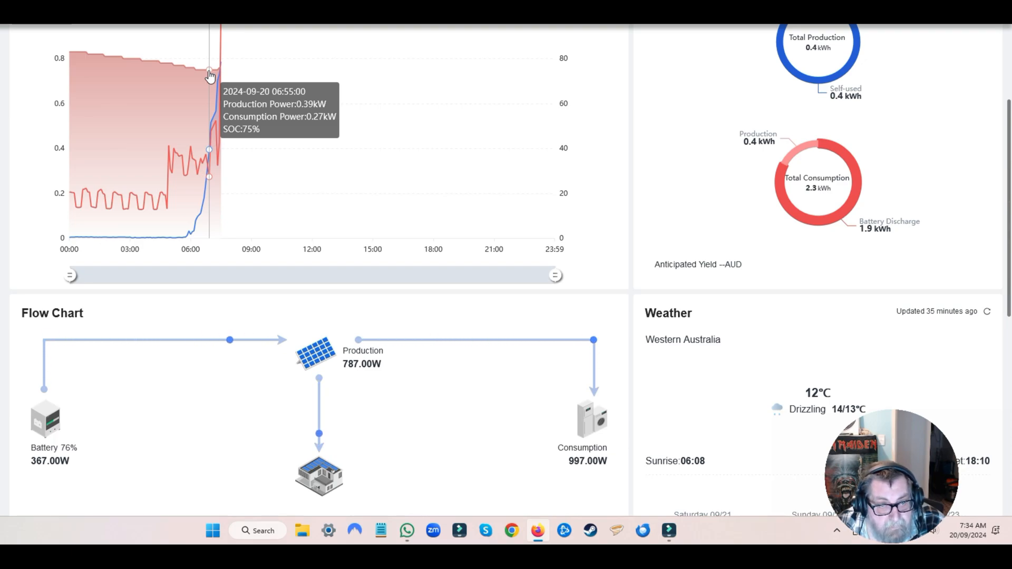
{"action": "mouse_move", "coordinate": [211, 74]}
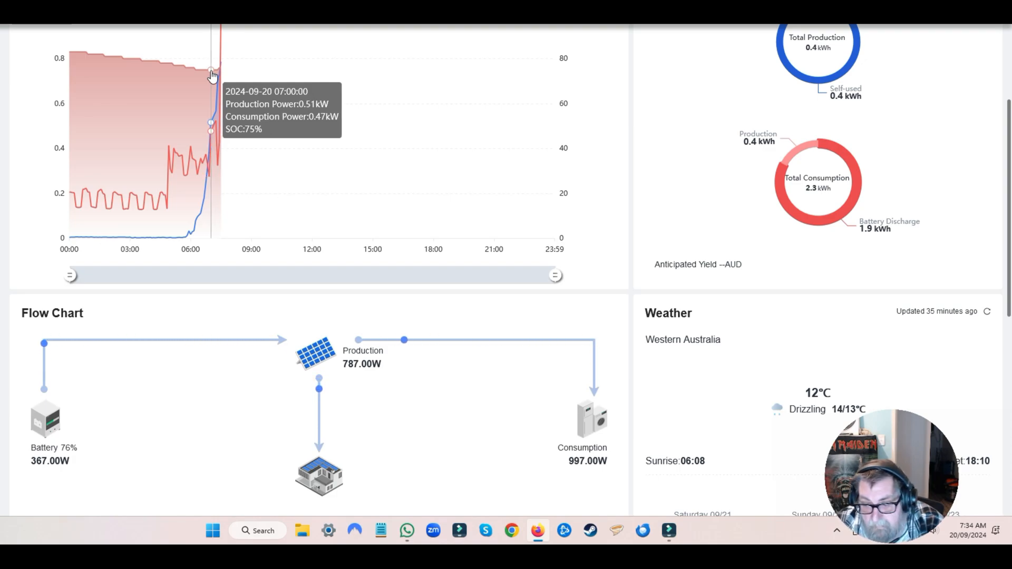
{"action": "mouse_move", "coordinate": [220, 62]}
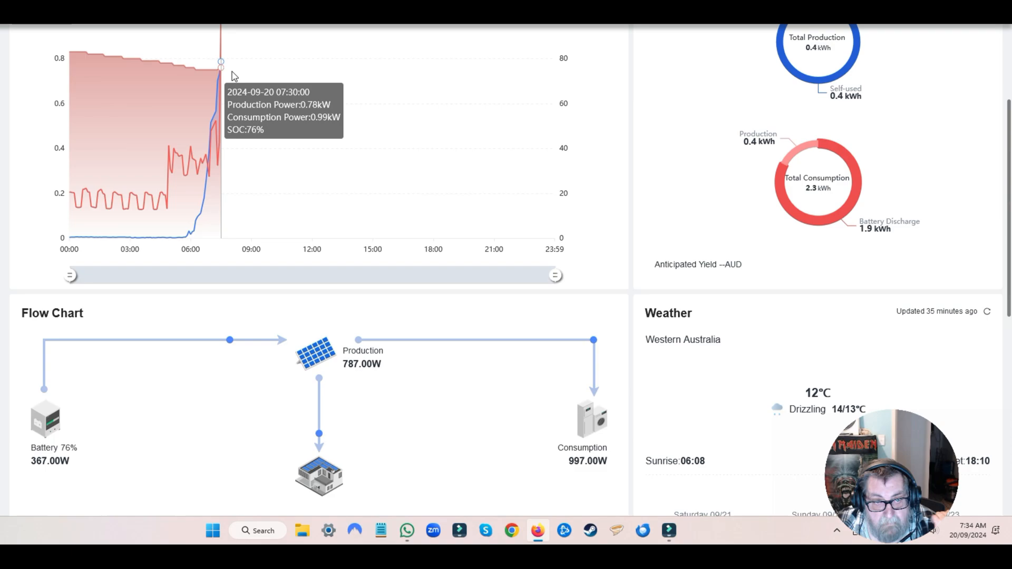
{"action": "mouse_move", "coordinate": [208, 81]}
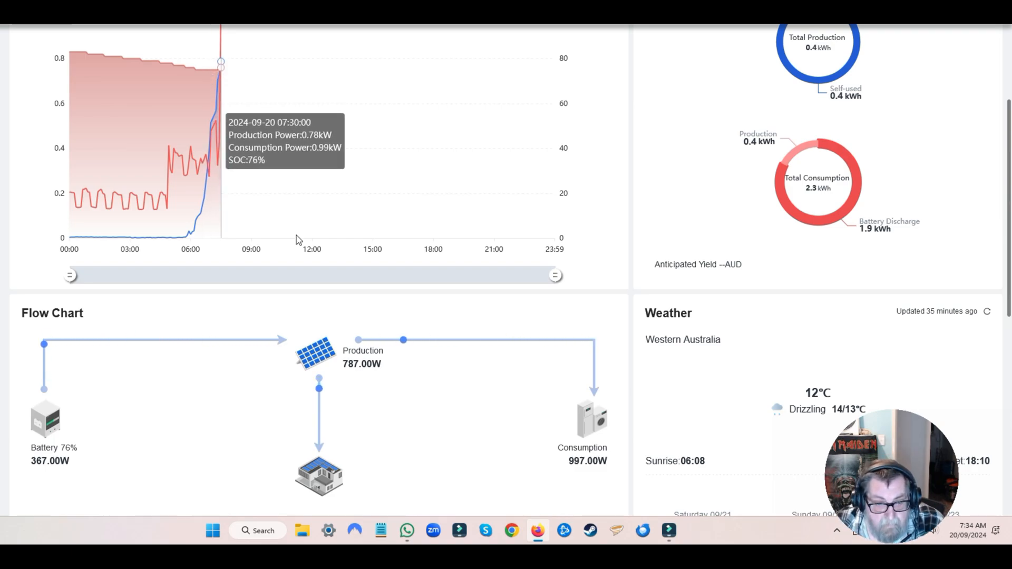
{"action": "mouse_move", "coordinate": [444, 297]}
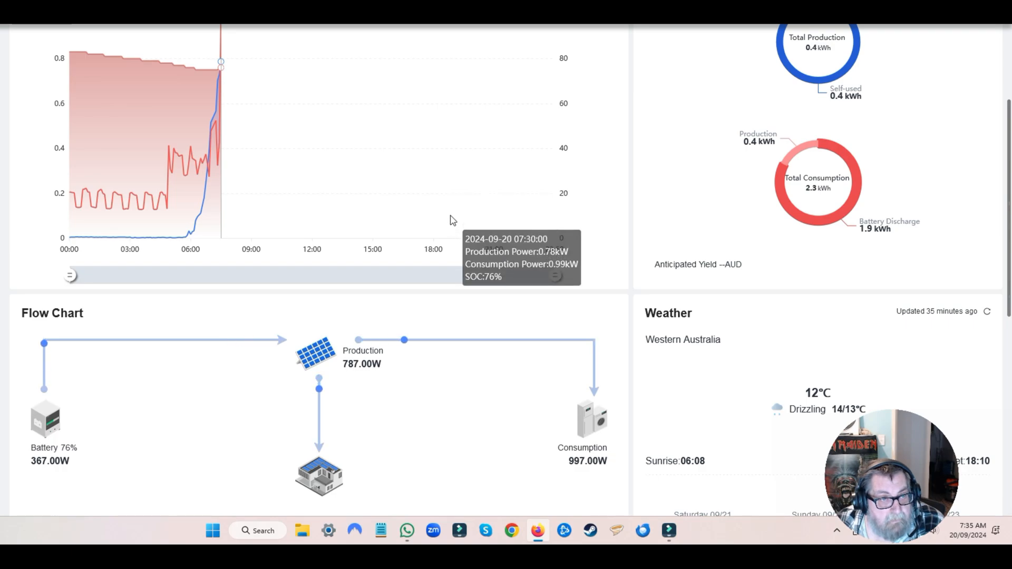
{"action": "mouse_move", "coordinate": [575, 188]}
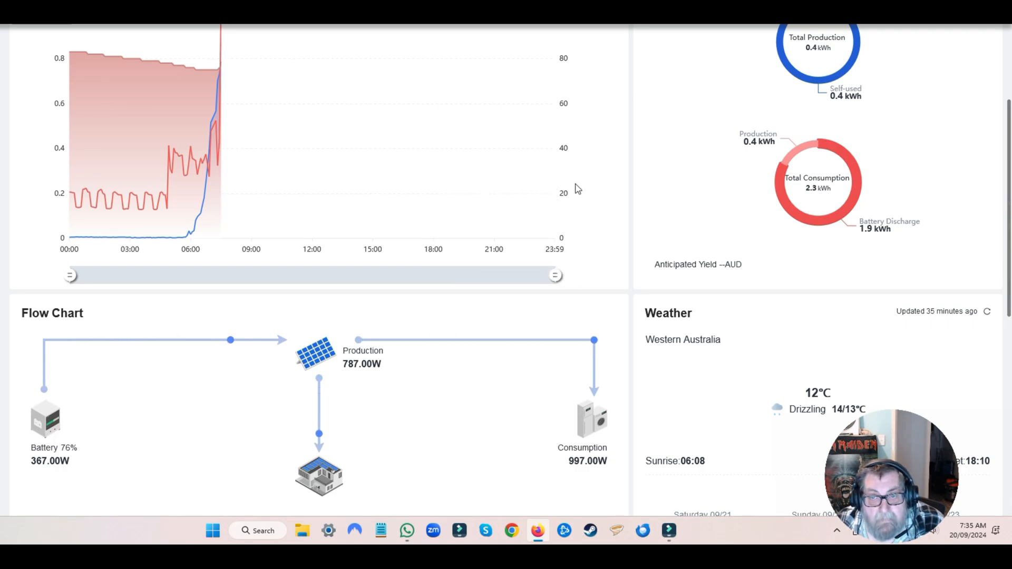
{"action": "scroll", "scroll_direction": "down", "scroll_amount": 3}
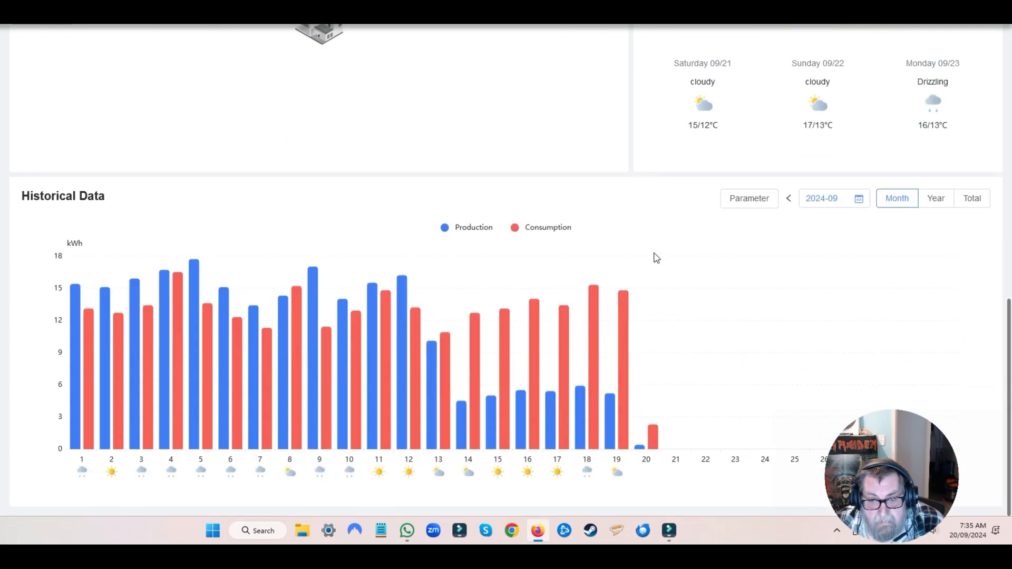
{"action": "mouse_move", "coordinate": [439, 466]}
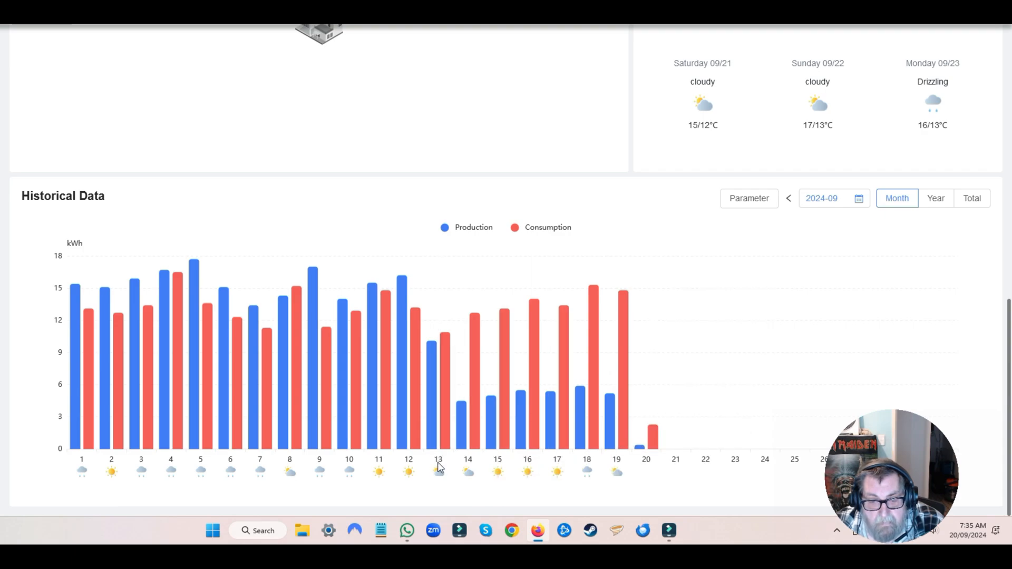
{"action": "mouse_move", "coordinate": [438, 441]}
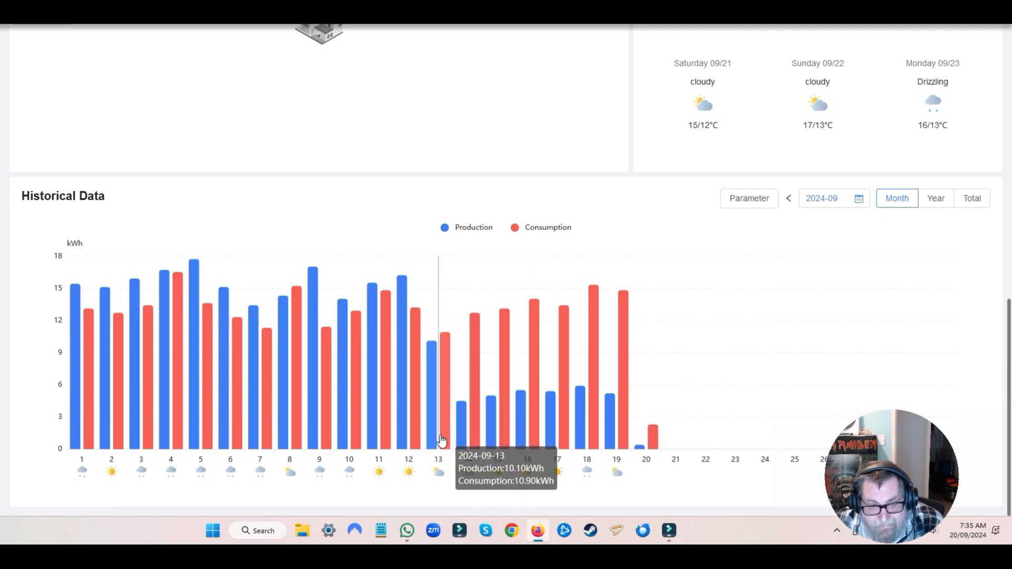
{"action": "mouse_move", "coordinate": [468, 434]}
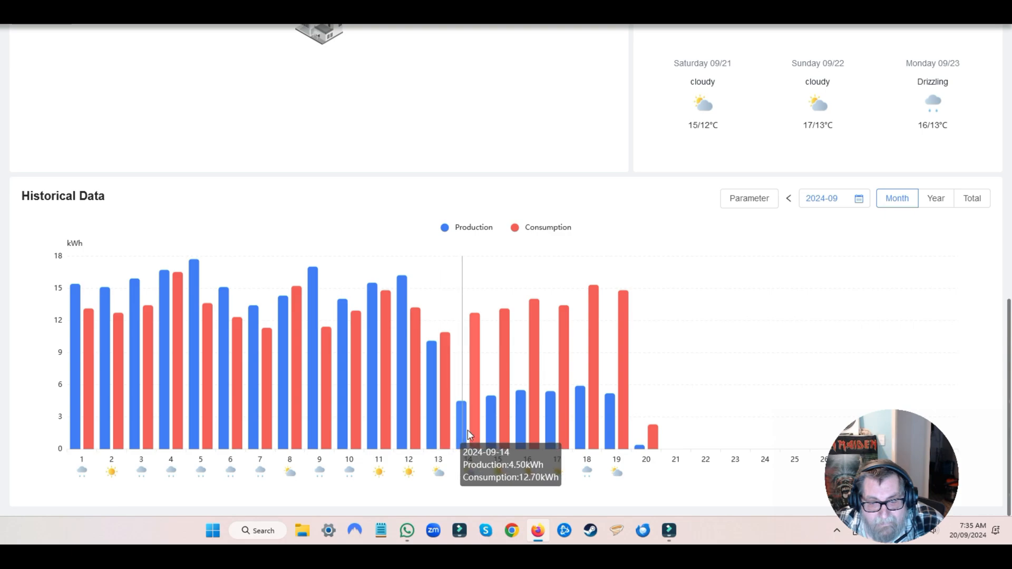
{"action": "mouse_move", "coordinate": [489, 401]}
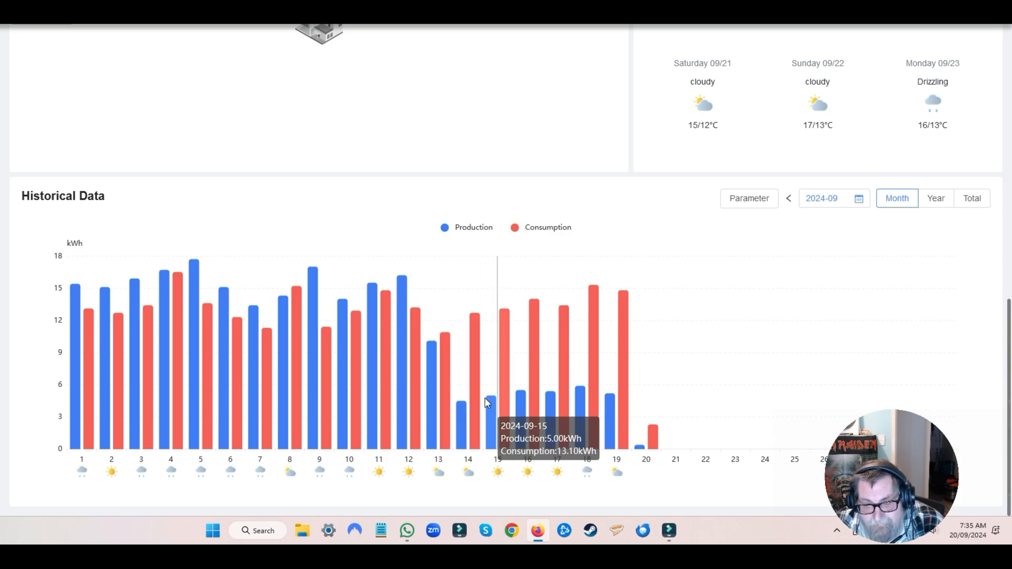
{"action": "mouse_move", "coordinate": [520, 411]}
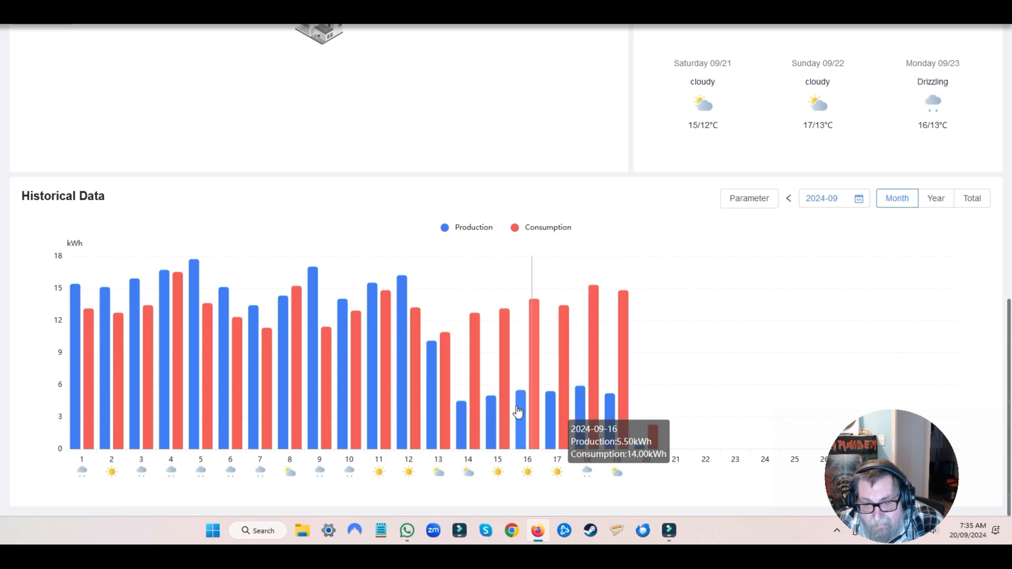
{"action": "mouse_move", "coordinate": [435, 413]}
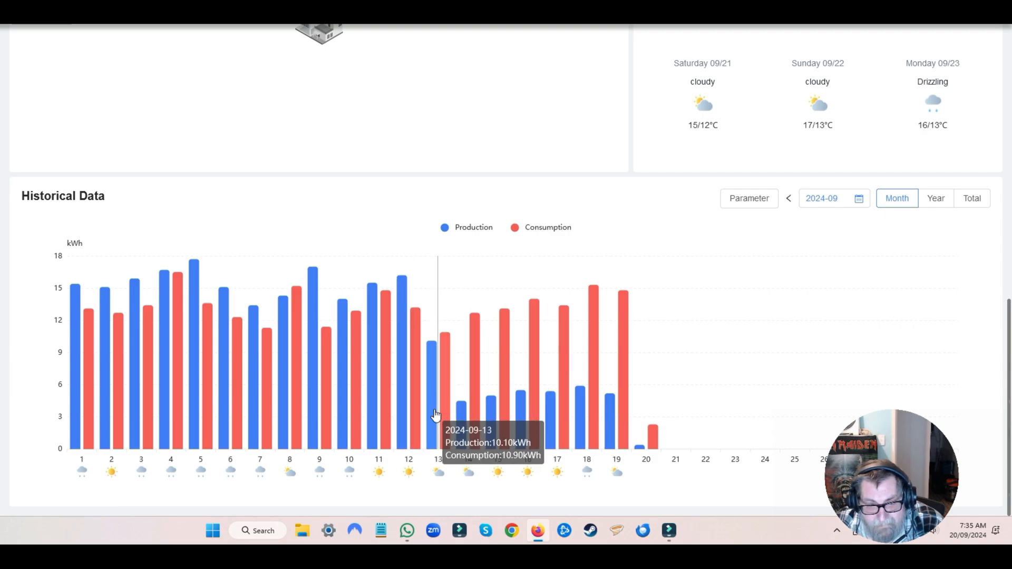
{"action": "mouse_move", "coordinate": [401, 401]}
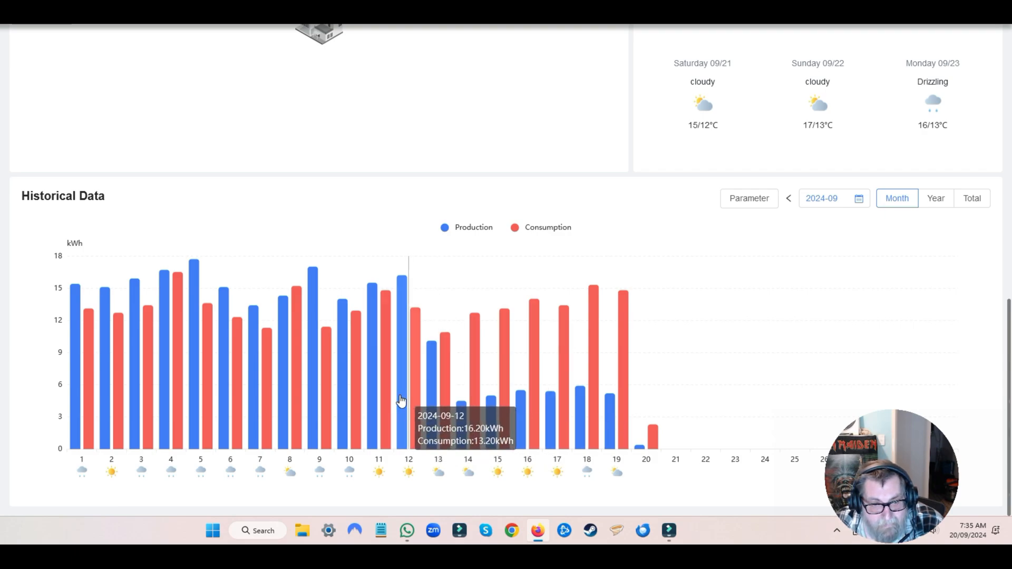
{"action": "mouse_move", "coordinate": [378, 392]}
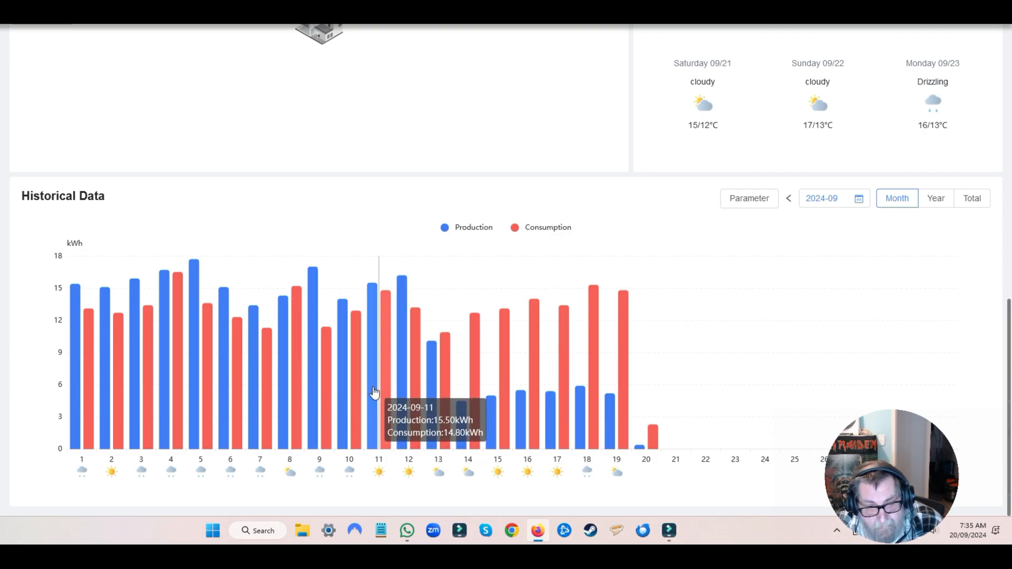
{"action": "mouse_move", "coordinate": [413, 389]}
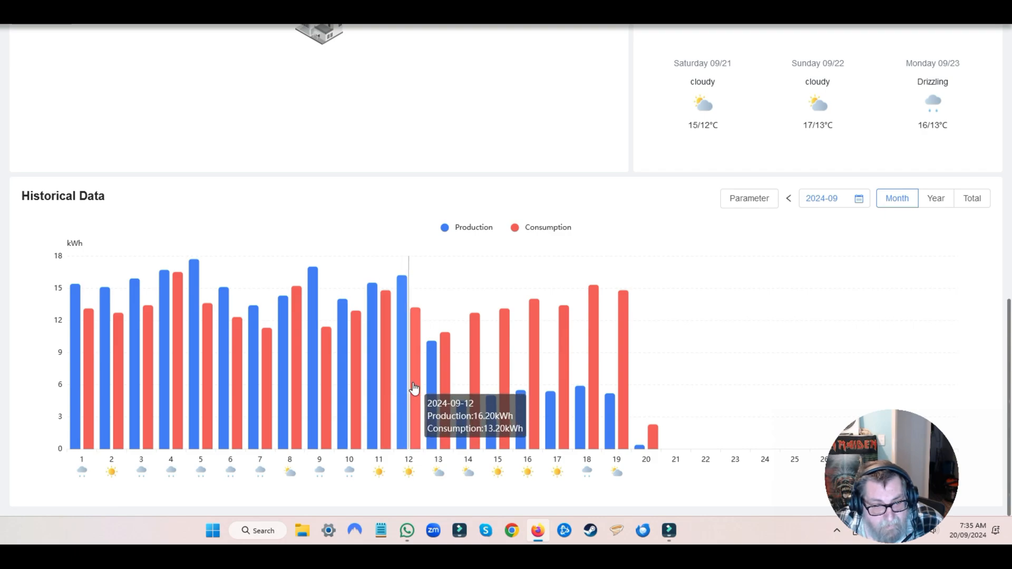
{"action": "mouse_move", "coordinate": [437, 386]}
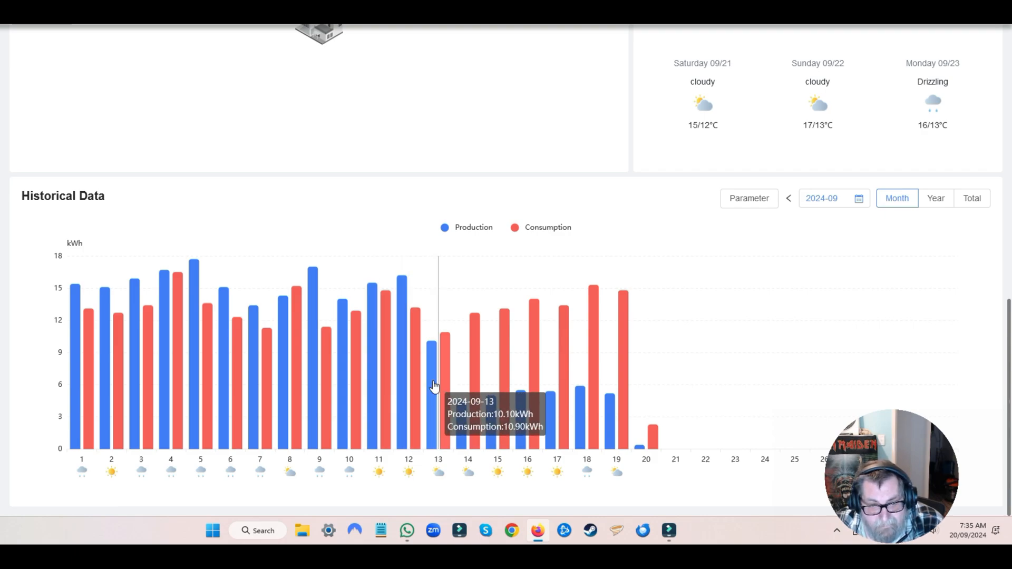
{"action": "mouse_move", "coordinate": [438, 384]}
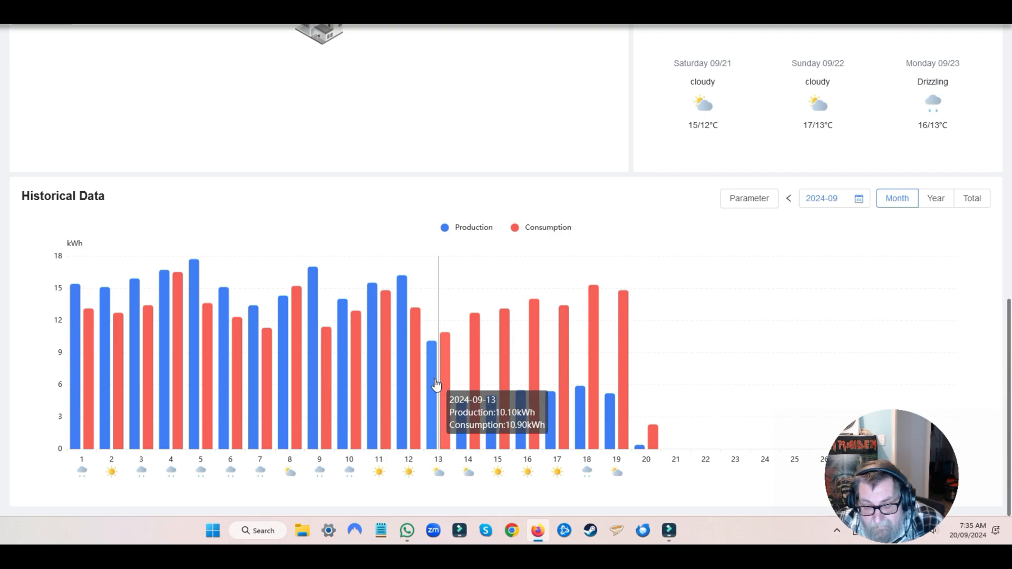
{"action": "mouse_move", "coordinate": [435, 417]}
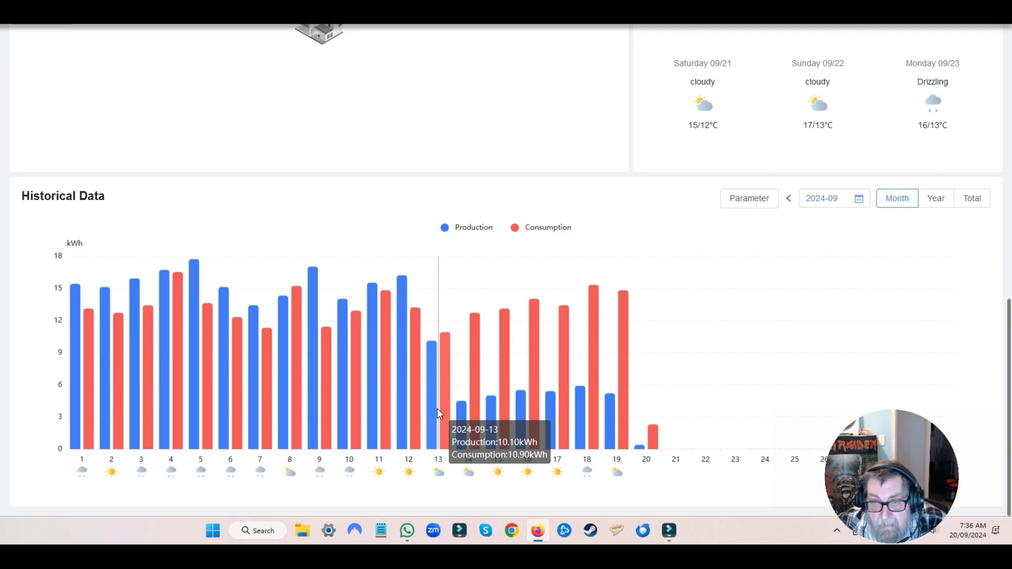
{"action": "scroll", "scroll_direction": "up", "scroll_amount": 3}
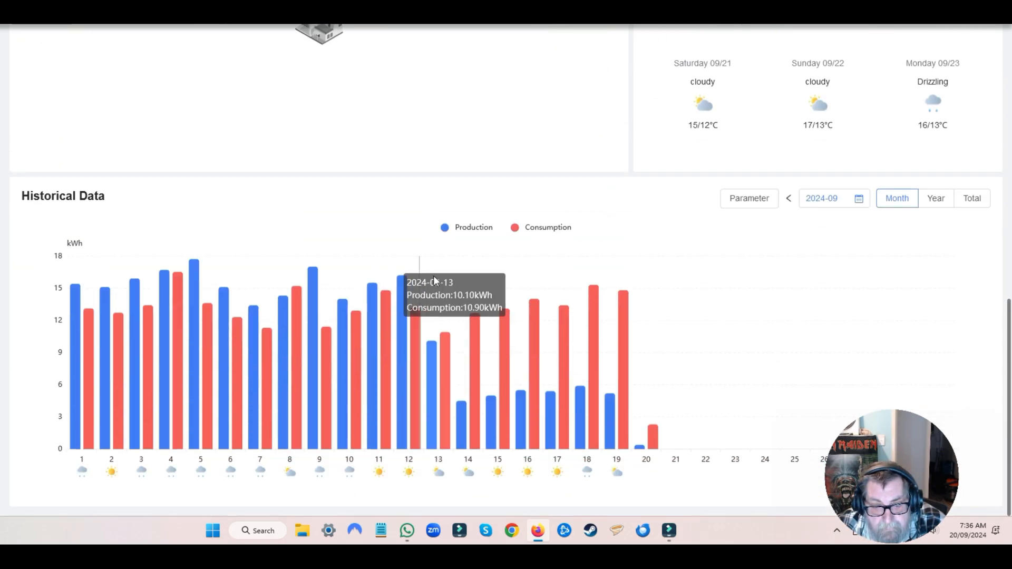
{"action": "mouse_move", "coordinate": [462, 513]}
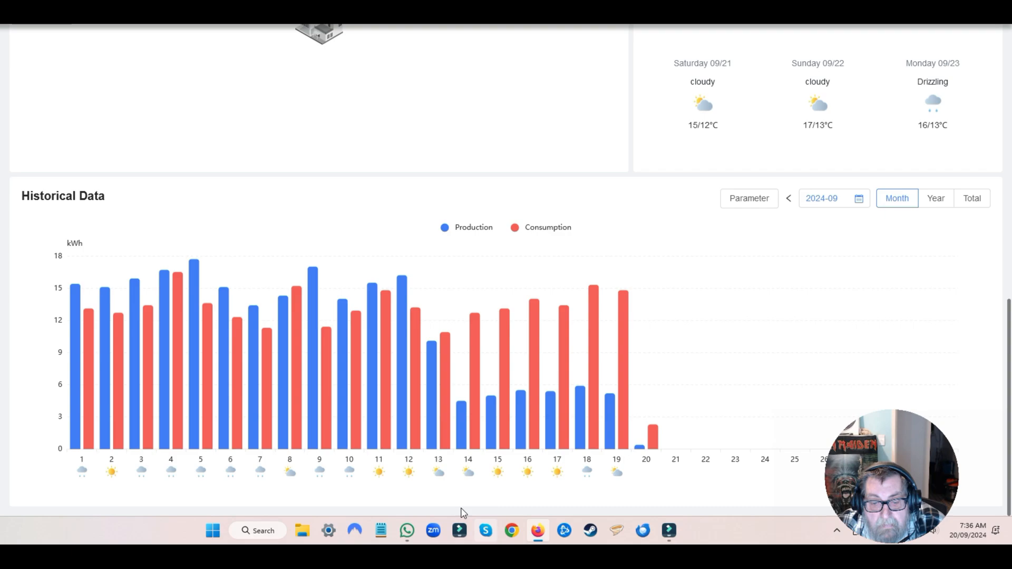
{"action": "mouse_move", "coordinate": [444, 467]}
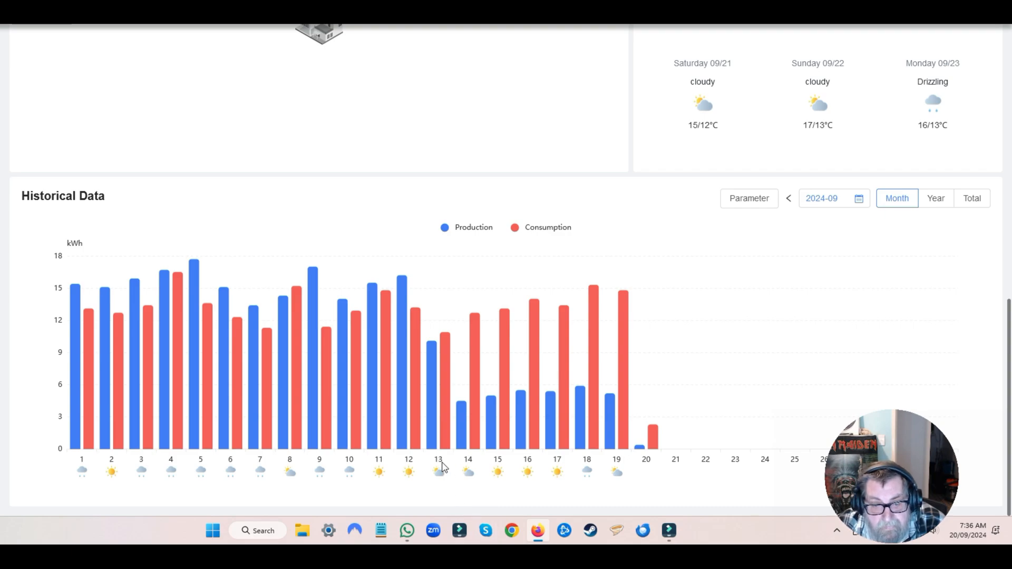
Step the 24h curve back day by day from 20 Sep to 12 Sep 2024
{"action": "scroll", "scroll_direction": "up", "scroll_amount": 3}
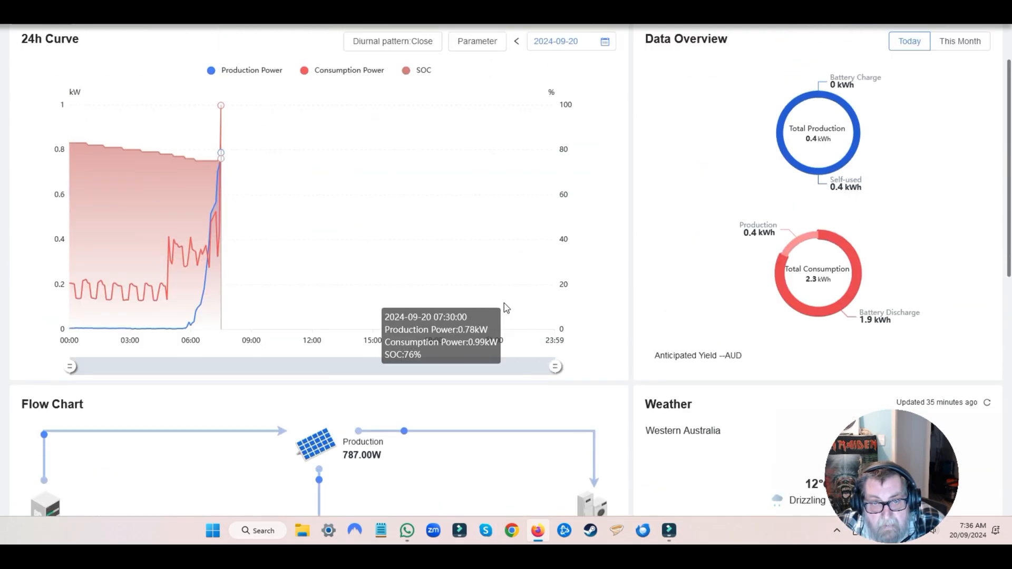
{"action": "mouse_move", "coordinate": [533, 64]}
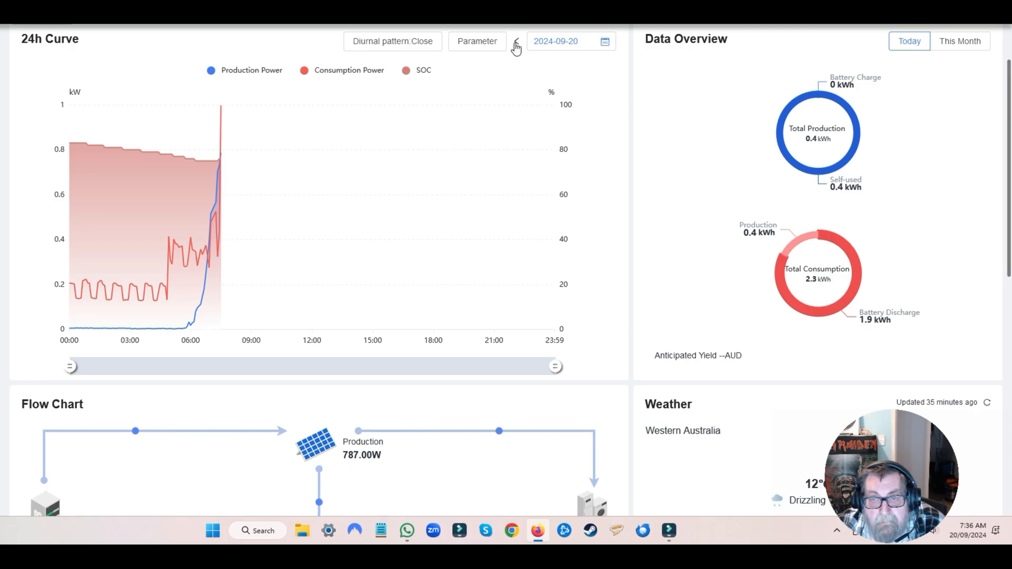
{"action": "left_click", "coordinate": [514, 42]}
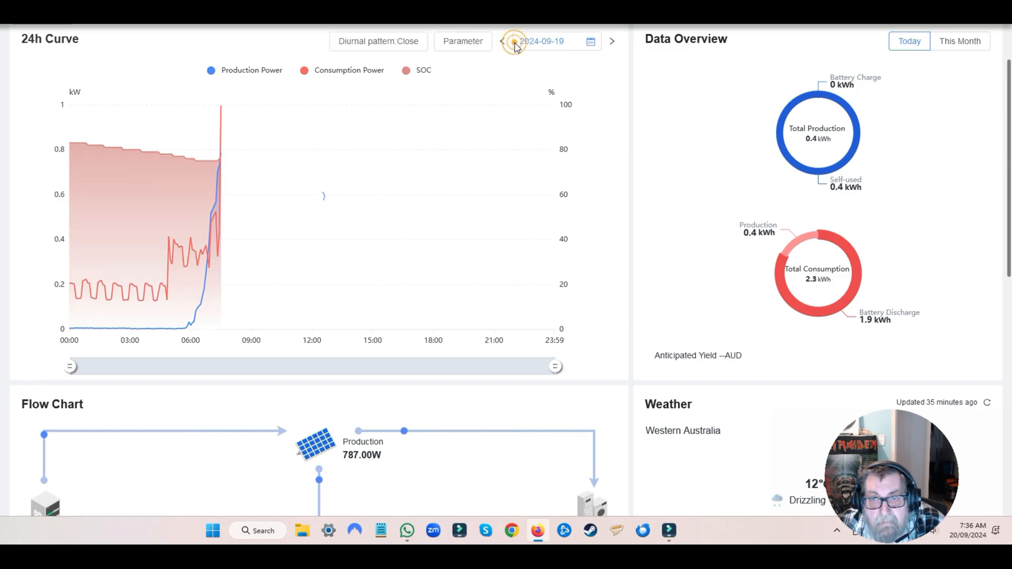
{"action": "left_click", "coordinate": [502, 41]}
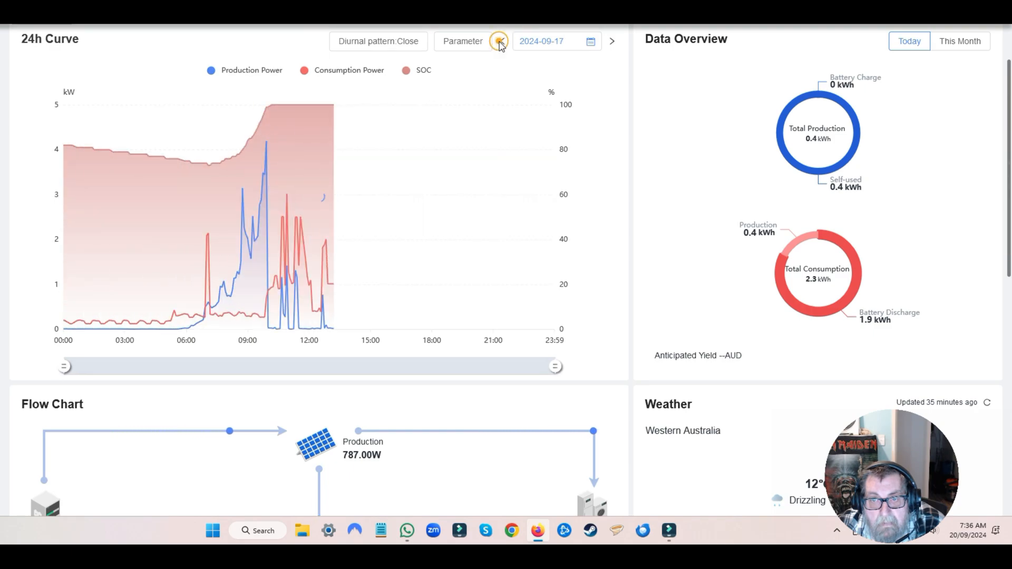
{"action": "left_click", "coordinate": [499, 41]}
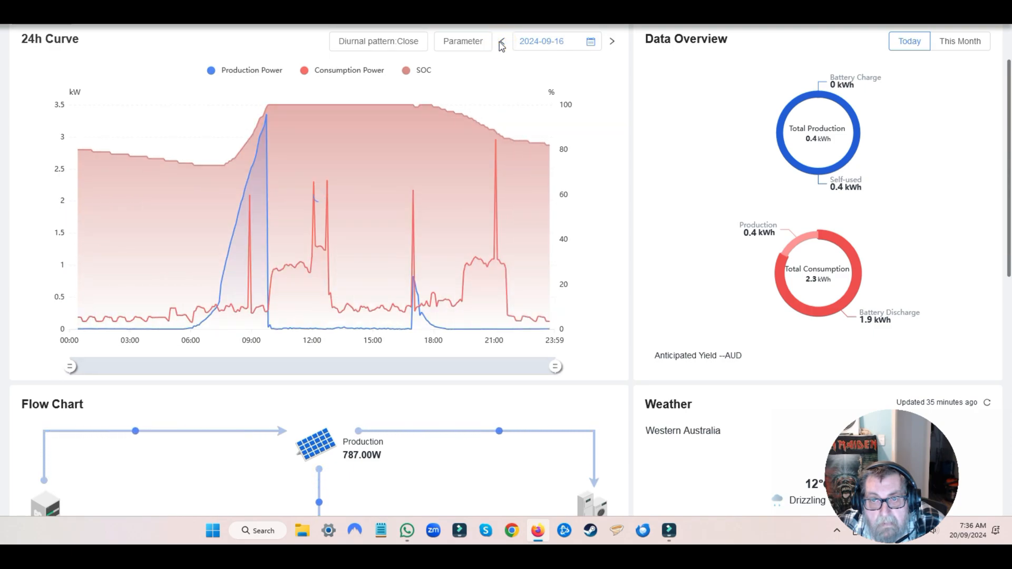
{"action": "left_click", "coordinate": [499, 41]}
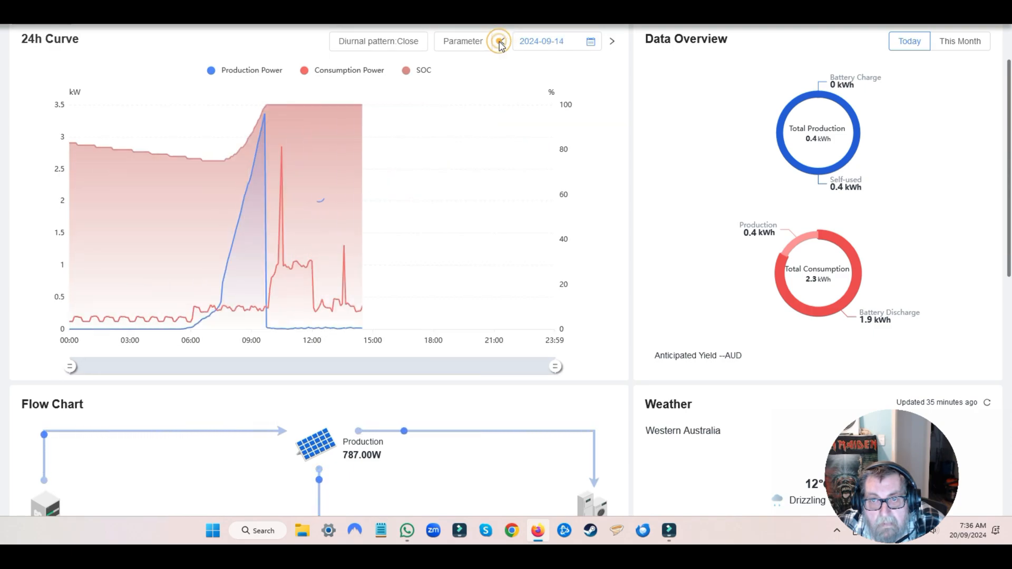
{"action": "left_click", "coordinate": [501, 41]}
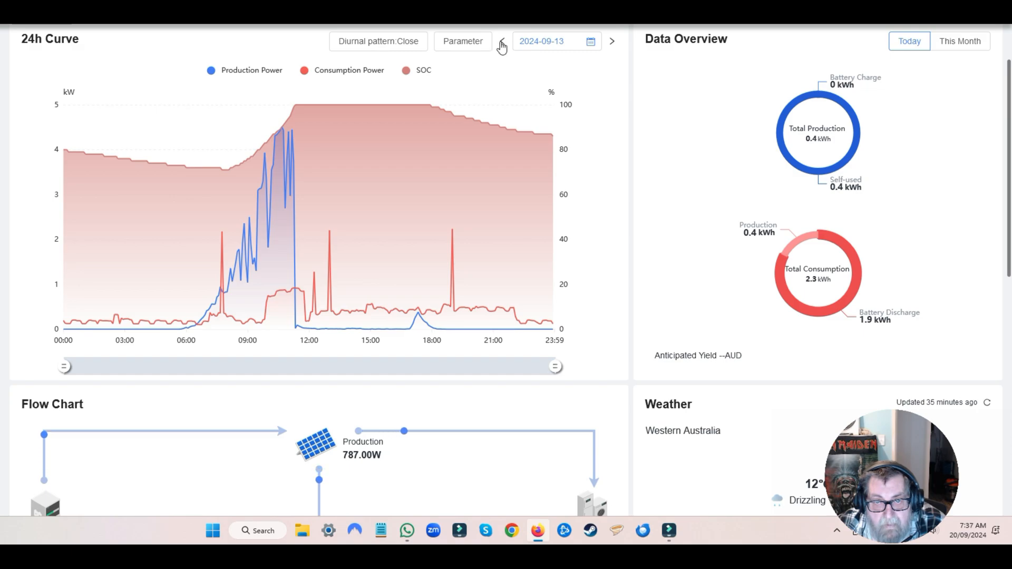
{"action": "left_click", "coordinate": [502, 41]}
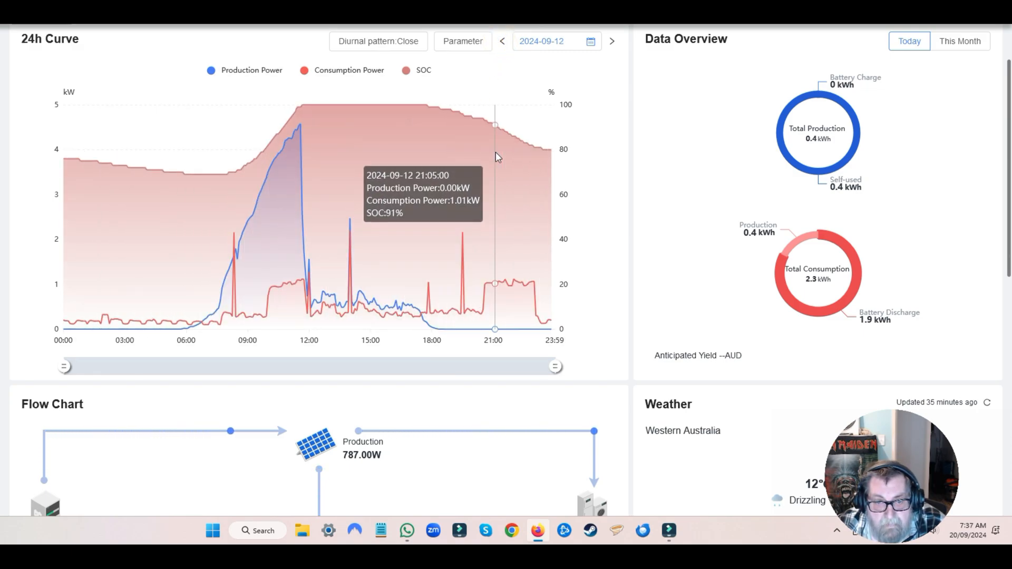
{"action": "mouse_move", "coordinate": [346, 160]}
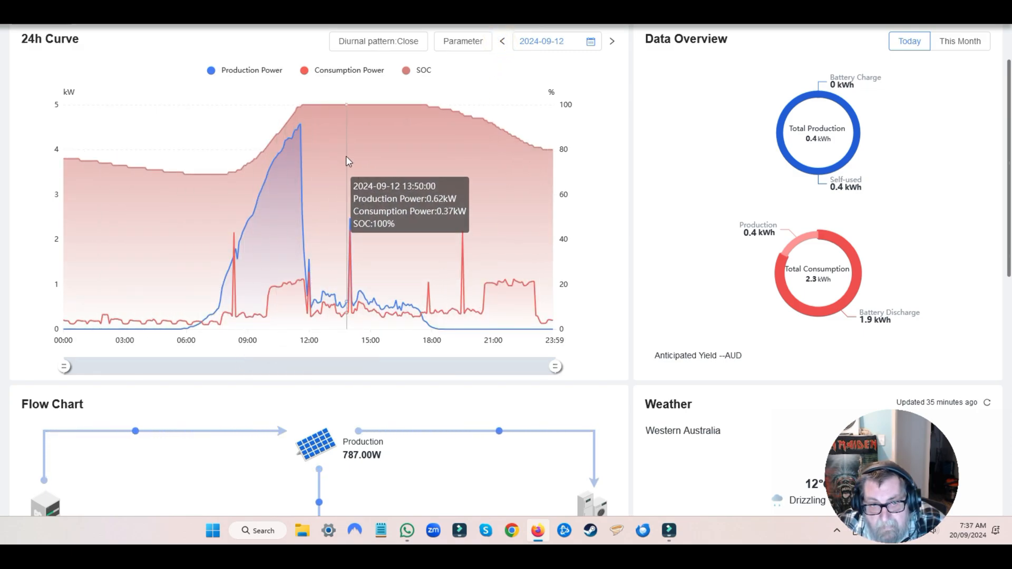
{"action": "mouse_move", "coordinate": [398, 232]}
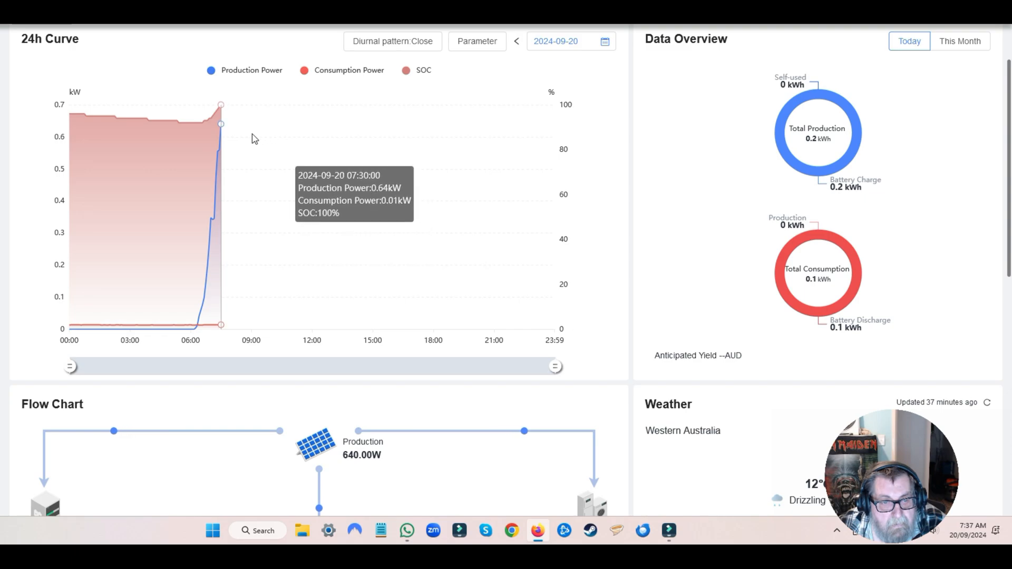
{"action": "mouse_move", "coordinate": [222, 127]}
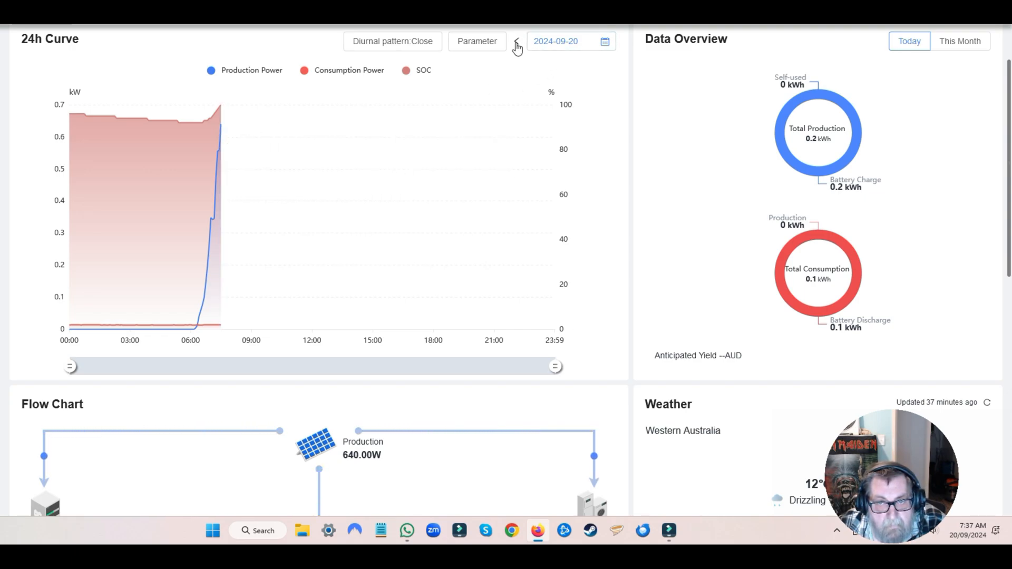
Step the 24h curve back one day at a time from 20 Sep to 12 Sep 2024
{"action": "left_click", "coordinate": [502, 42]}
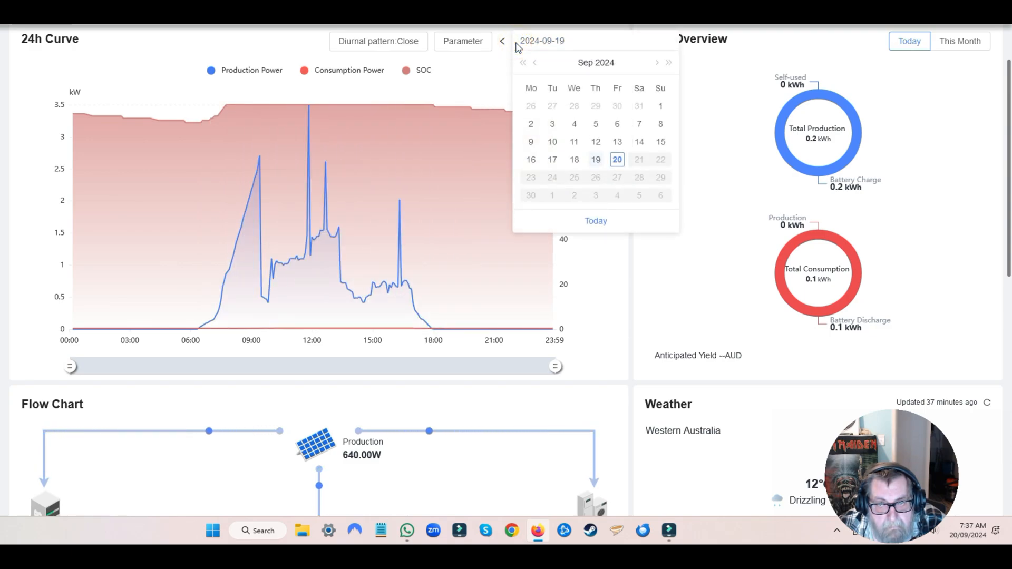
{"action": "left_click", "coordinate": [501, 41]}
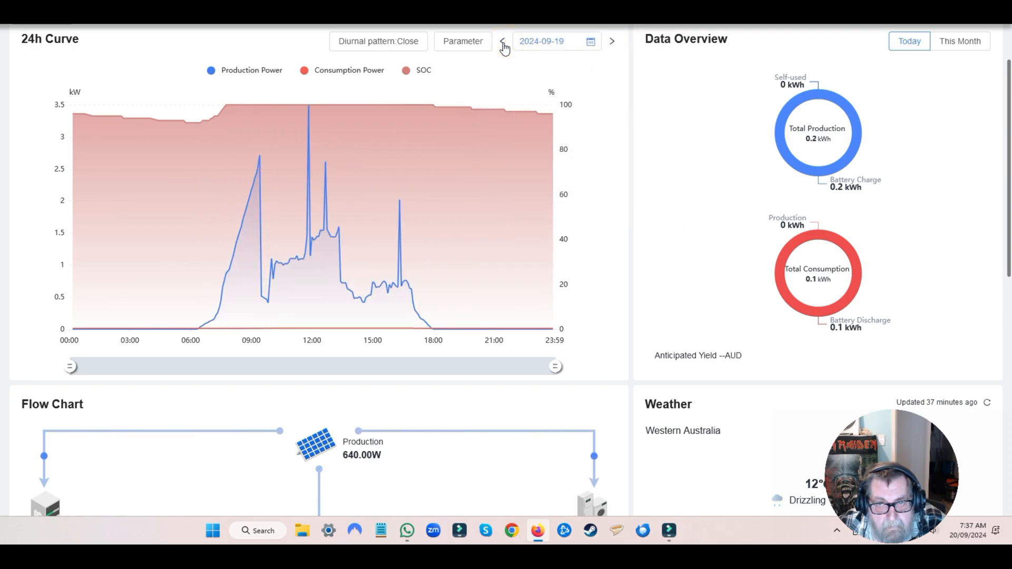
{"action": "left_click", "coordinate": [503, 42]}
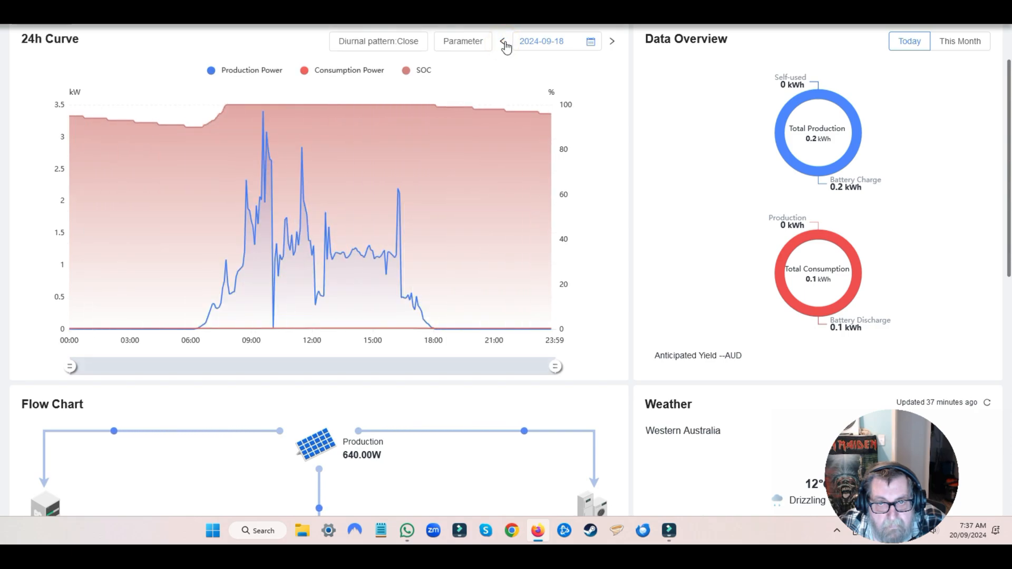
{"action": "left_click", "coordinate": [505, 41]}
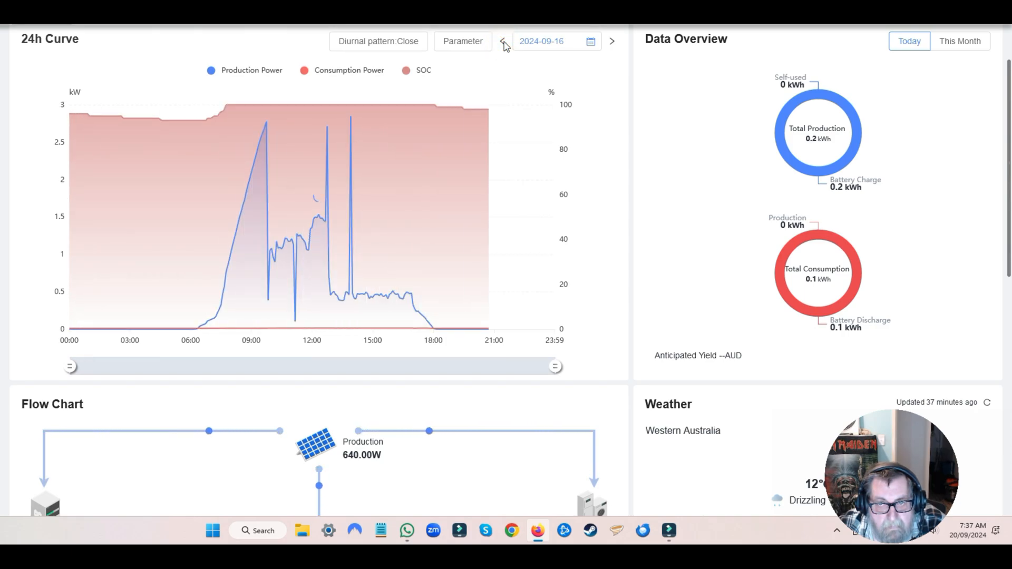
{"action": "left_click", "coordinate": [503, 41]}
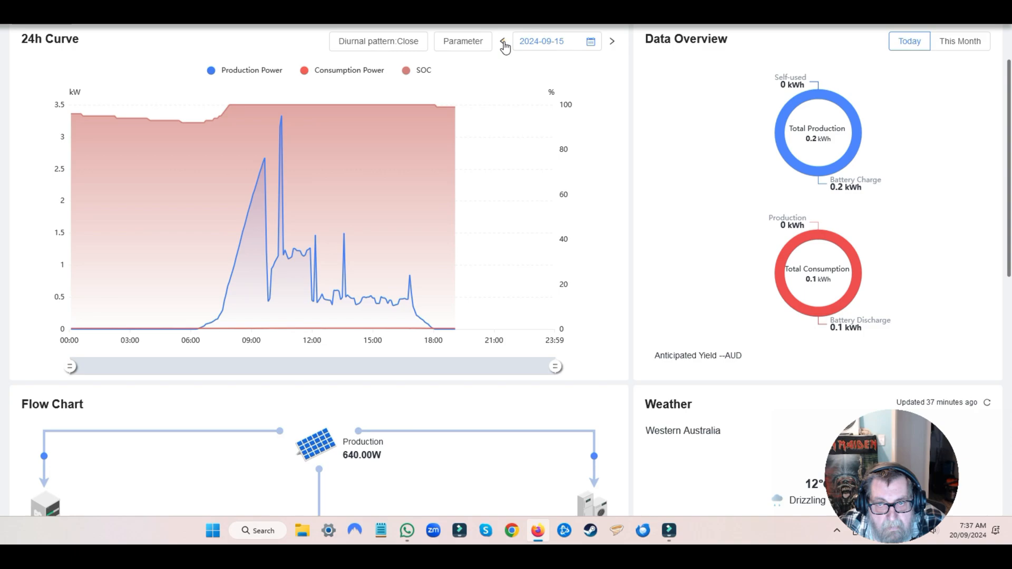
{"action": "left_click", "coordinate": [504, 41]}
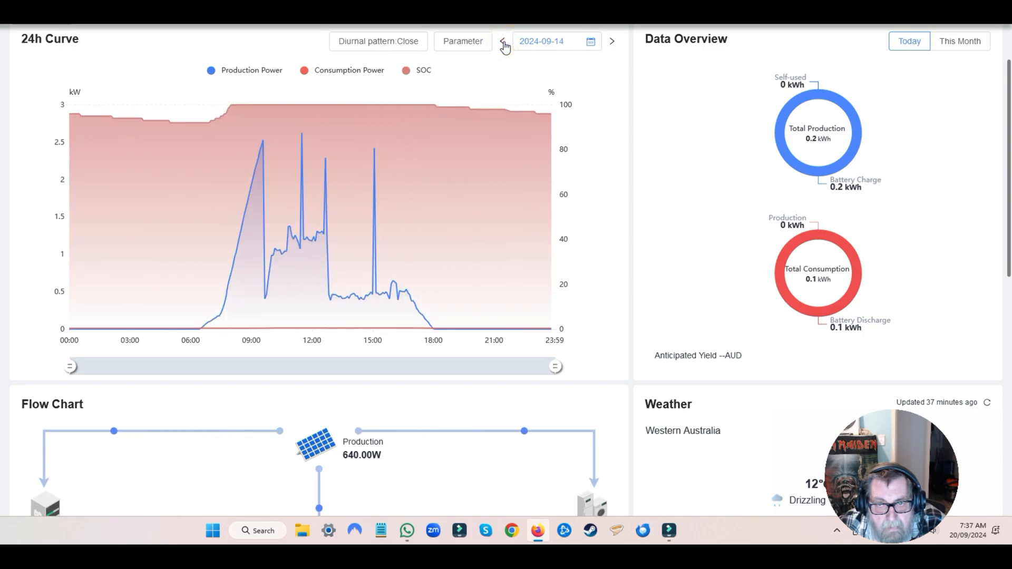
{"action": "left_click", "coordinate": [504, 41]}
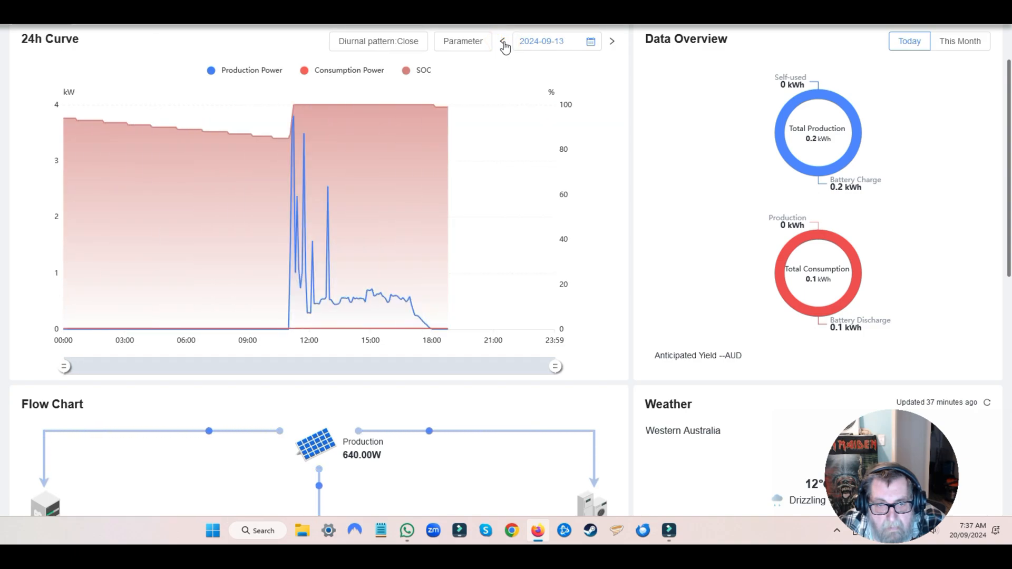
{"action": "left_click", "coordinate": [503, 41]}
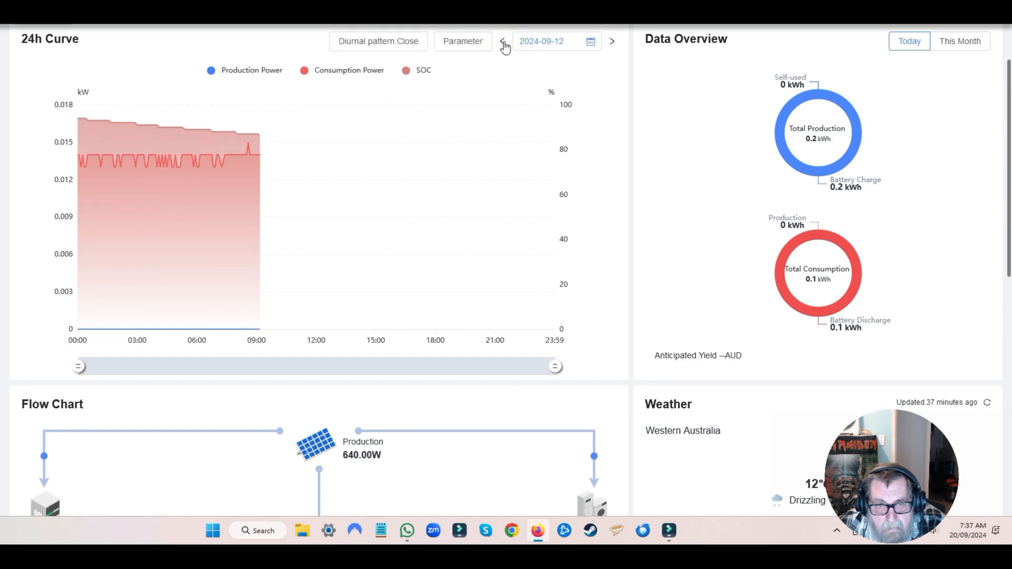
{"action": "left_click", "coordinate": [501, 41]}
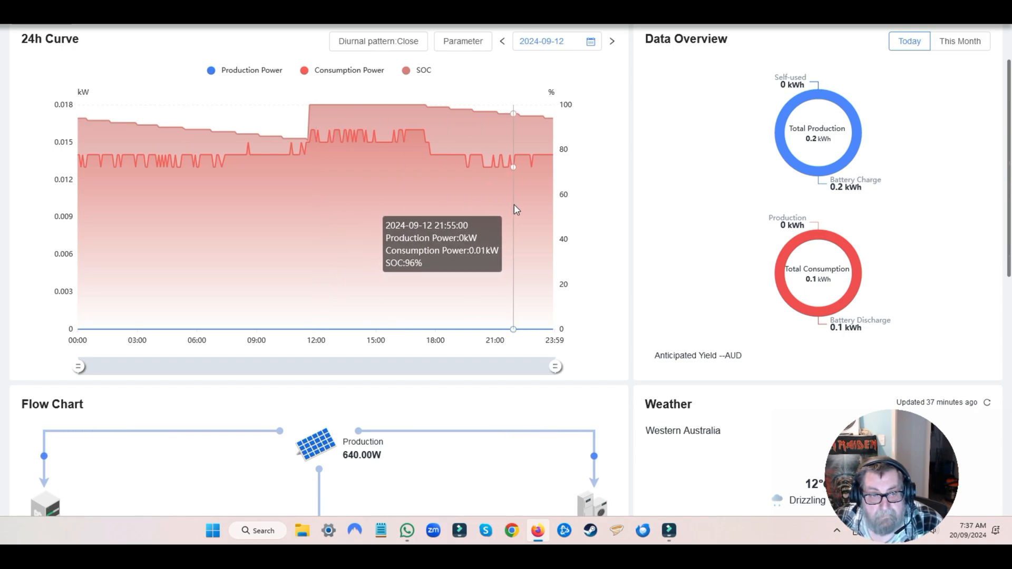
{"action": "mouse_move", "coordinate": [406, 176]}
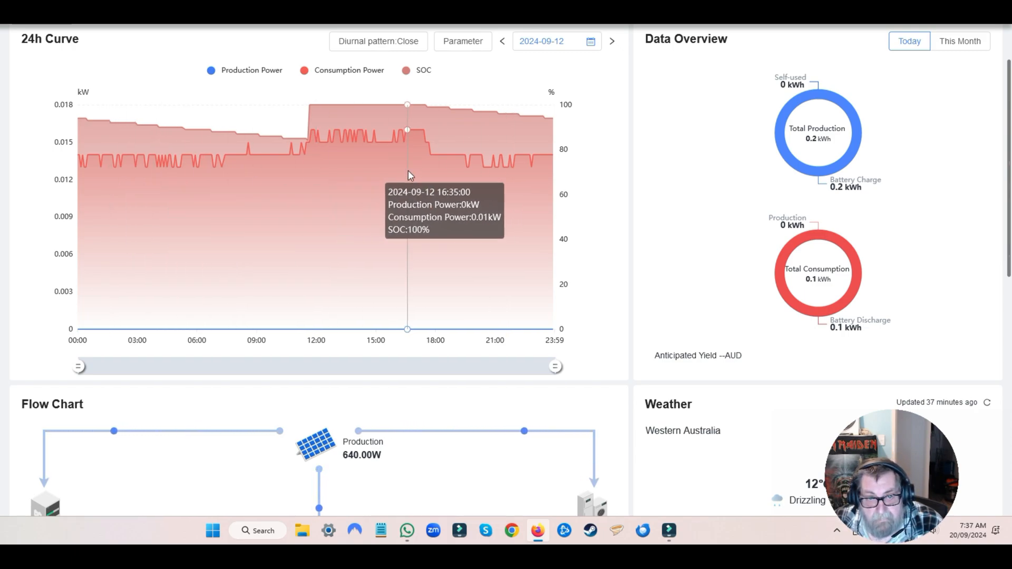
{"action": "mouse_move", "coordinate": [124, 182]}
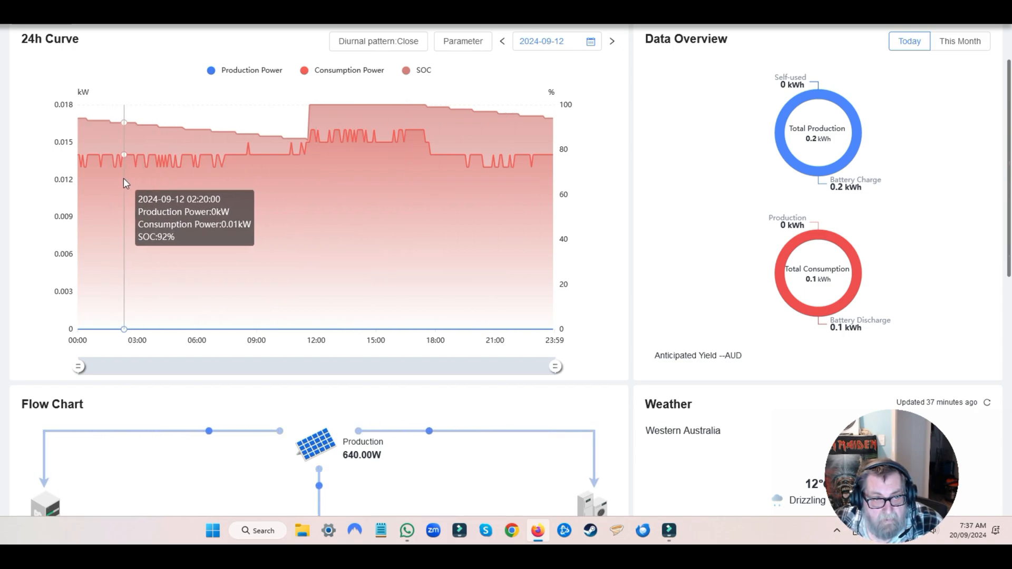
{"action": "mouse_move", "coordinate": [110, 186]}
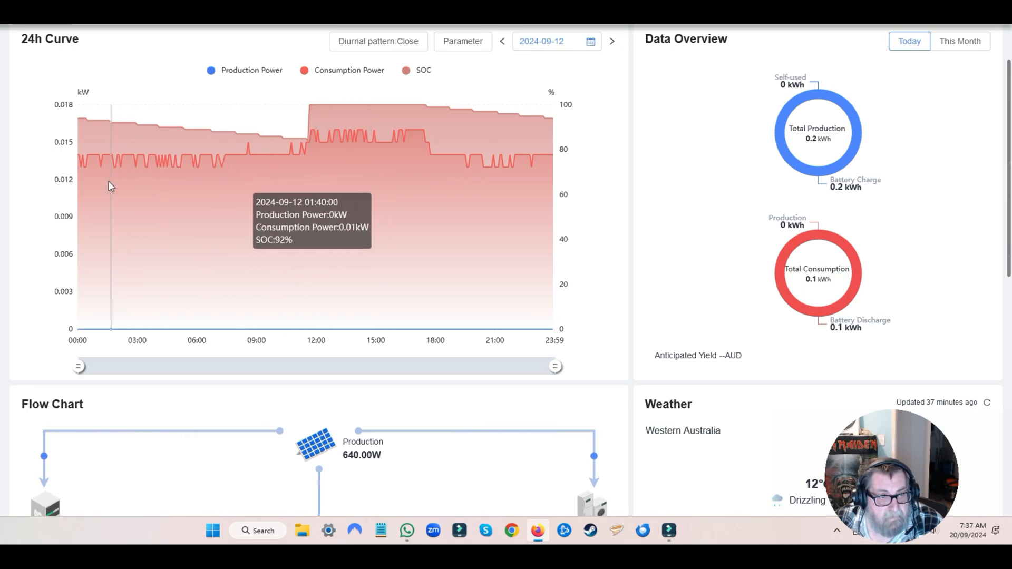
{"action": "mouse_move", "coordinate": [177, 168]}
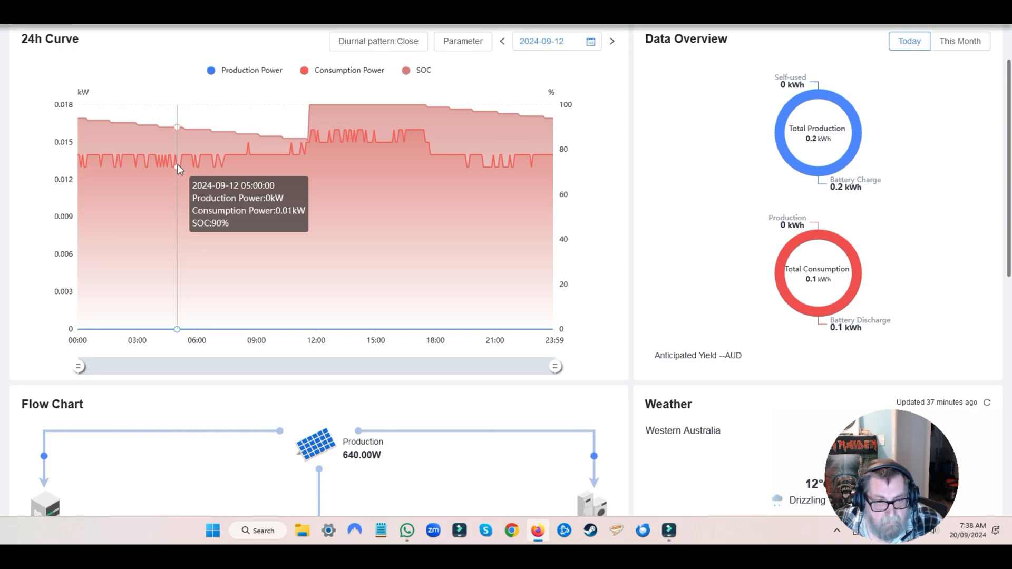
{"action": "mouse_move", "coordinate": [190, 158]}
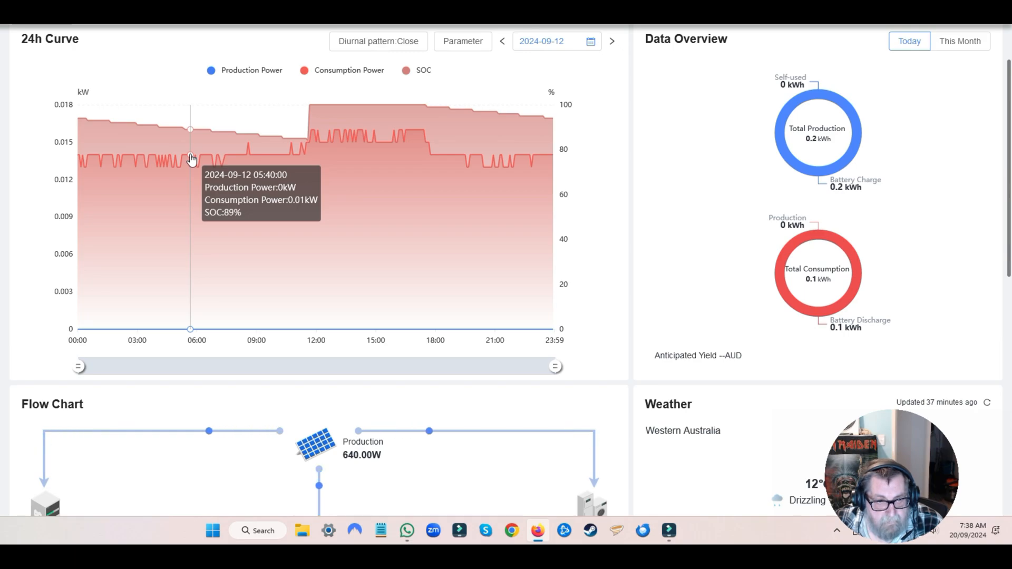
{"action": "mouse_move", "coordinate": [316, 154]}
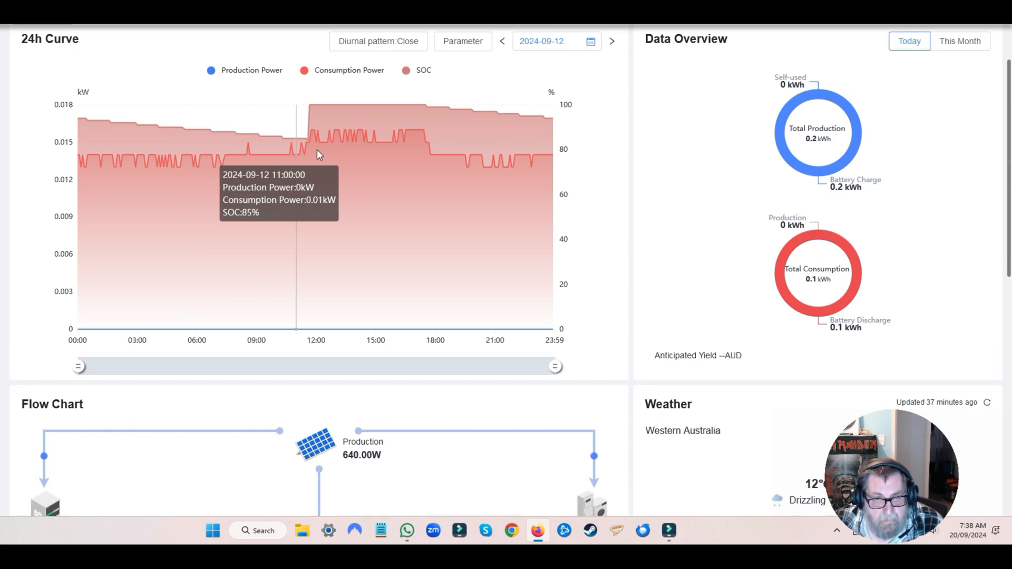
Advance the daily curve forward one day to 13 Sep 2024
{"action": "left_click", "coordinate": [610, 42]}
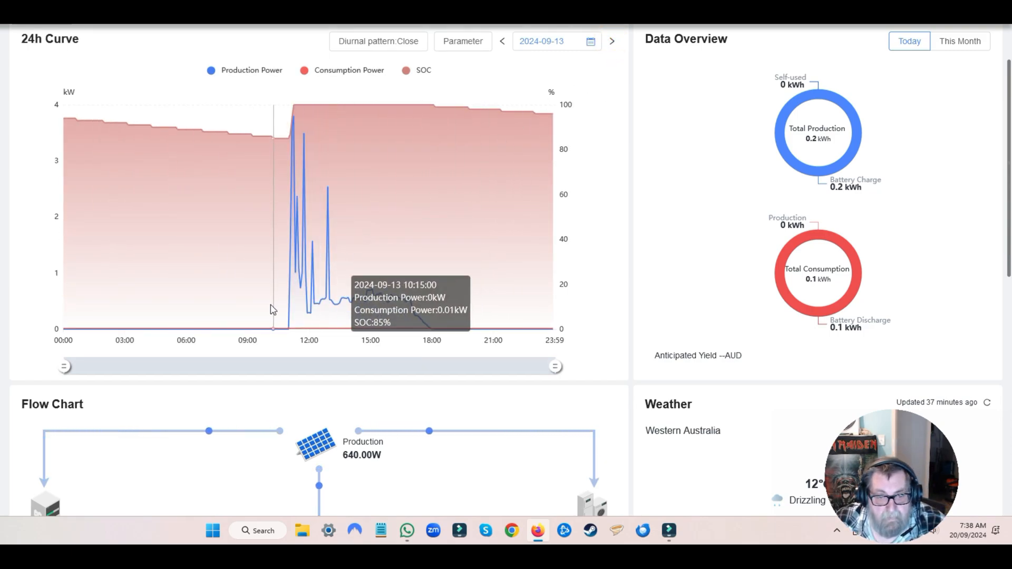
{"action": "mouse_move", "coordinate": [291, 339]}
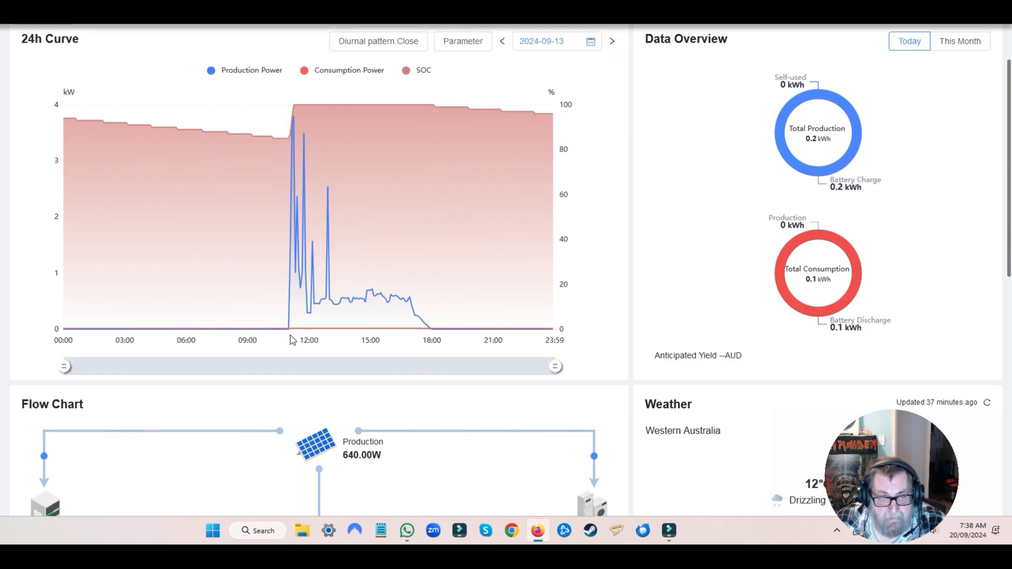
{"action": "mouse_move", "coordinate": [280, 144]}
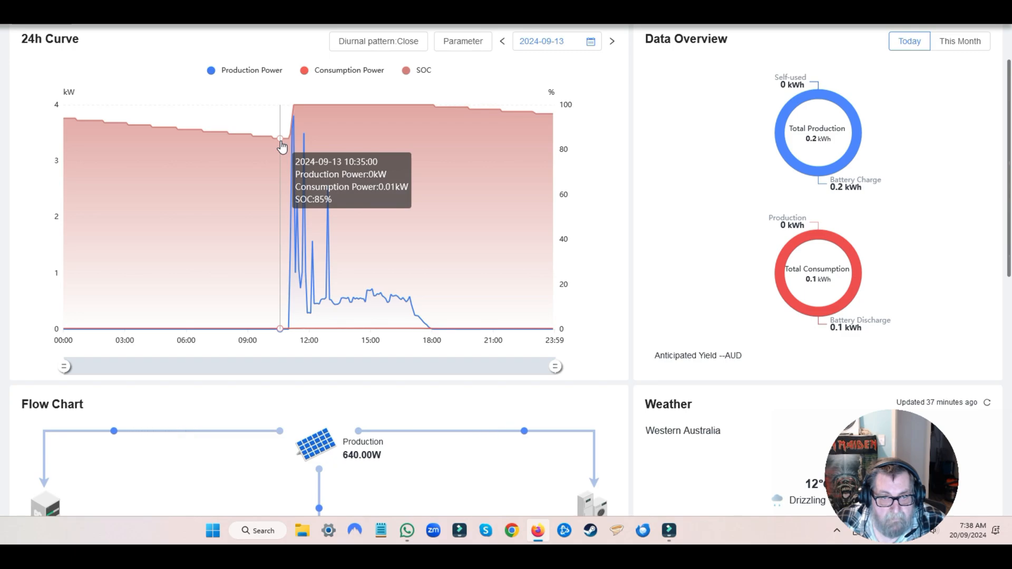
{"action": "mouse_move", "coordinate": [300, 111]}
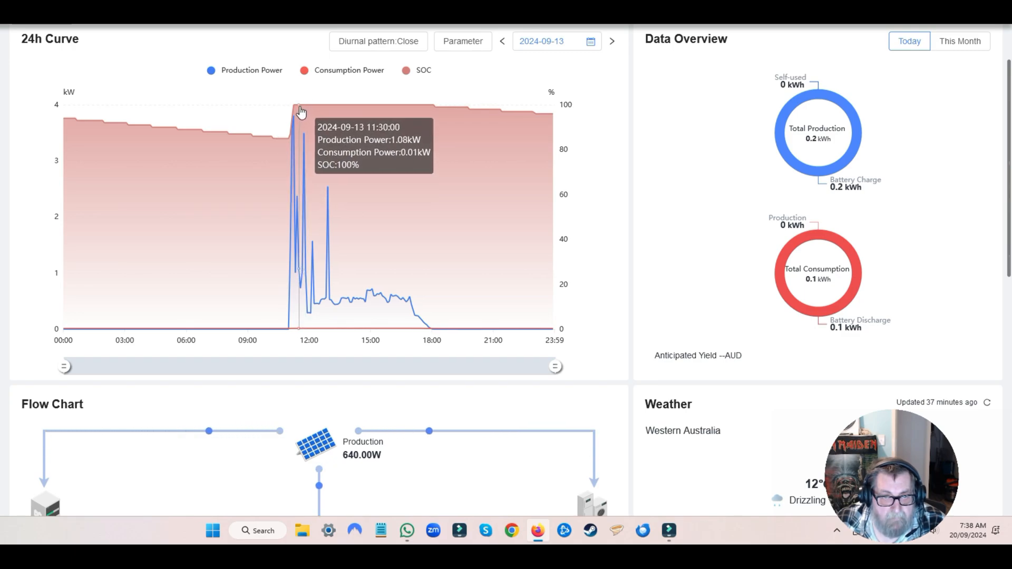
{"action": "mouse_move", "coordinate": [295, 108]}
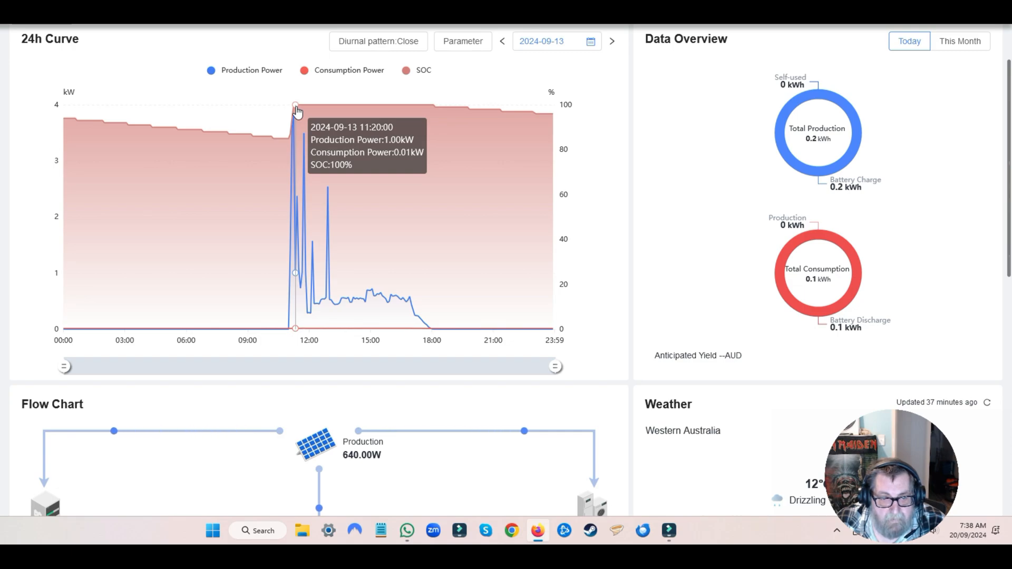
{"action": "mouse_move", "coordinate": [293, 106]}
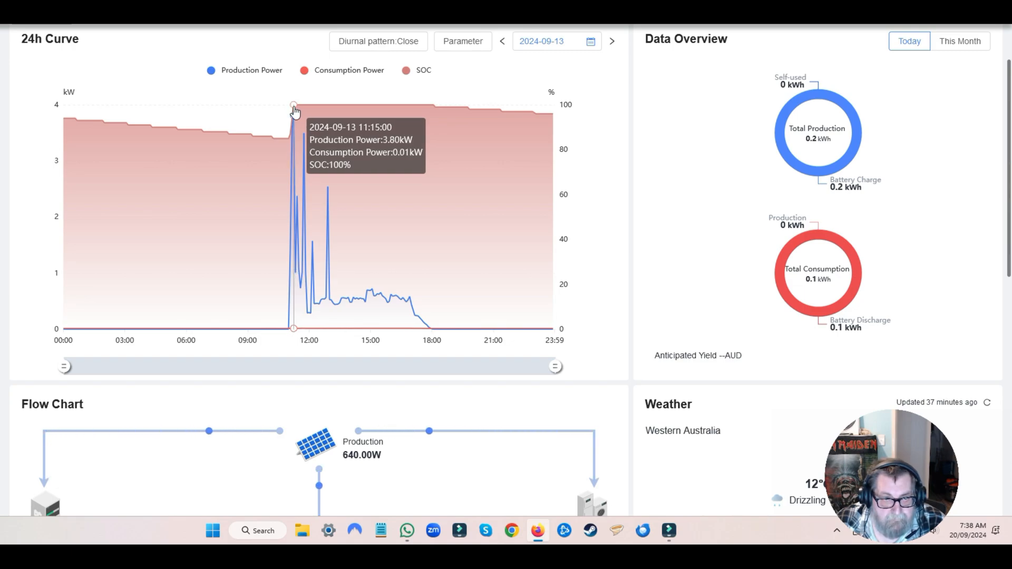
{"action": "mouse_move", "coordinate": [297, 110]}
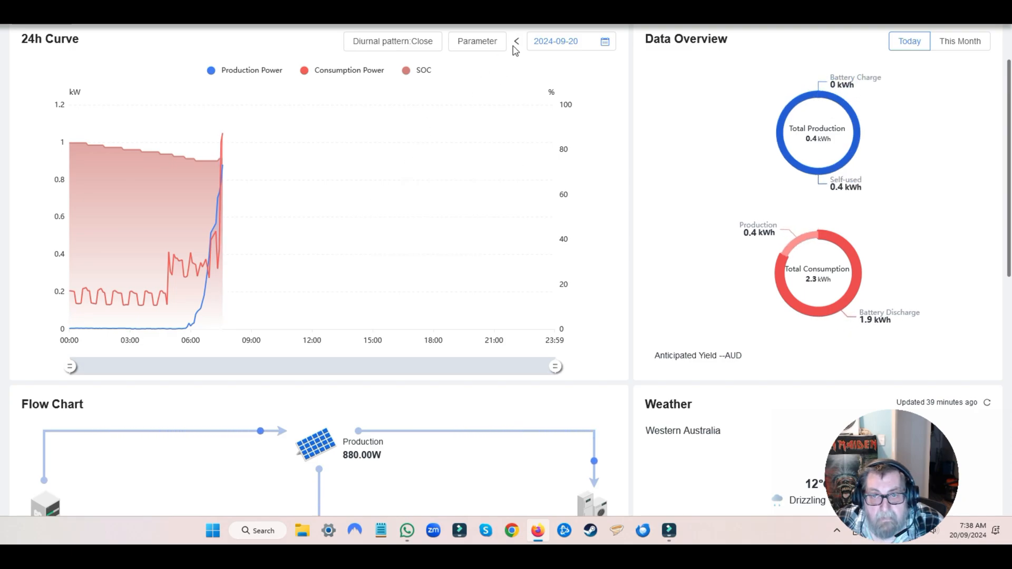
Set the 24h curve date to 2024-09-12 via the calendar picker
{"action": "left_click", "coordinate": [516, 41]}
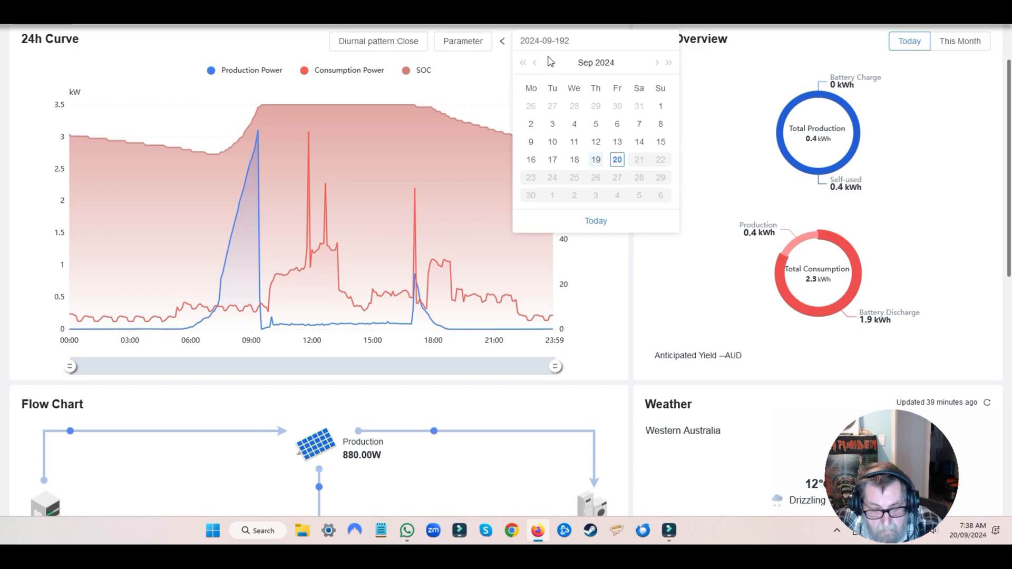
{"action": "type", "text": "2024-09-12"}
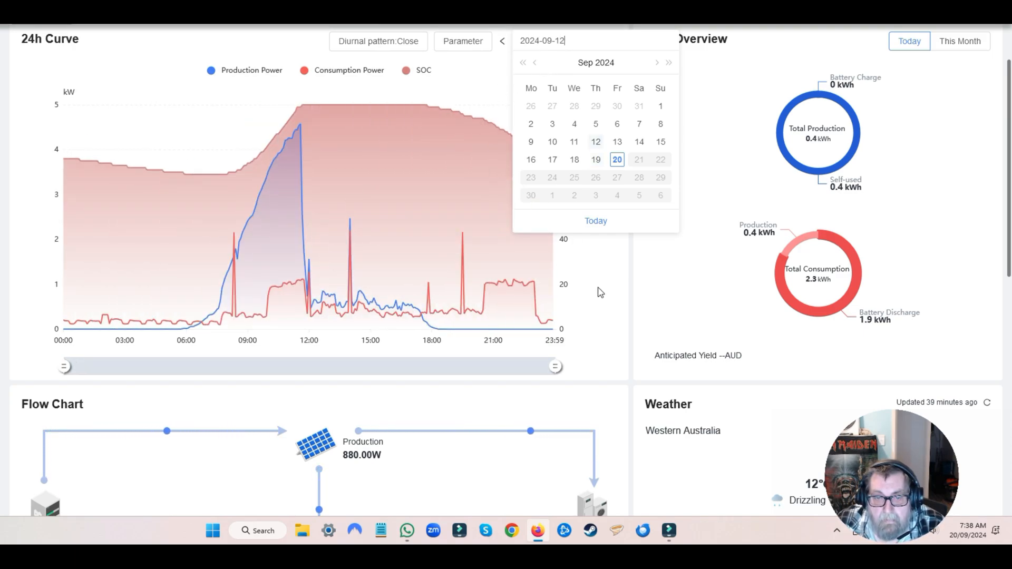
{"action": "left_click", "coordinate": [610, 297]}
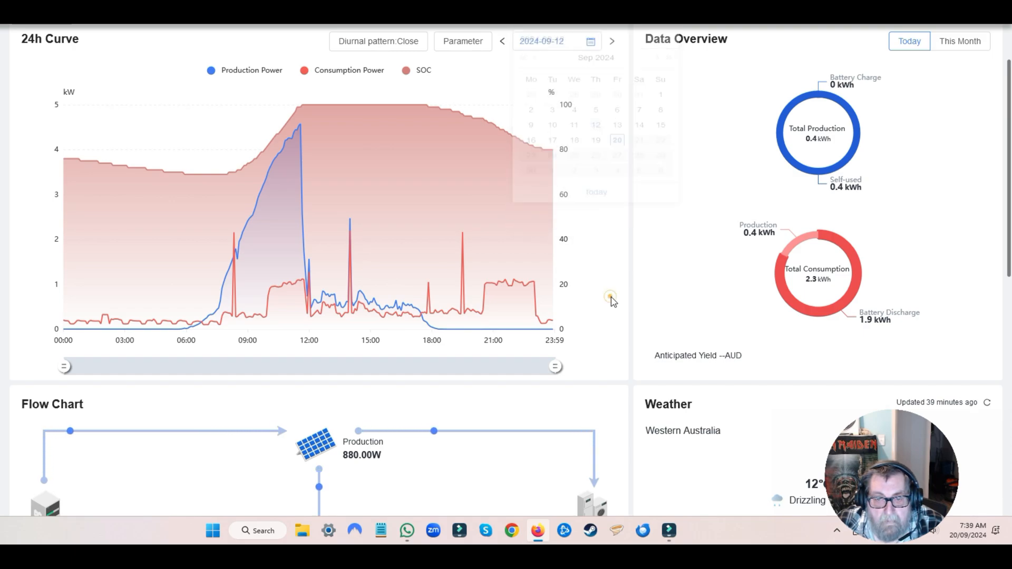
{"action": "mouse_move", "coordinate": [407, 316]}
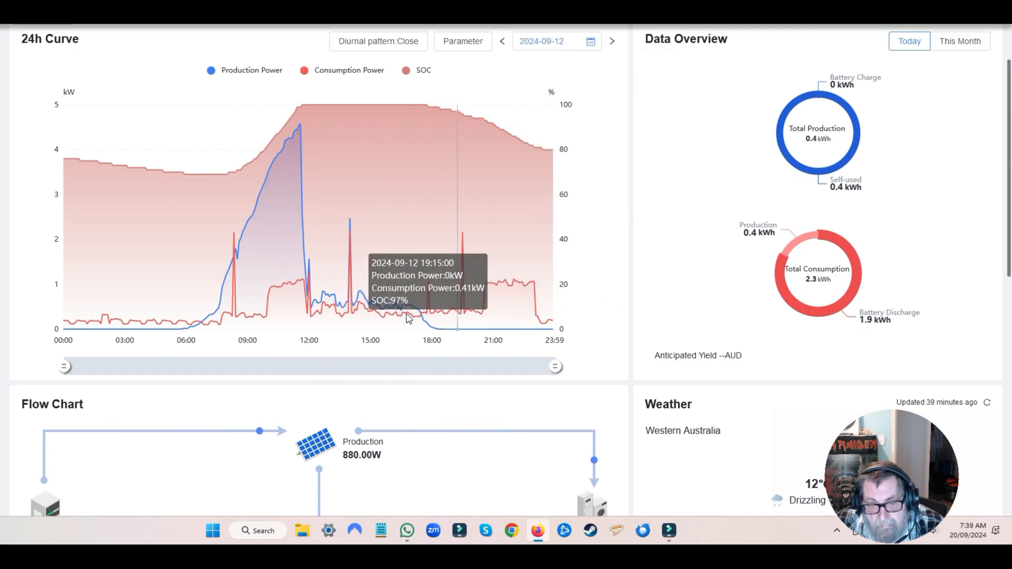
{"action": "mouse_move", "coordinate": [295, 148]}
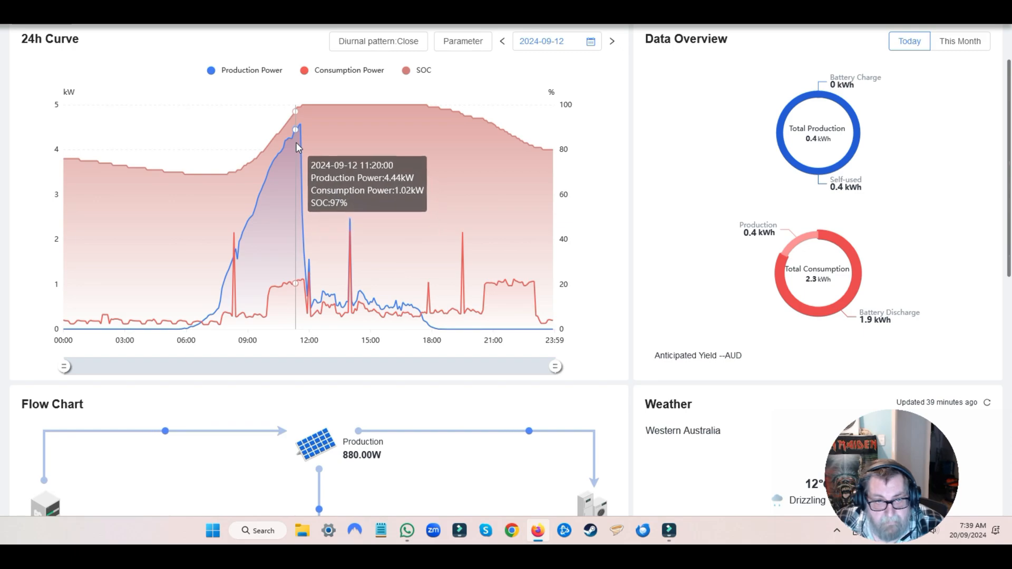
{"action": "mouse_move", "coordinate": [294, 147]}
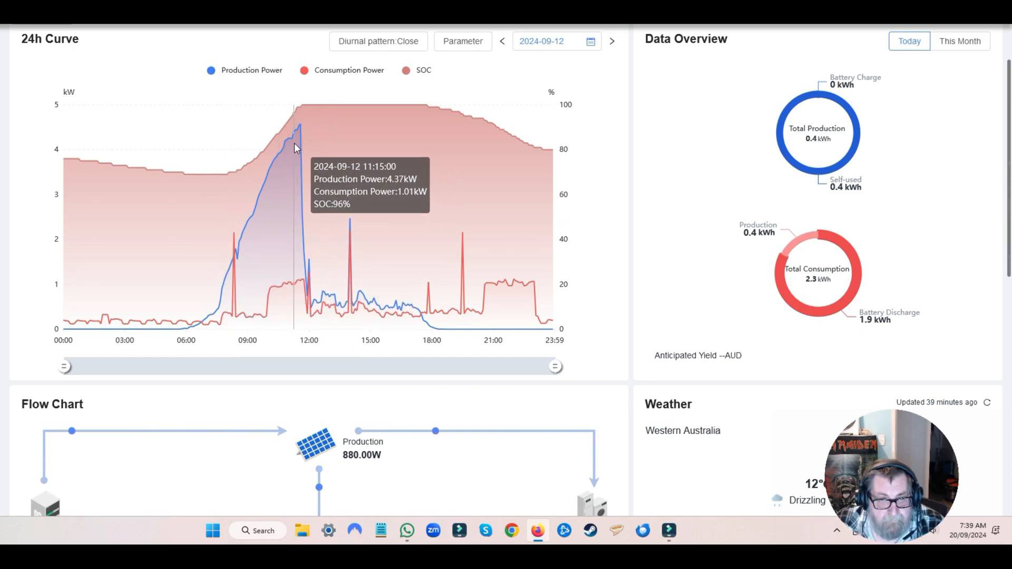
{"action": "mouse_move", "coordinate": [300, 126]}
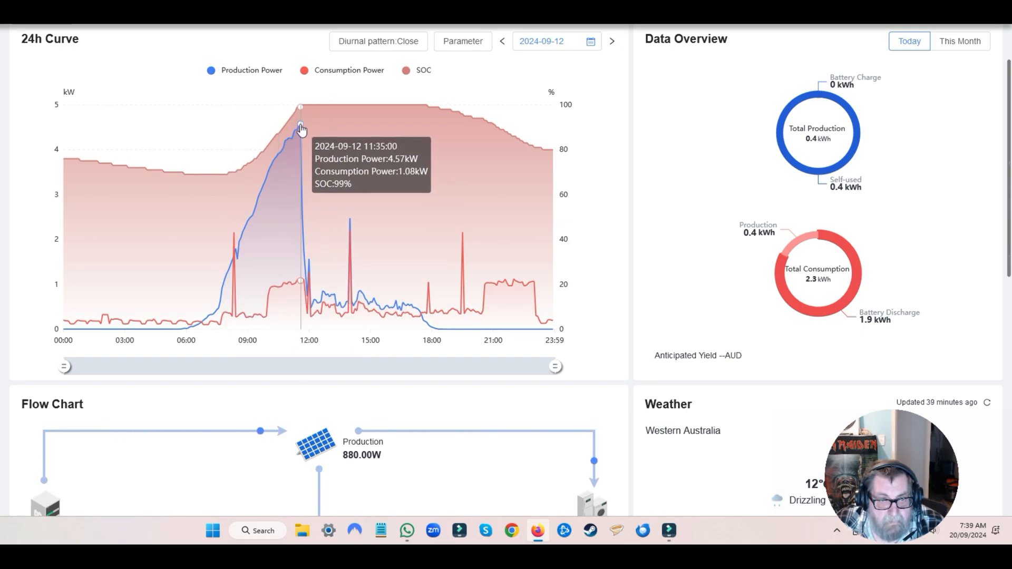
{"action": "mouse_move", "coordinate": [303, 124]}
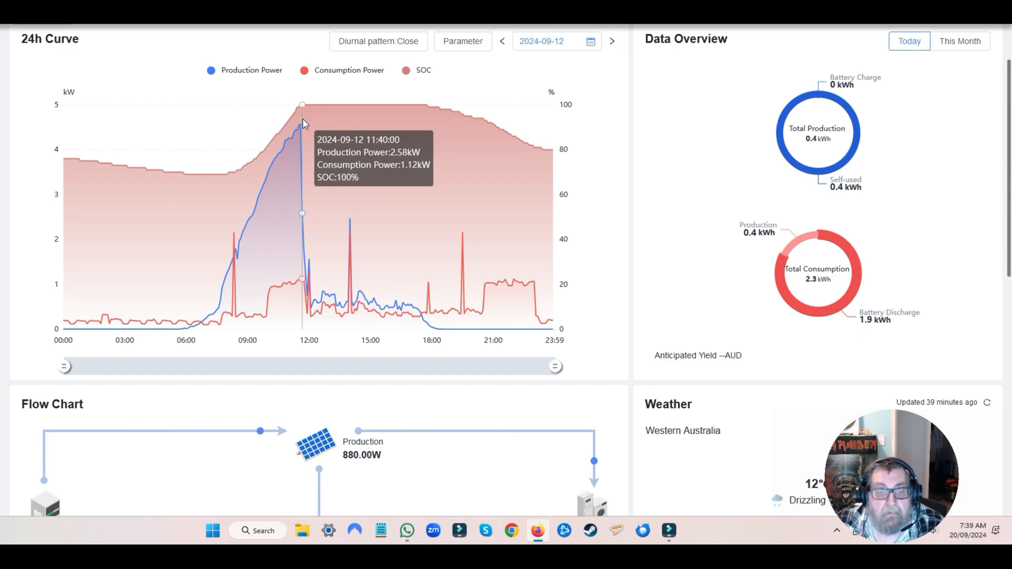
{"action": "mouse_move", "coordinate": [519, 341]}
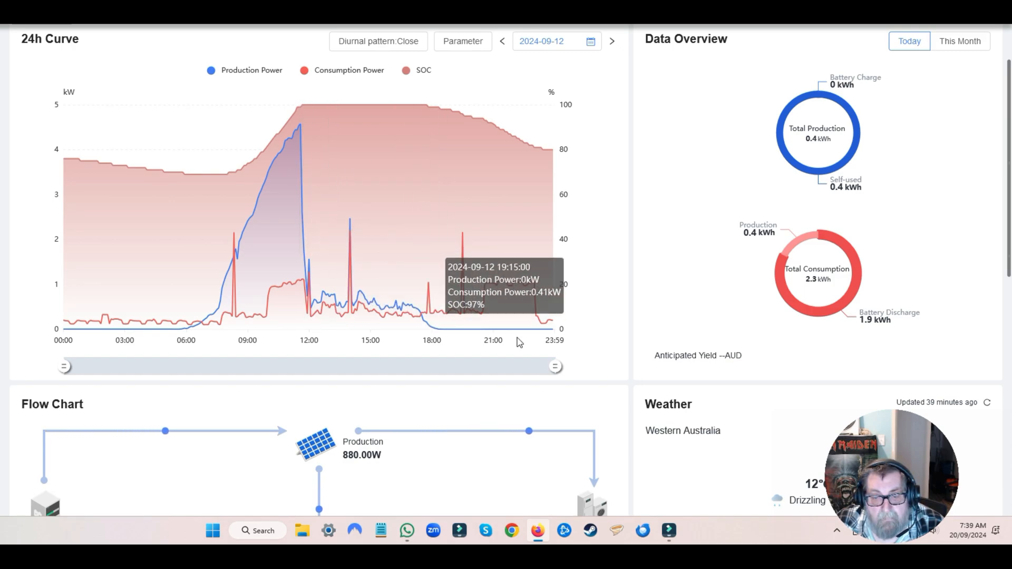
{"action": "mouse_move", "coordinate": [516, 284]}
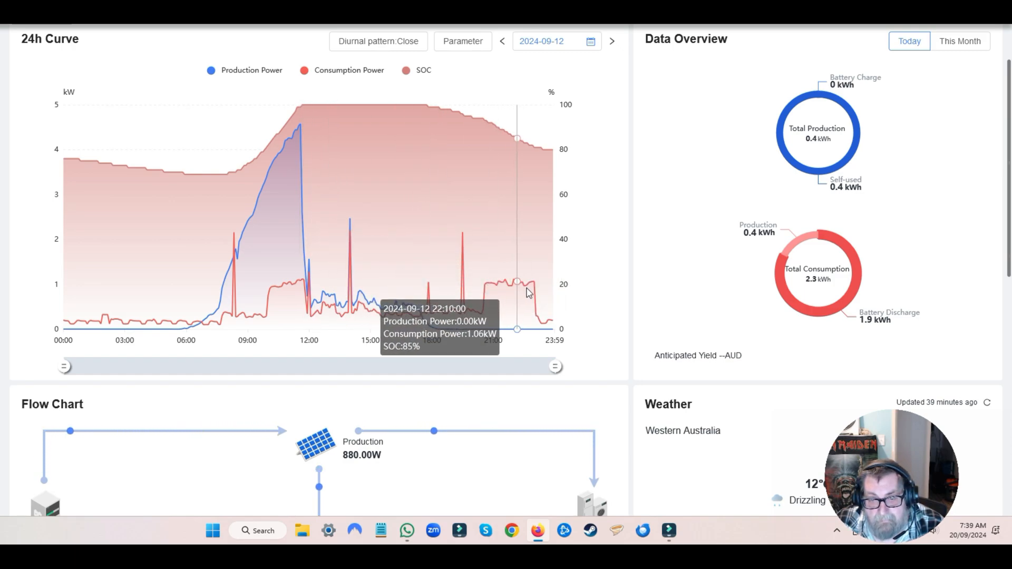
{"action": "mouse_move", "coordinate": [467, 290]}
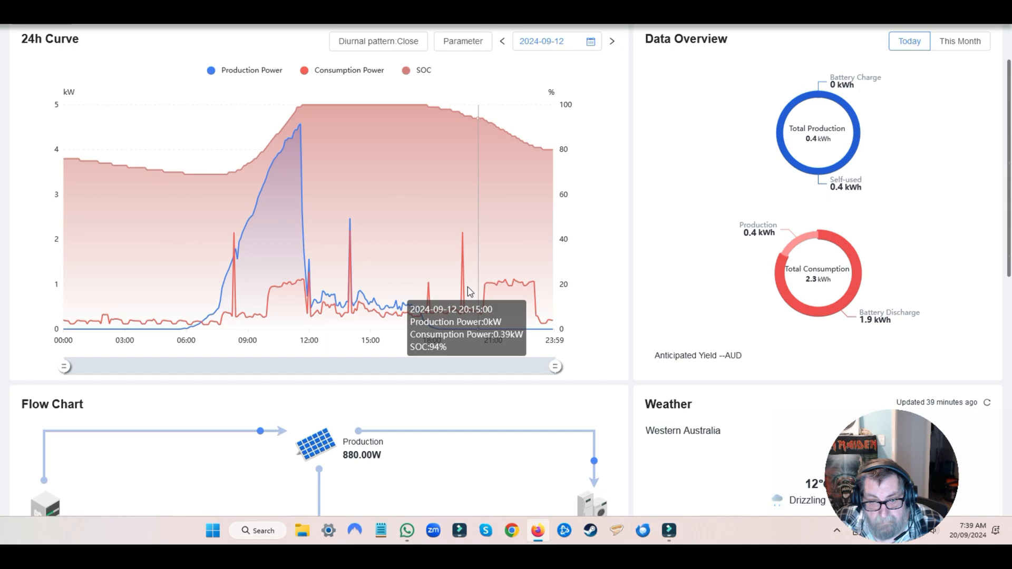
{"action": "mouse_move", "coordinate": [528, 298]}
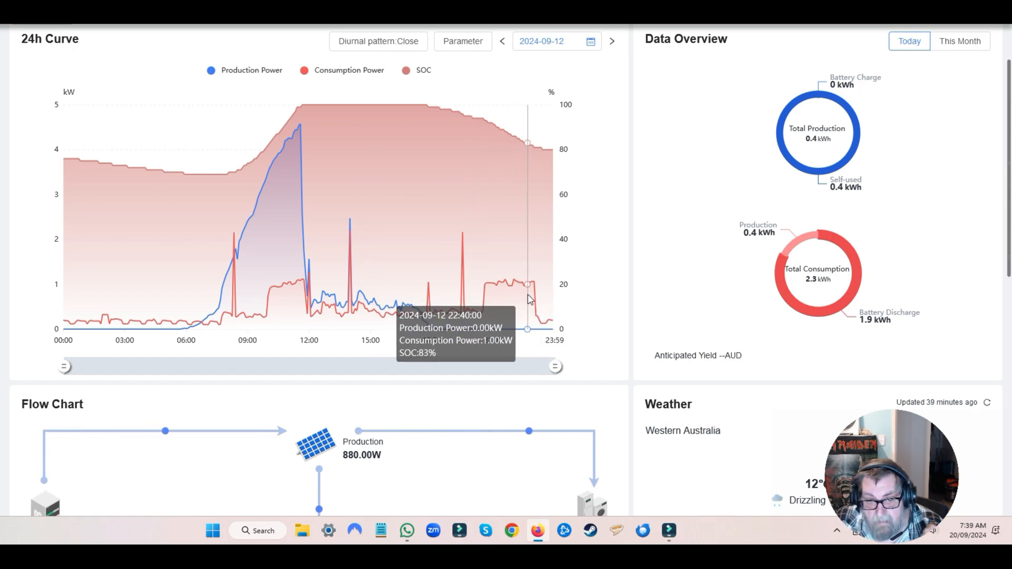
{"action": "mouse_move", "coordinate": [418, 156]}
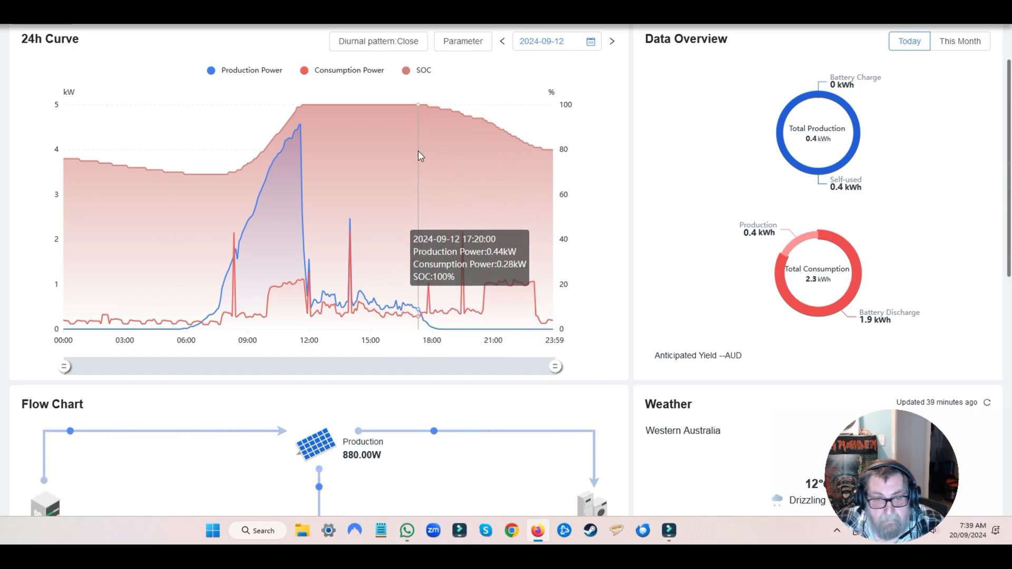
{"action": "mouse_move", "coordinate": [486, 94]}
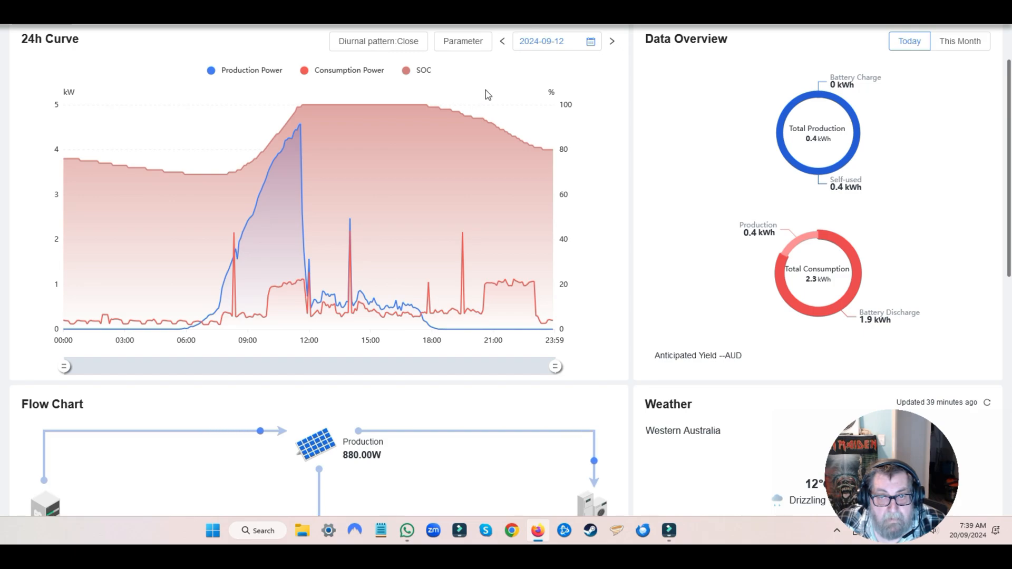
Advance the 24h curve day by day through 13, 14, 15 and 16 Sep 2024
{"action": "left_click", "coordinate": [610, 41]}
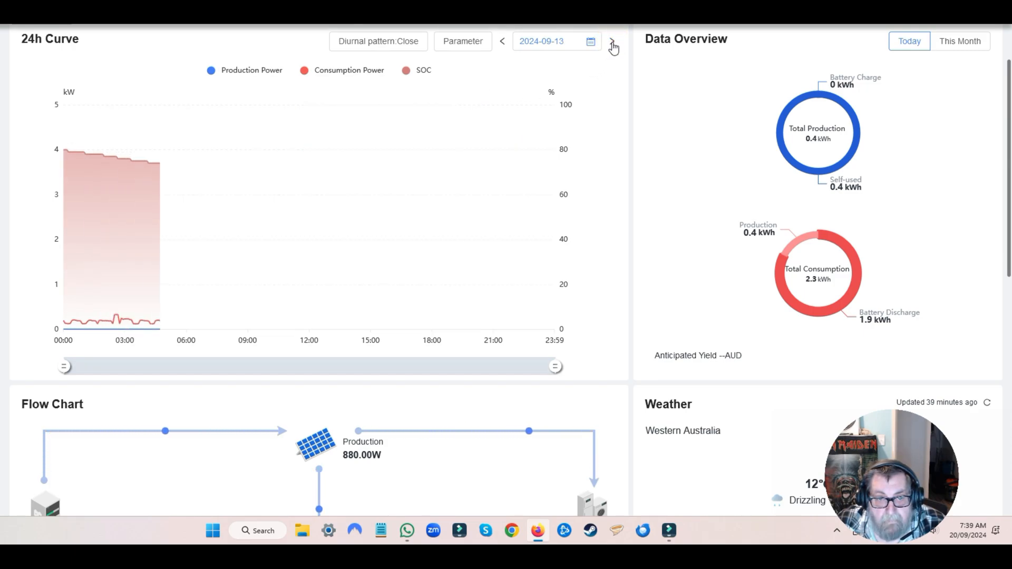
{"action": "left_click", "coordinate": [611, 41]}
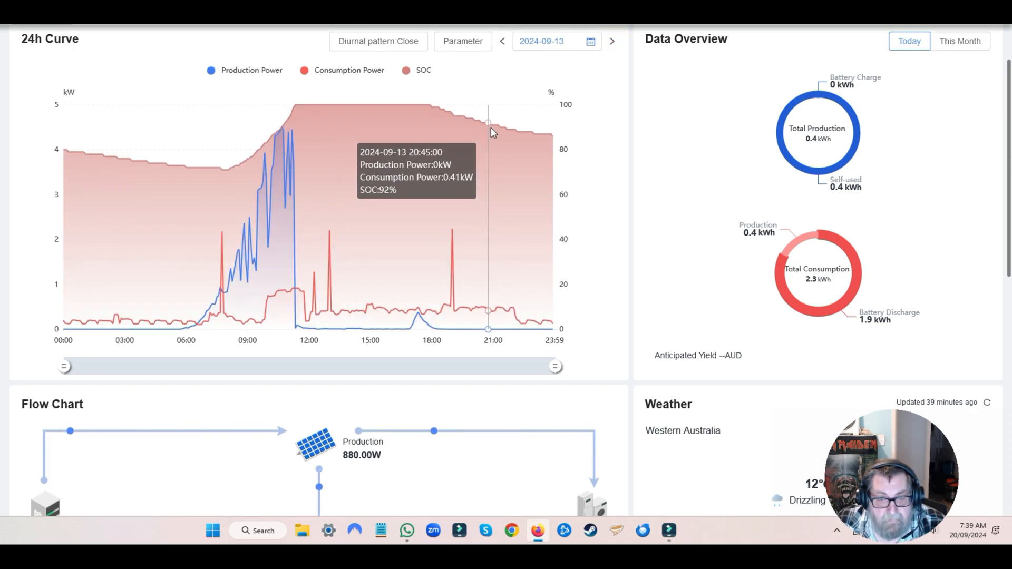
{"action": "mouse_move", "coordinate": [287, 151]}
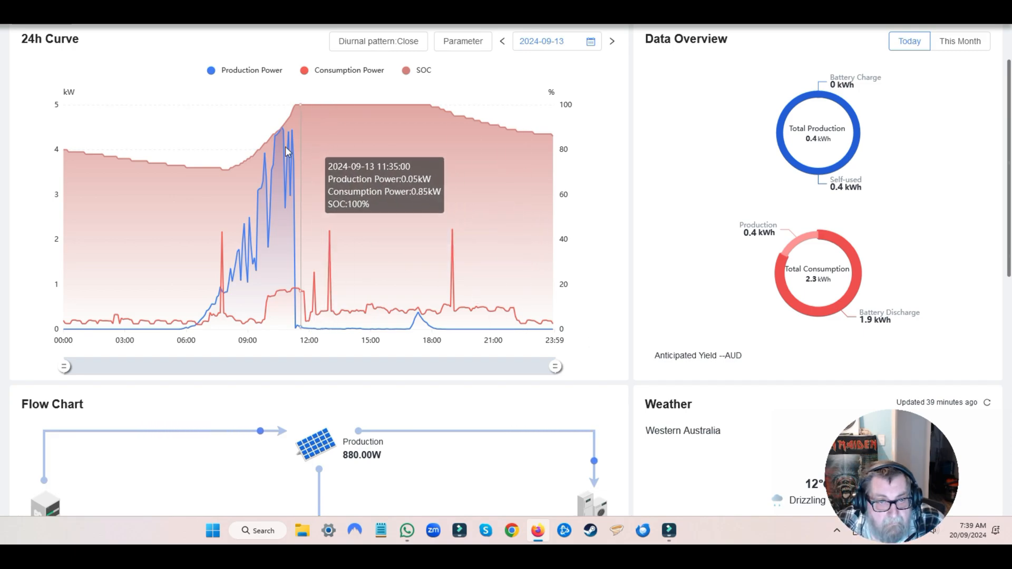
{"action": "mouse_move", "coordinate": [294, 134]}
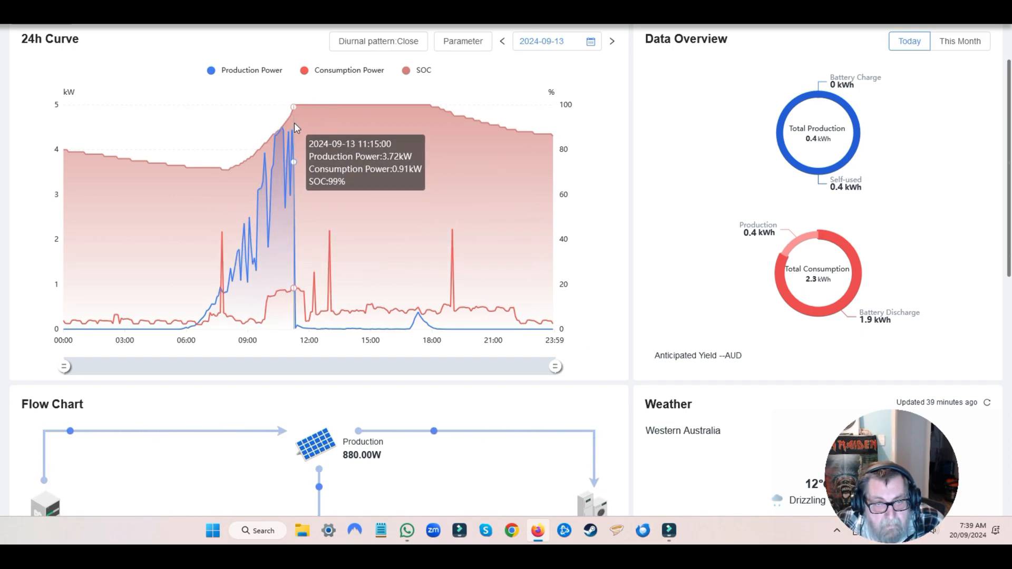
{"action": "mouse_move", "coordinate": [295, 124]}
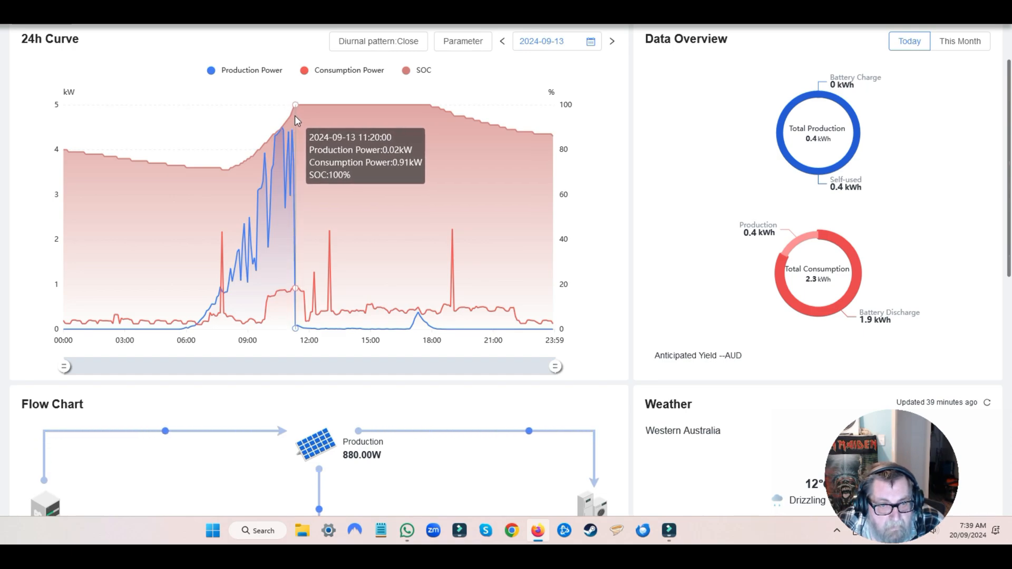
{"action": "mouse_move", "coordinate": [292, 295]}
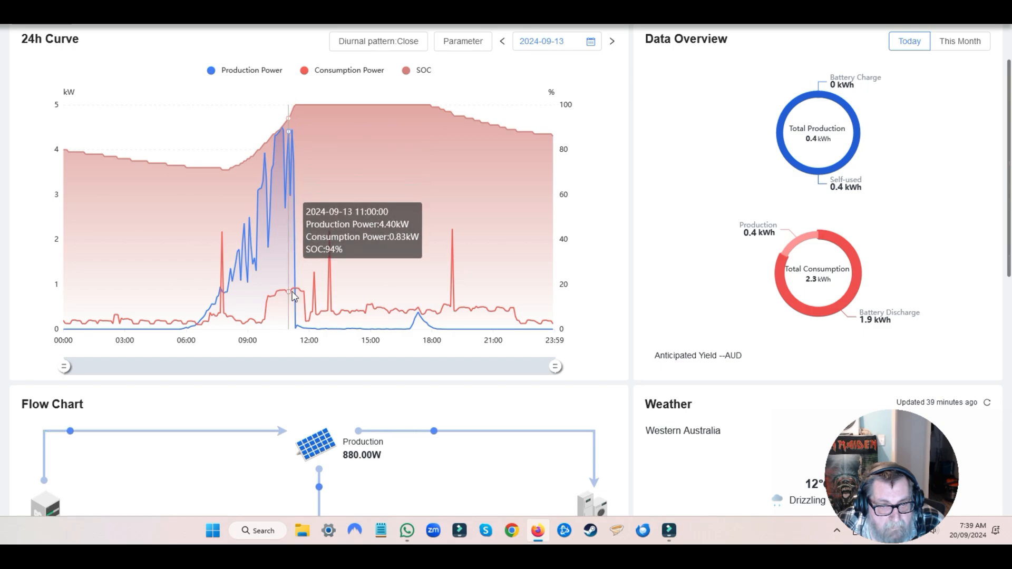
{"action": "mouse_move", "coordinate": [296, 294]}
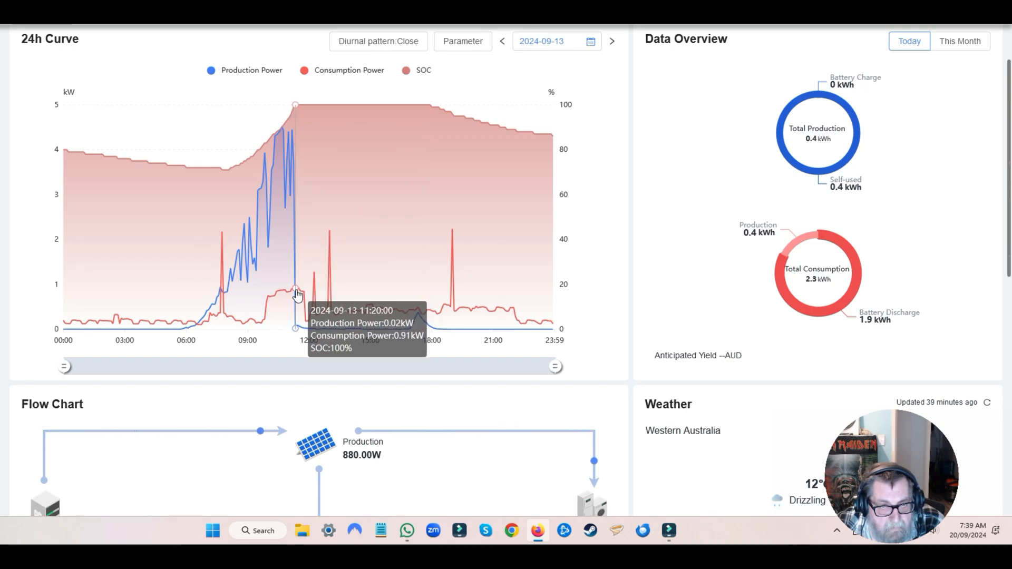
{"action": "mouse_move", "coordinate": [295, 294]}
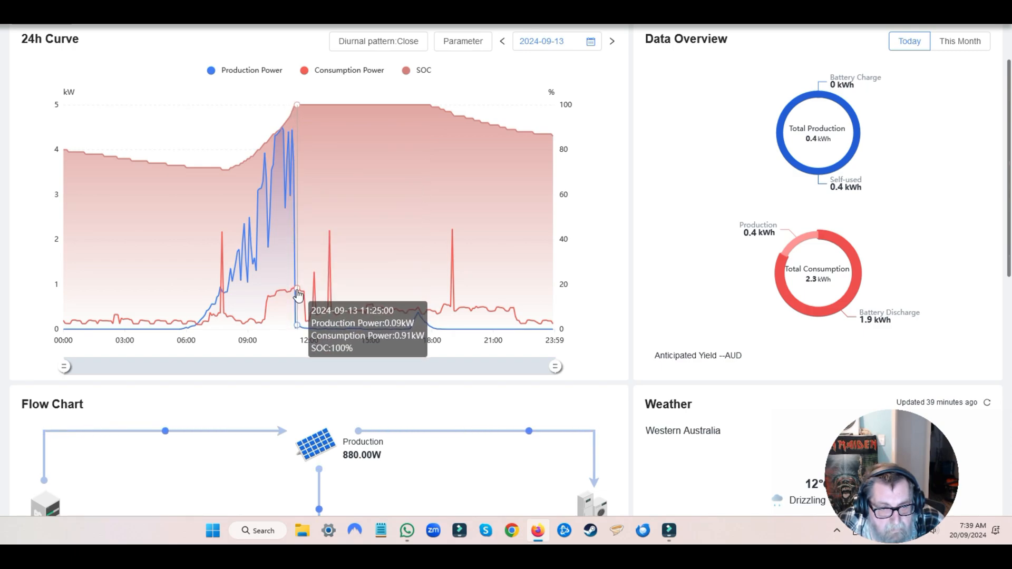
{"action": "mouse_move", "coordinate": [295, 297]}
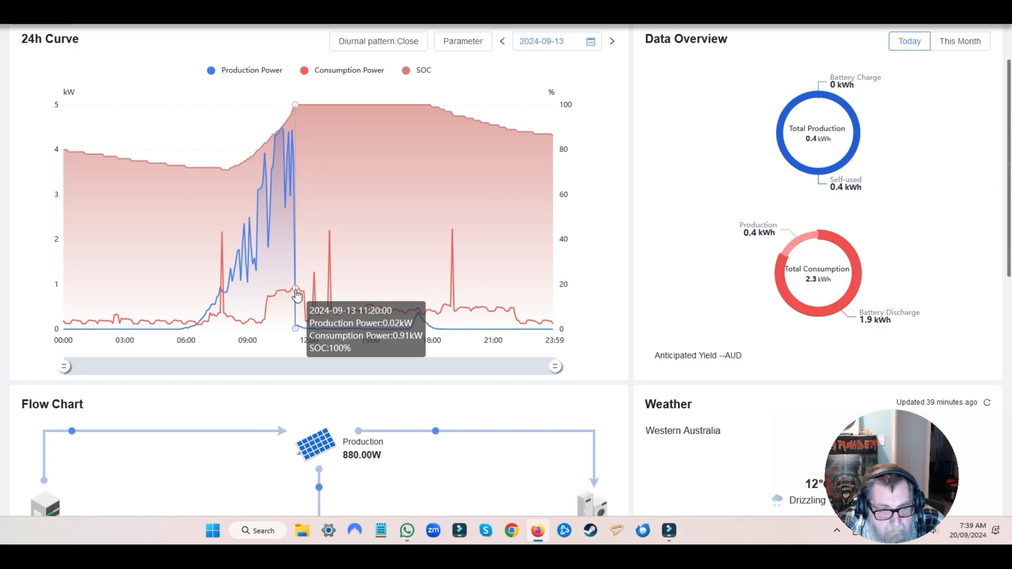
{"action": "mouse_move", "coordinate": [294, 295]}
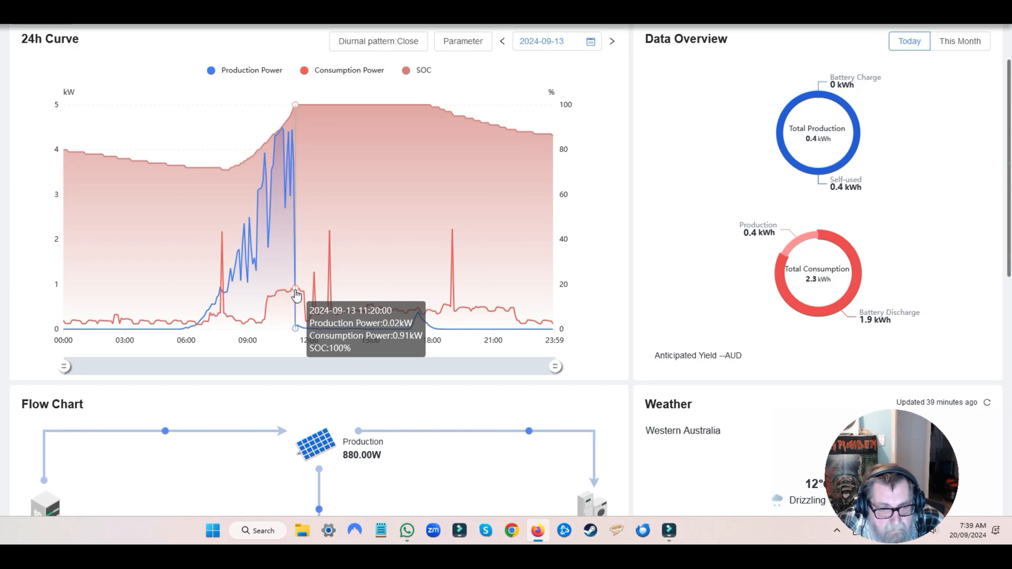
{"action": "mouse_move", "coordinate": [568, 154]}
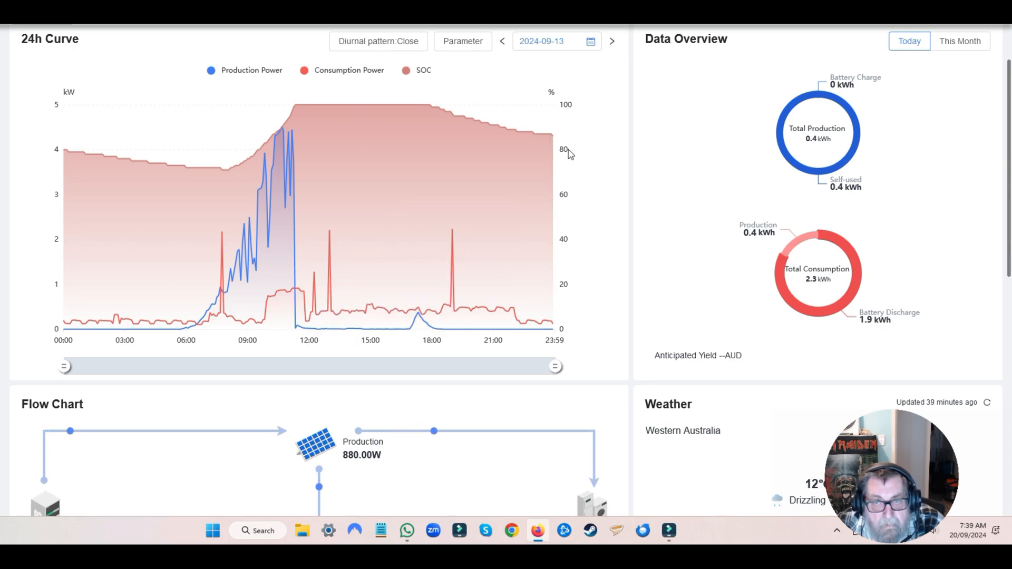
{"action": "mouse_move", "coordinate": [579, 73]}
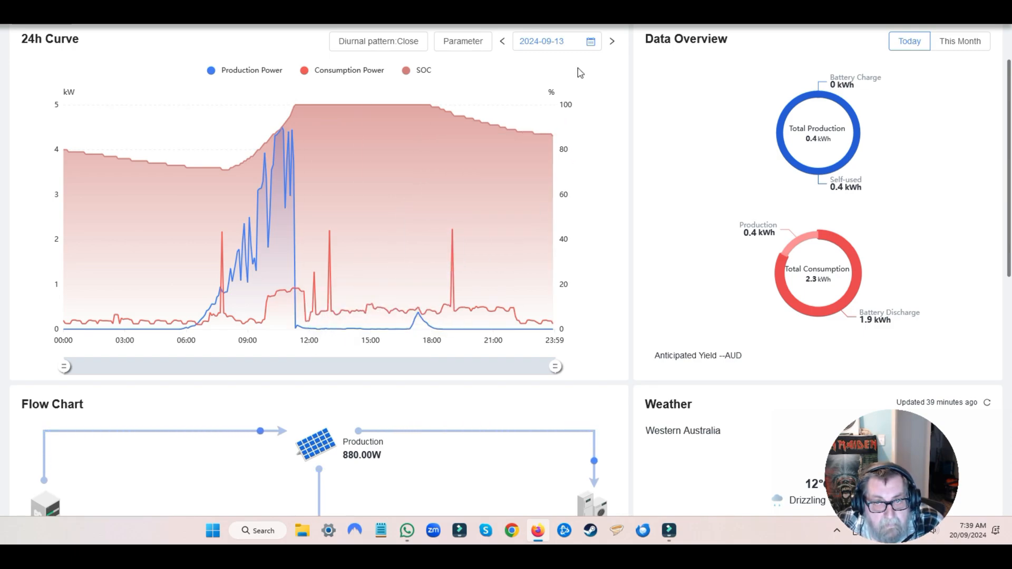
{"action": "left_click", "coordinate": [610, 41]}
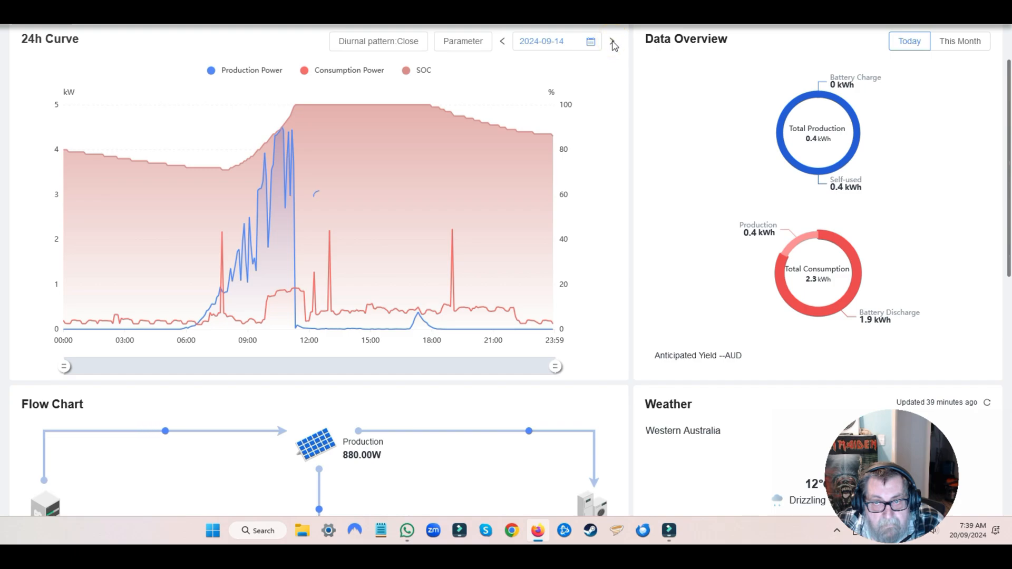
{"action": "mouse_move", "coordinate": [223, 341]}
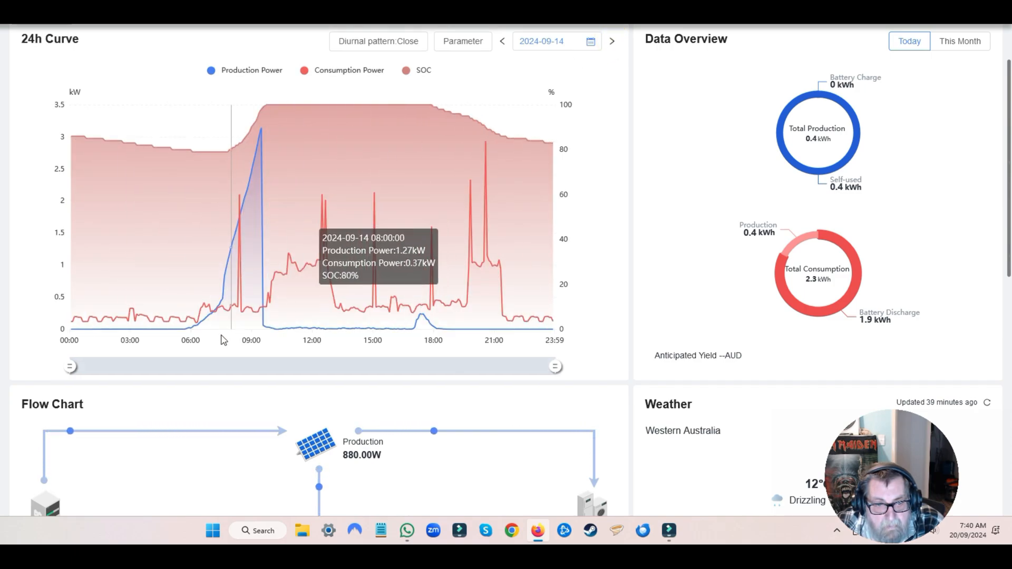
{"action": "mouse_move", "coordinate": [278, 200]}
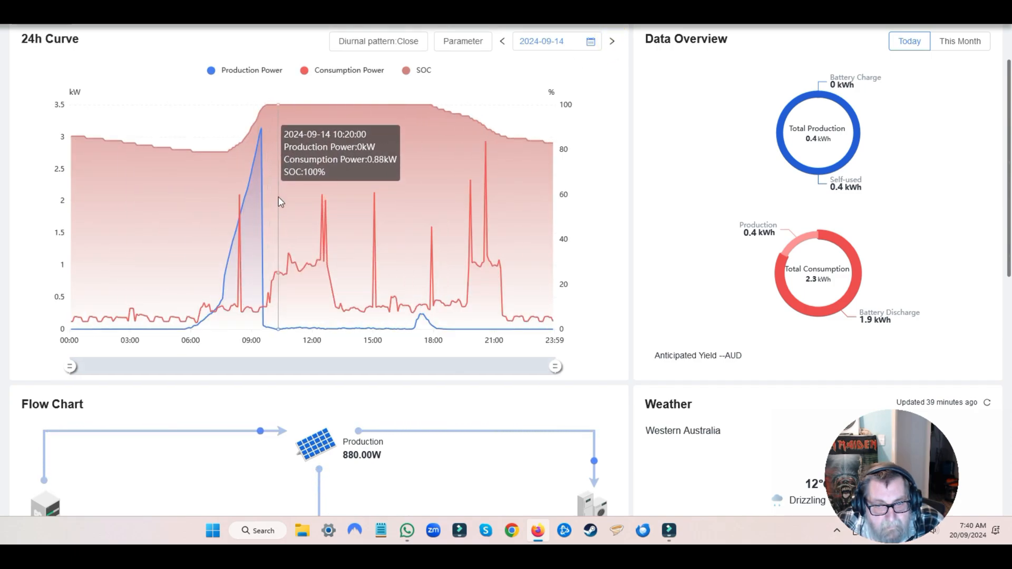
{"action": "left_click", "coordinate": [611, 41]}
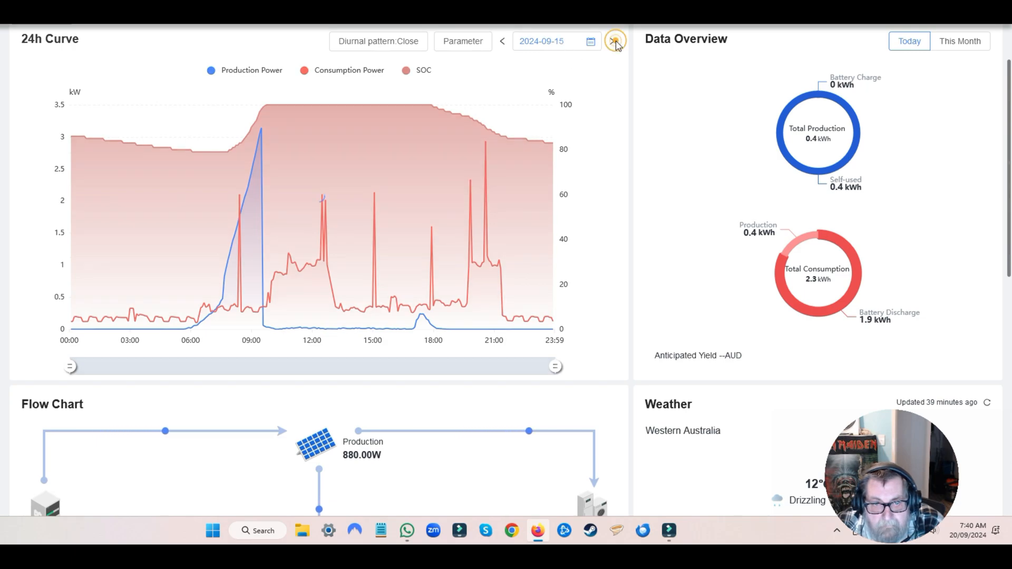
{"action": "mouse_move", "coordinate": [252, 139]}
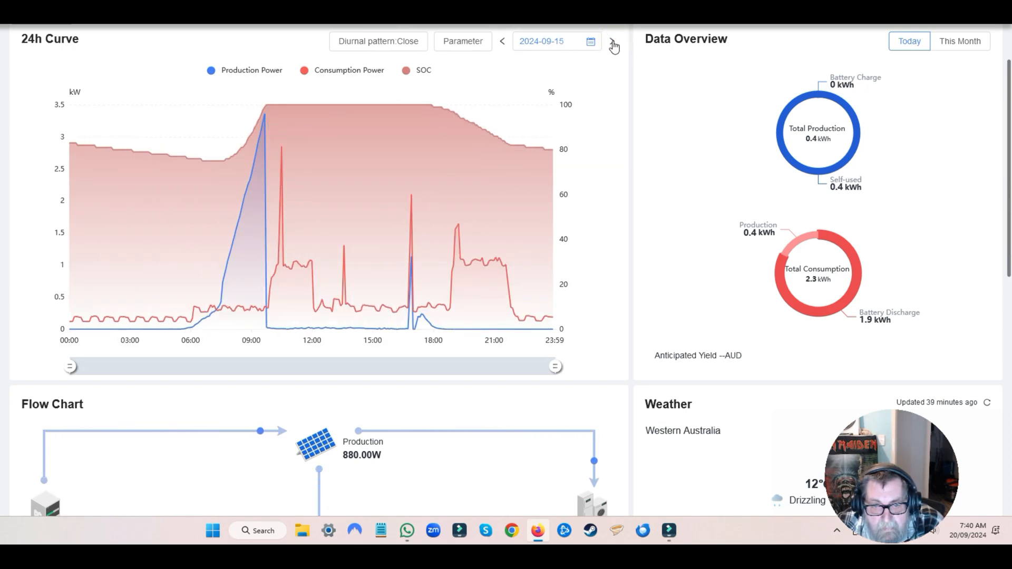
{"action": "left_click", "coordinate": [611, 42]}
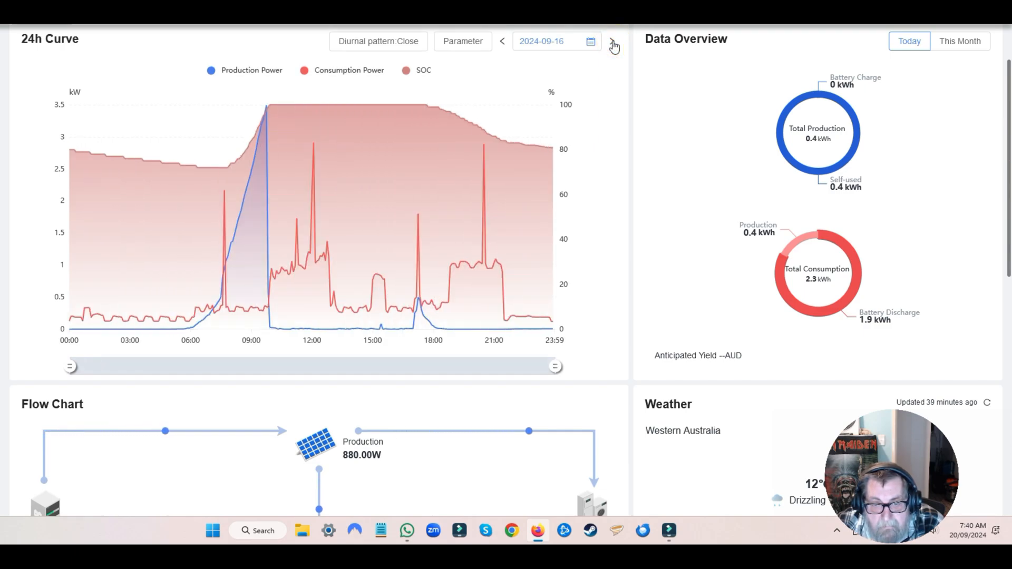
{"action": "mouse_move", "coordinate": [459, 283]}
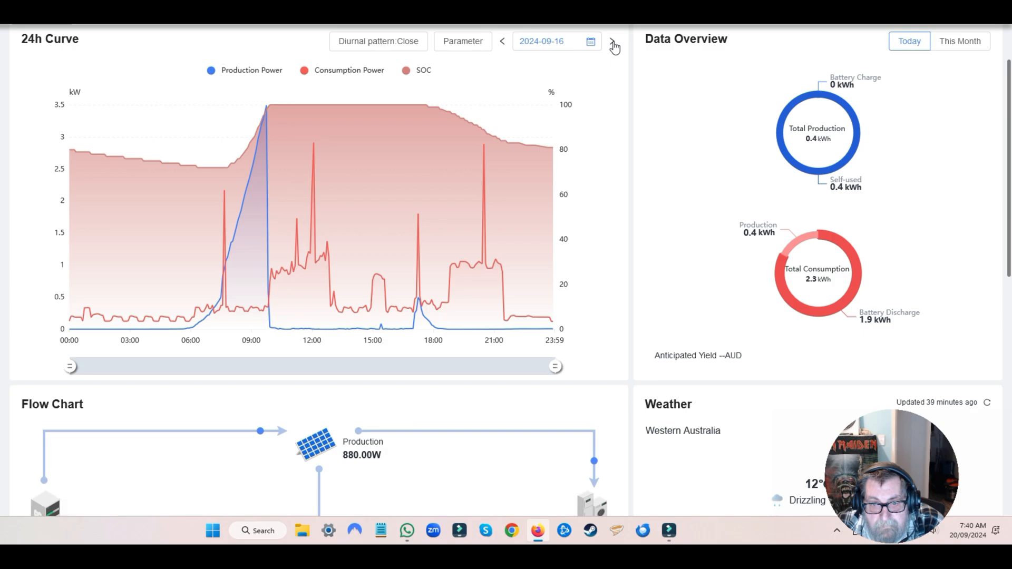
Continue advancing through 17, 18 and 19 Sep to today, 20 Sep 2024
{"action": "left_click", "coordinate": [613, 41]}
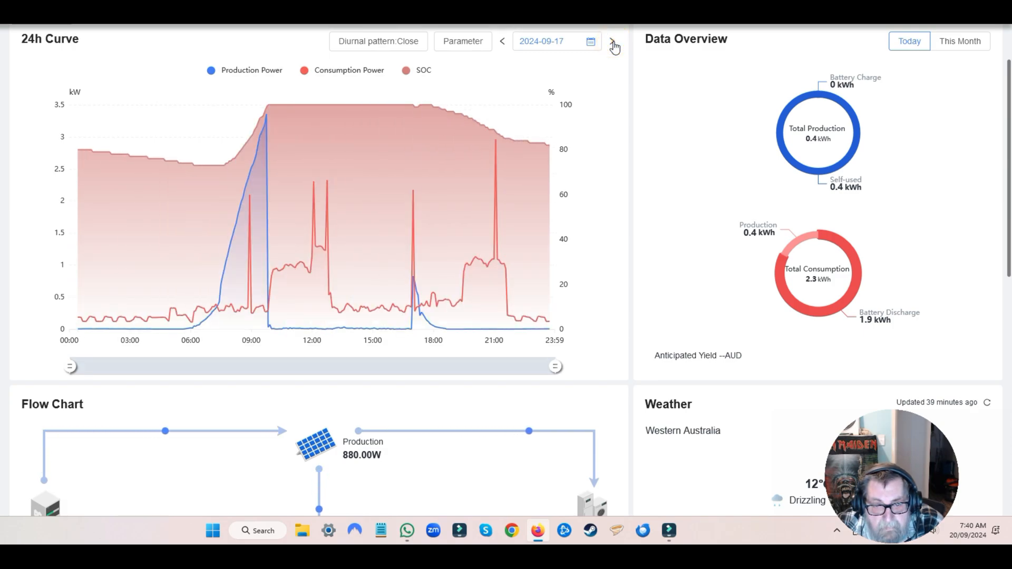
{"action": "left_click", "coordinate": [612, 41]}
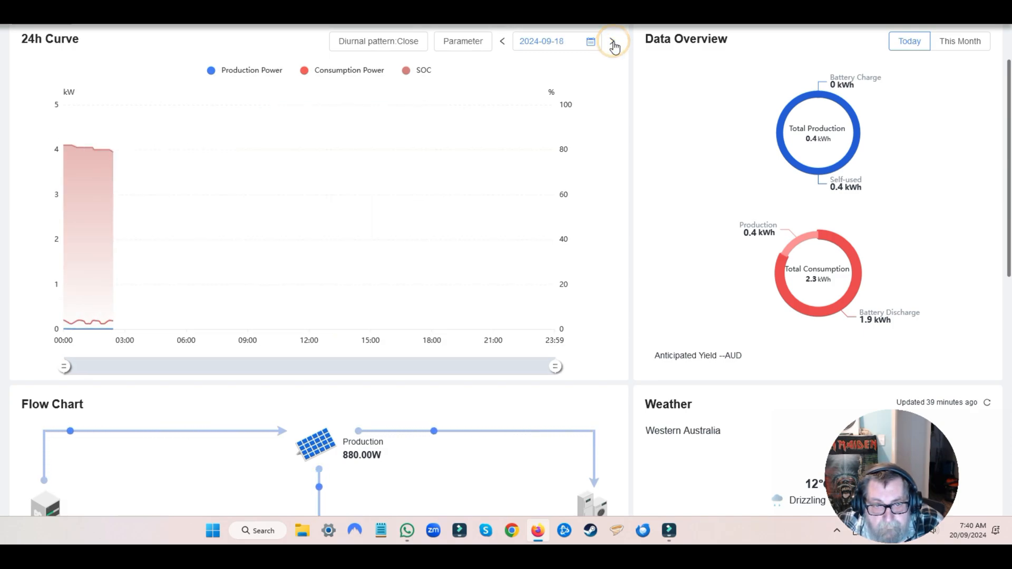
{"action": "left_click", "coordinate": [611, 41]}
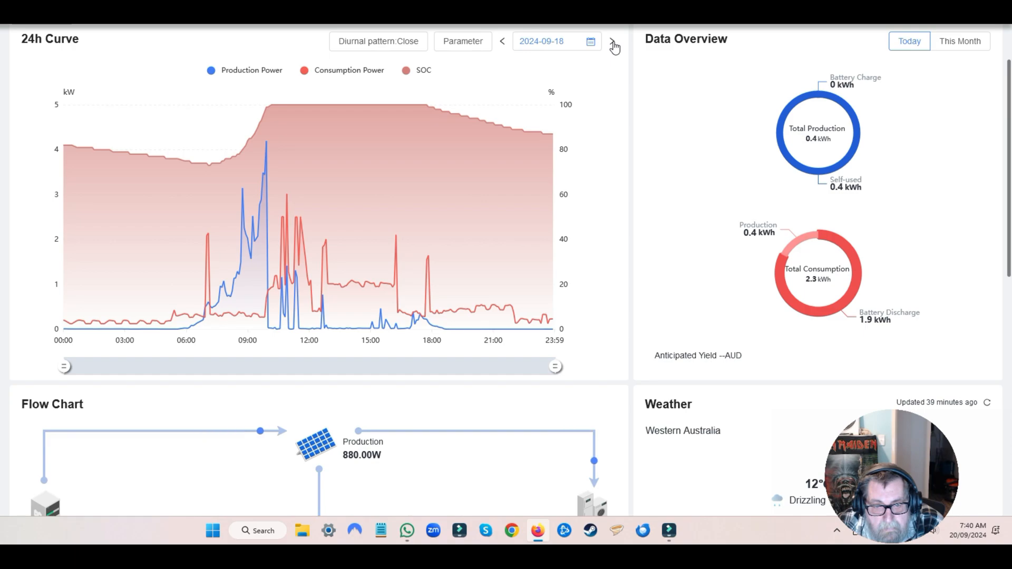
{"action": "left_click", "coordinate": [612, 41]}
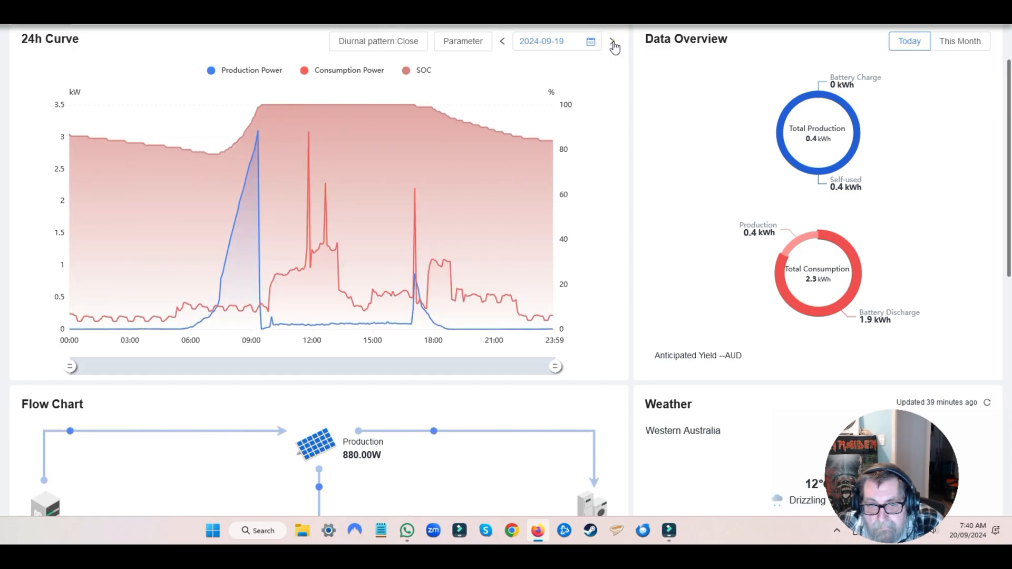
{"action": "left_click", "coordinate": [613, 41]}
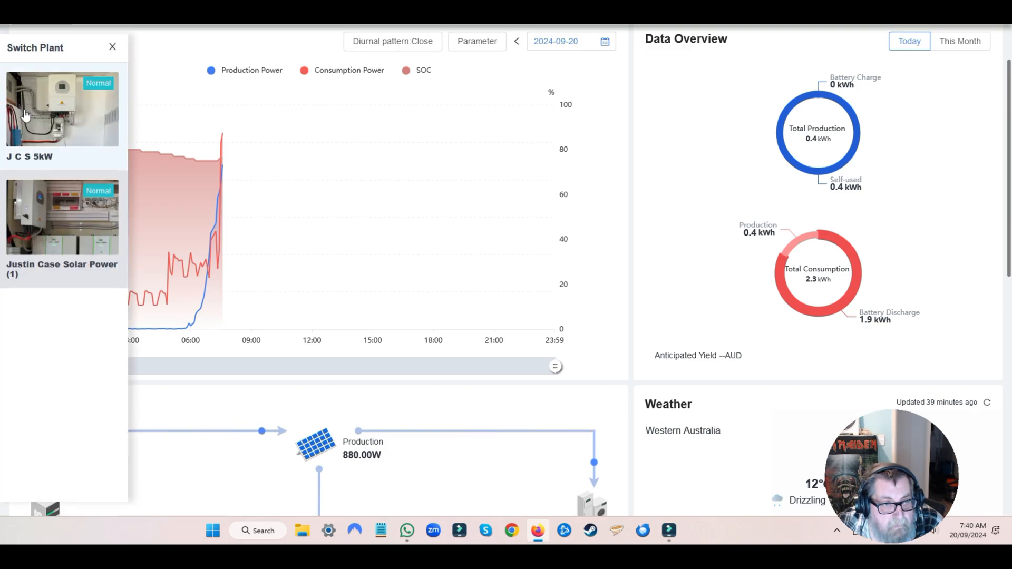
Switch to the other plant and set its 24h curve date to 12 Sep 2024
{"action": "left_click", "coordinate": [113, 46]}
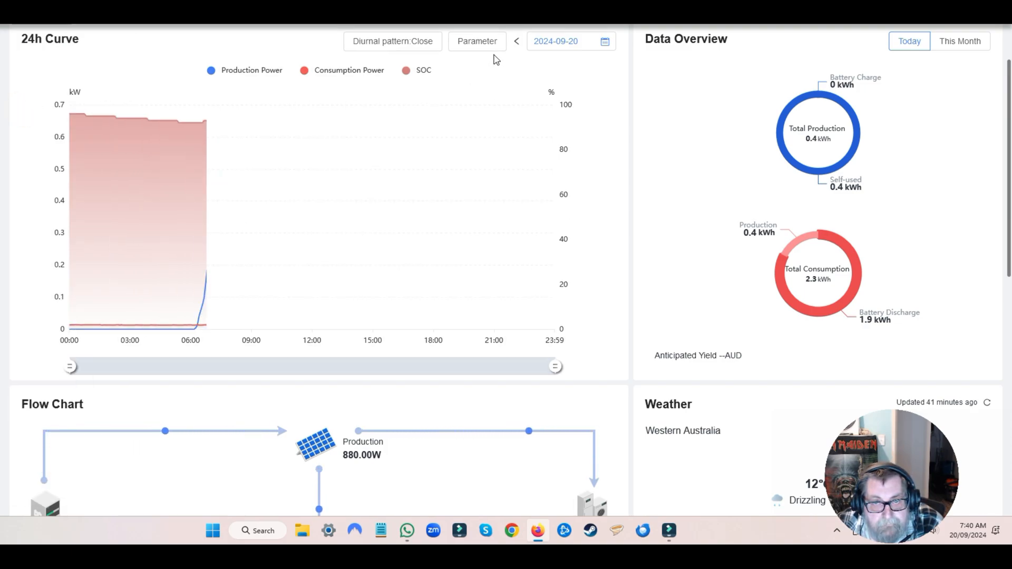
{"action": "left_click", "coordinate": [561, 41]}
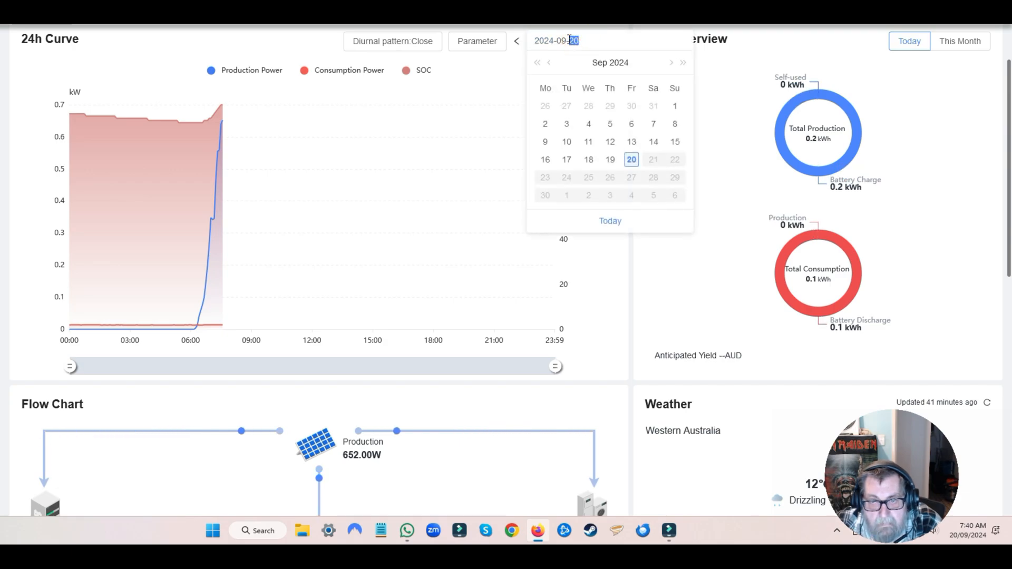
{"action": "mouse_move", "coordinate": [653, 147]}
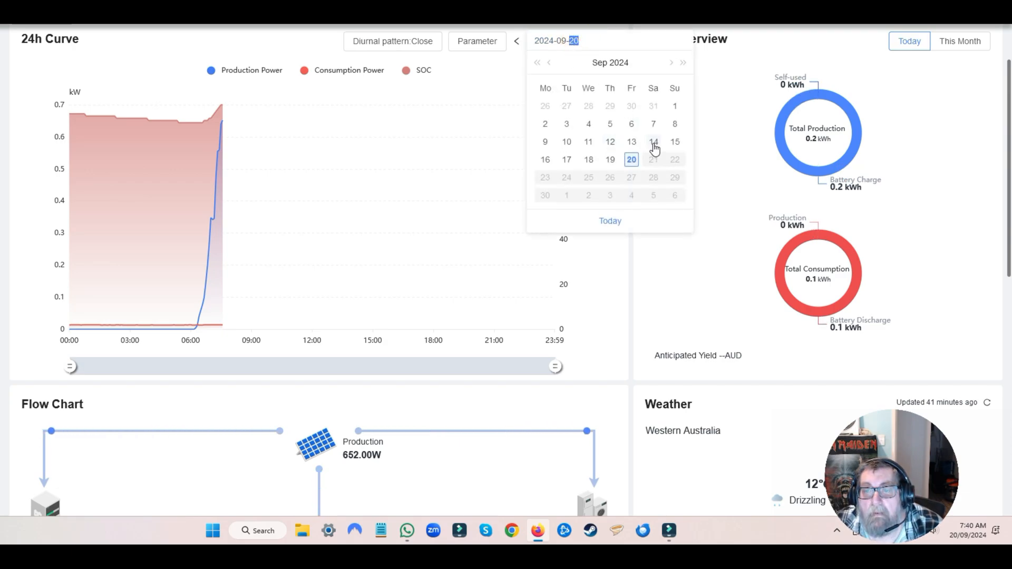
{"action": "left_click", "coordinate": [609, 141]}
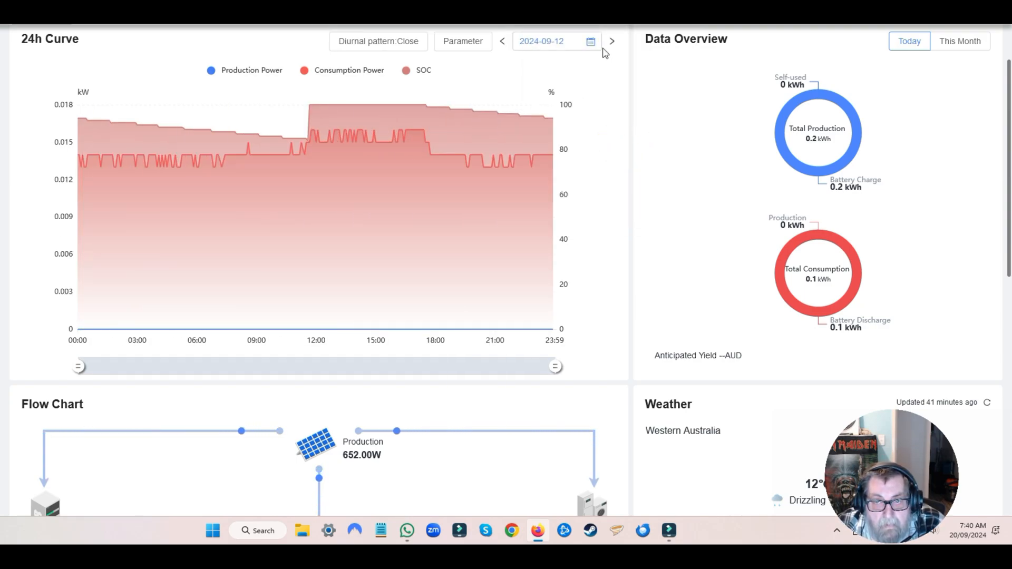
Advance the other plant's 24h curve through 13 Sep to 14 Sep 2024
{"action": "left_click", "coordinate": [610, 41]}
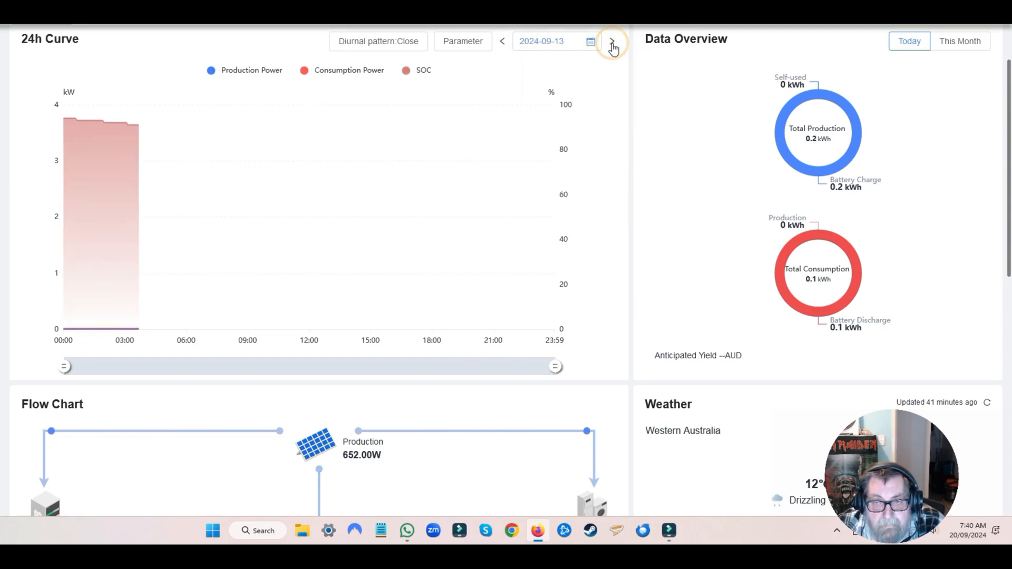
{"action": "left_click", "coordinate": [611, 41]}
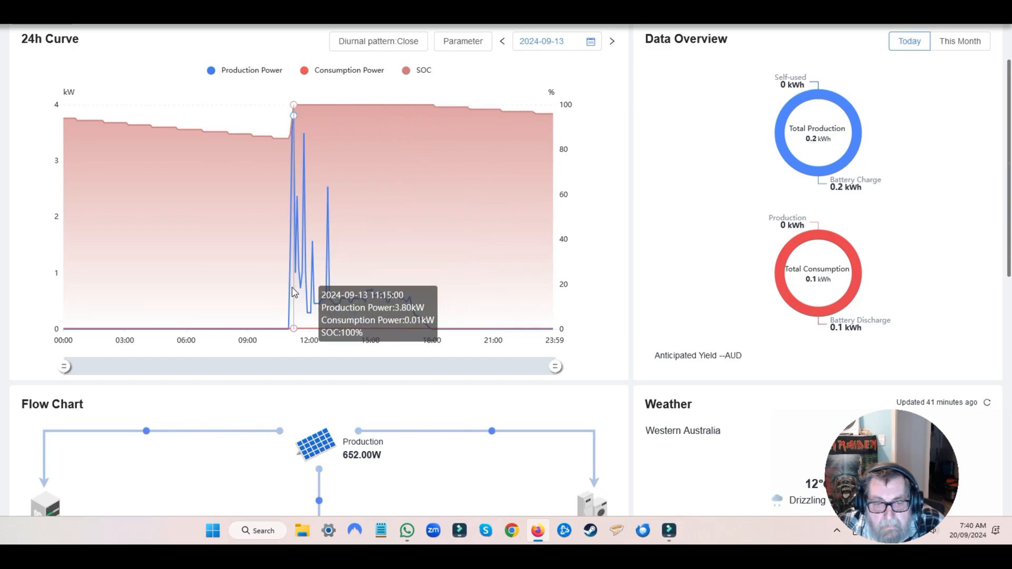
{"action": "mouse_move", "coordinate": [404, 303]}
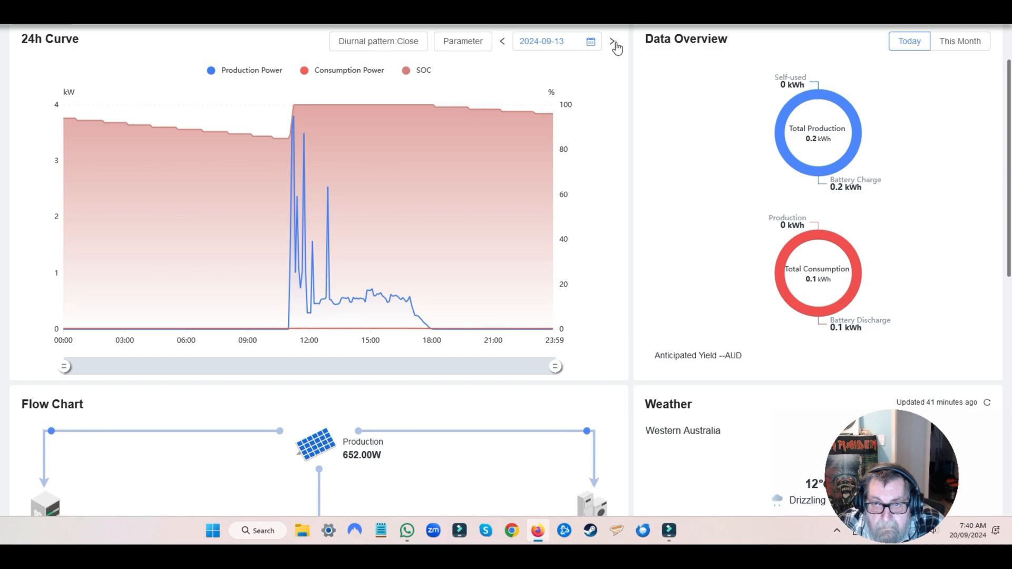
{"action": "left_click", "coordinate": [611, 41]}
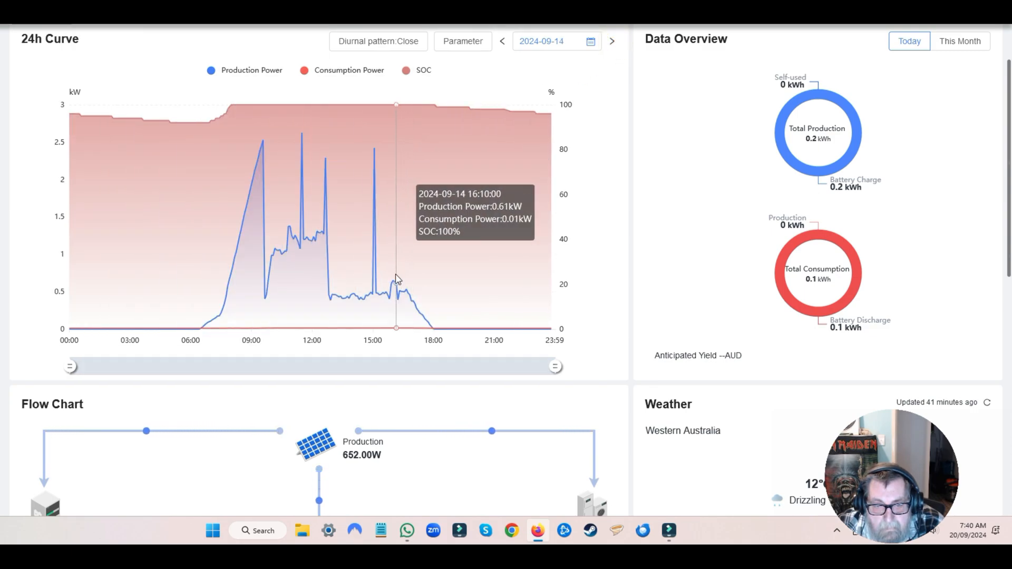
{"action": "mouse_move", "coordinate": [262, 141]}
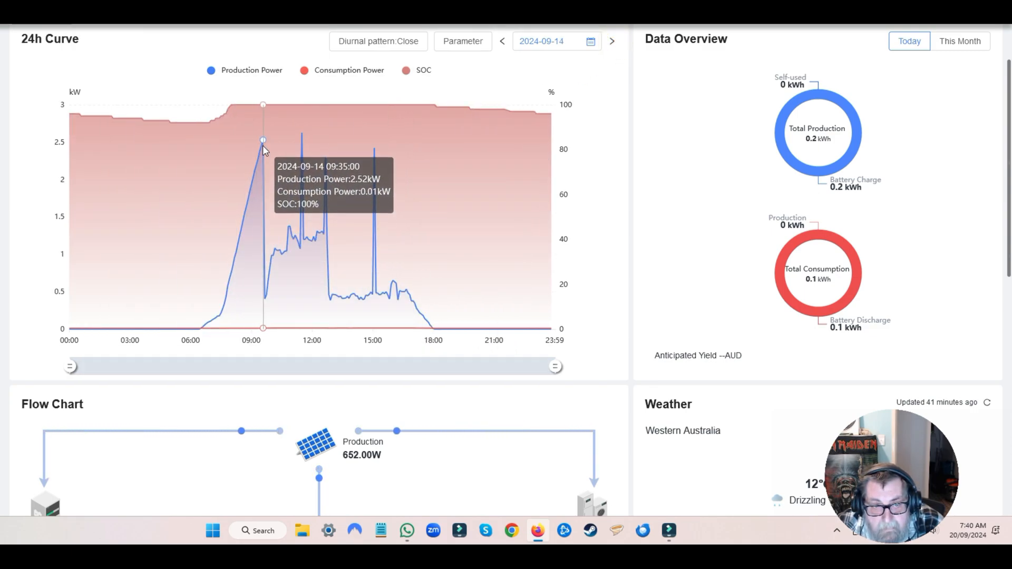
{"action": "mouse_move", "coordinate": [412, 307]}
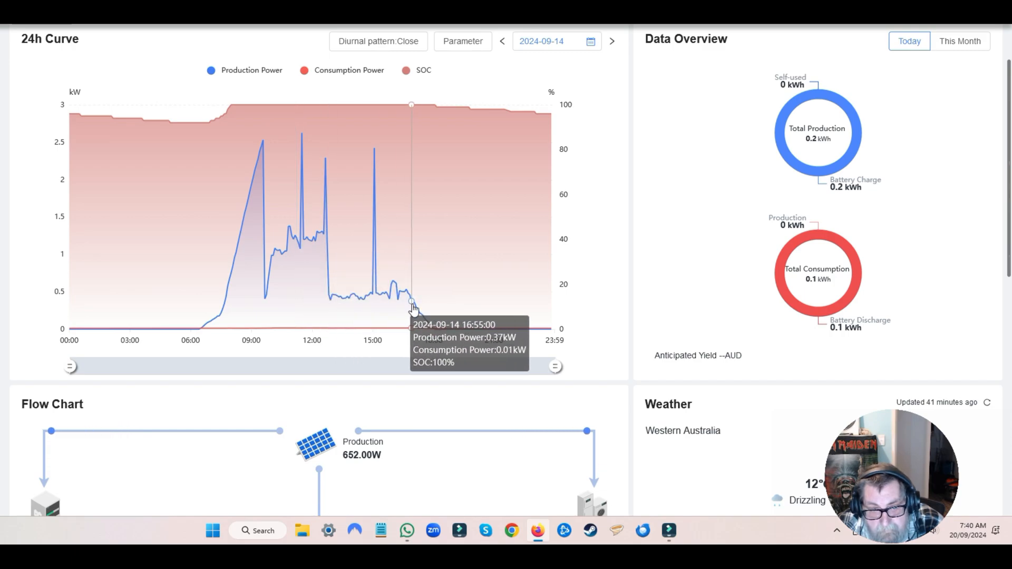
{"action": "mouse_move", "coordinate": [404, 291]}
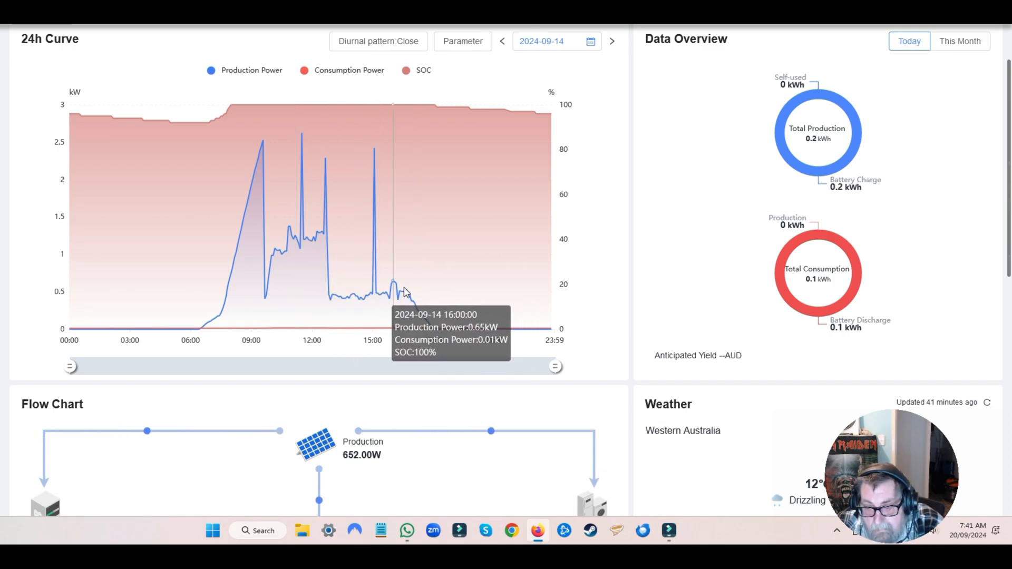
{"action": "mouse_move", "coordinate": [243, 286]}
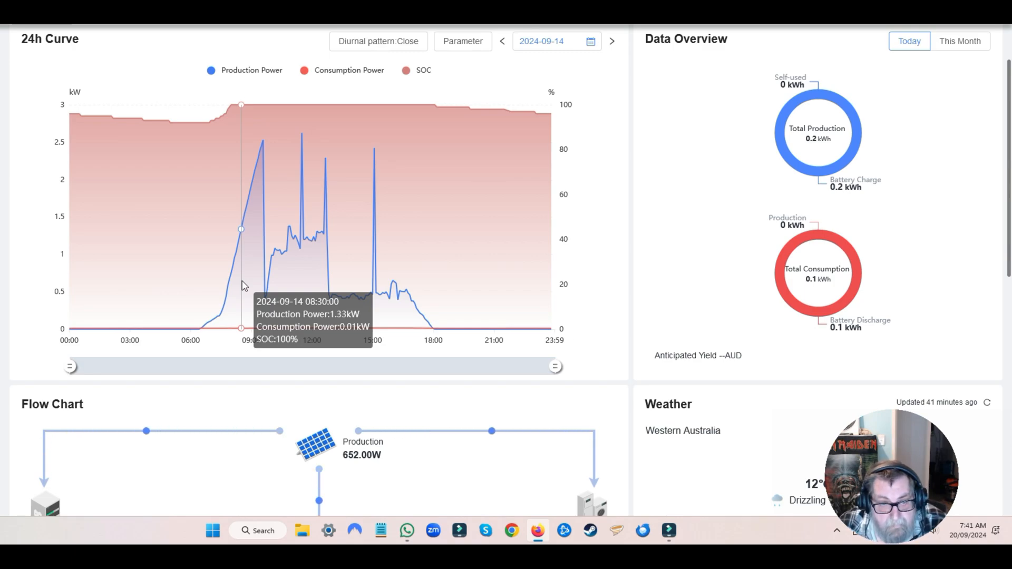
{"action": "mouse_move", "coordinate": [181, 331]}
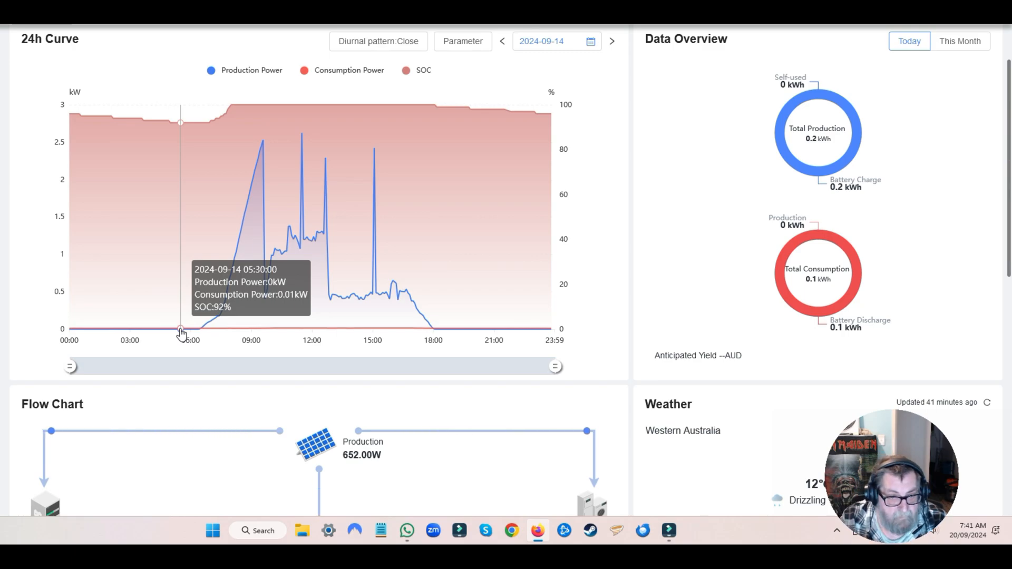
{"action": "mouse_move", "coordinate": [607, 98]}
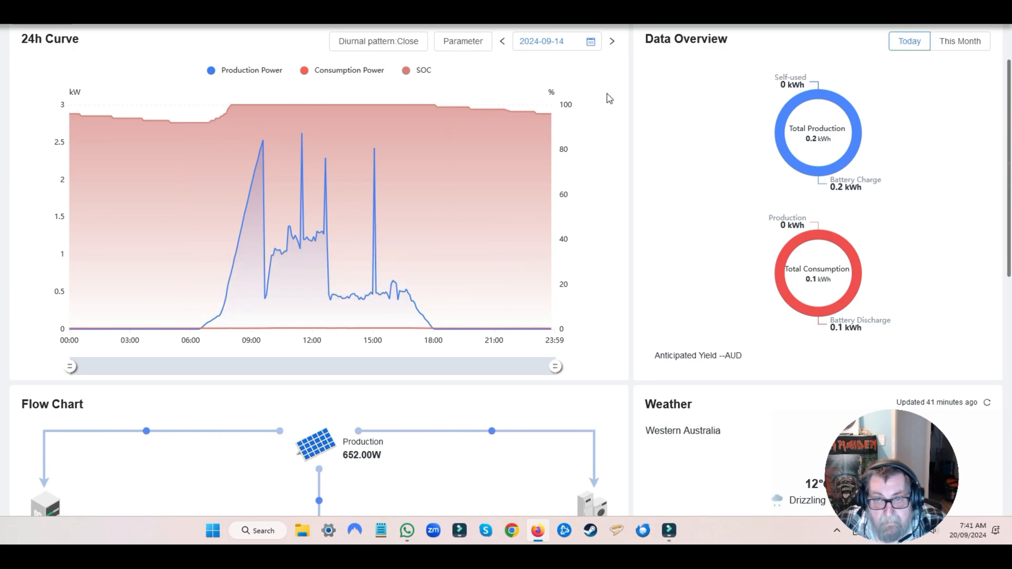
Advance the 24h curve day by day from 15 Sep through 19 Sep to 20 Sep 2024
{"action": "left_click", "coordinate": [610, 41]}
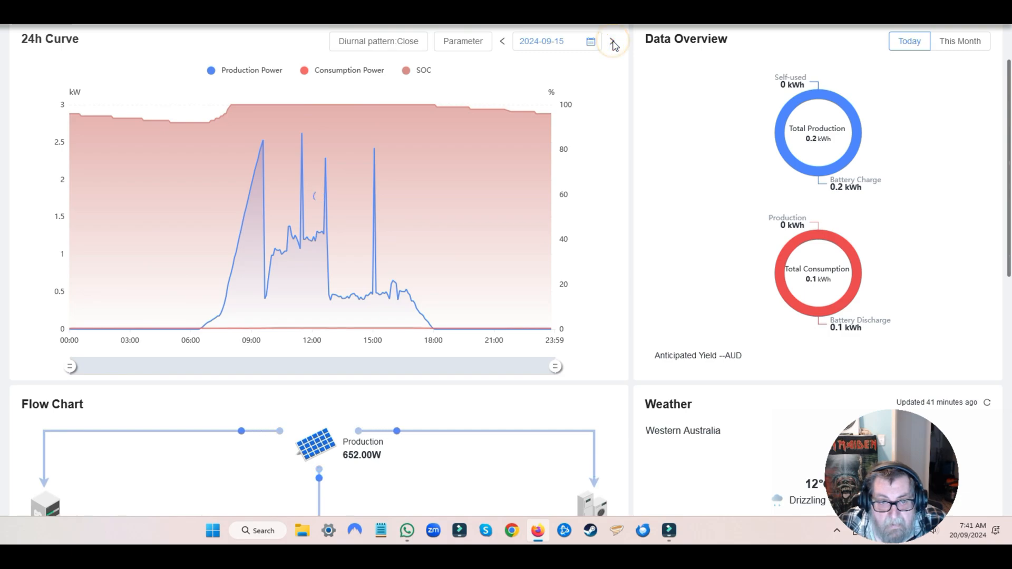
{"action": "left_click", "coordinate": [611, 42]}
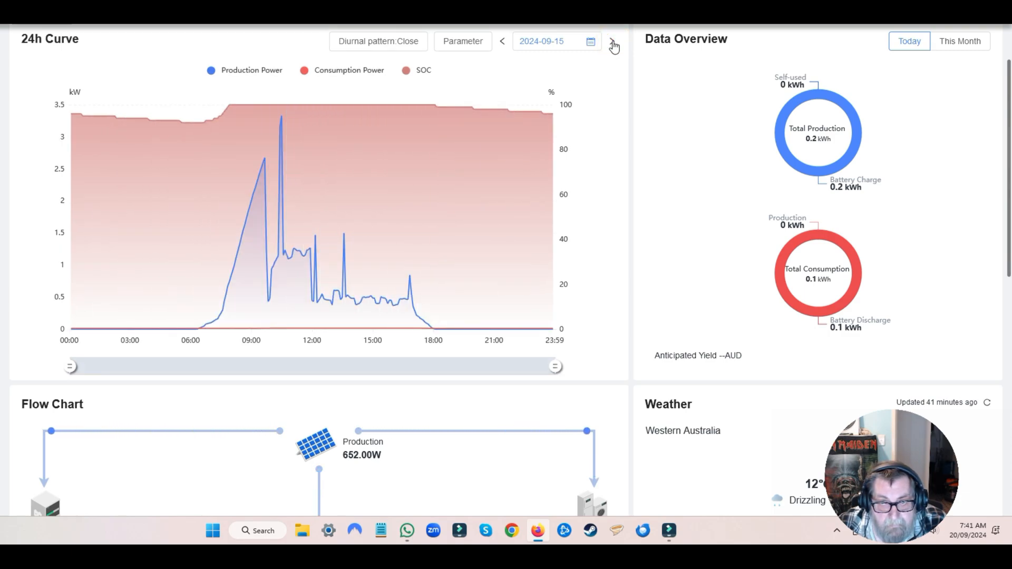
{"action": "left_click", "coordinate": [612, 42]}
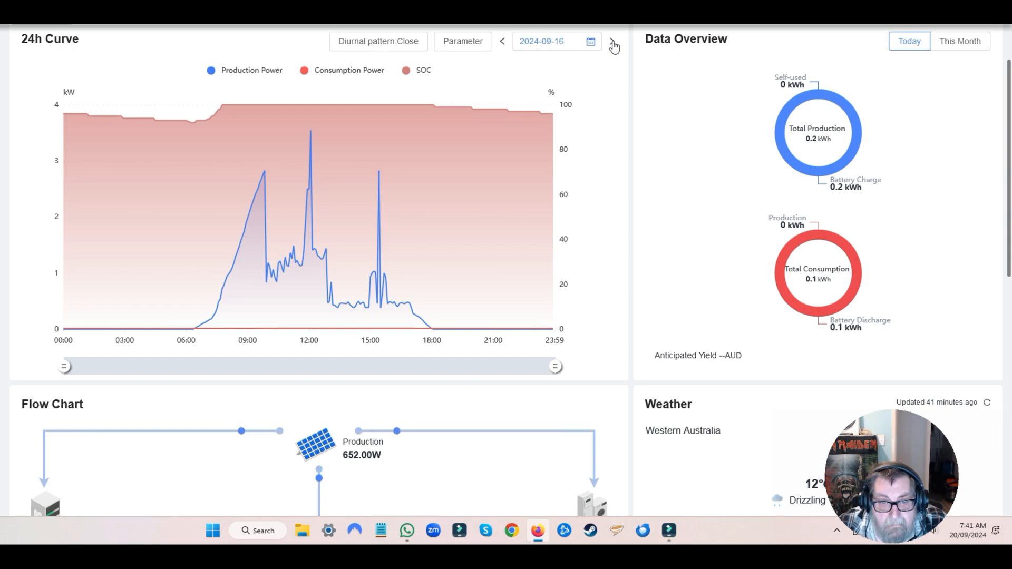
{"action": "left_click", "coordinate": [611, 42]}
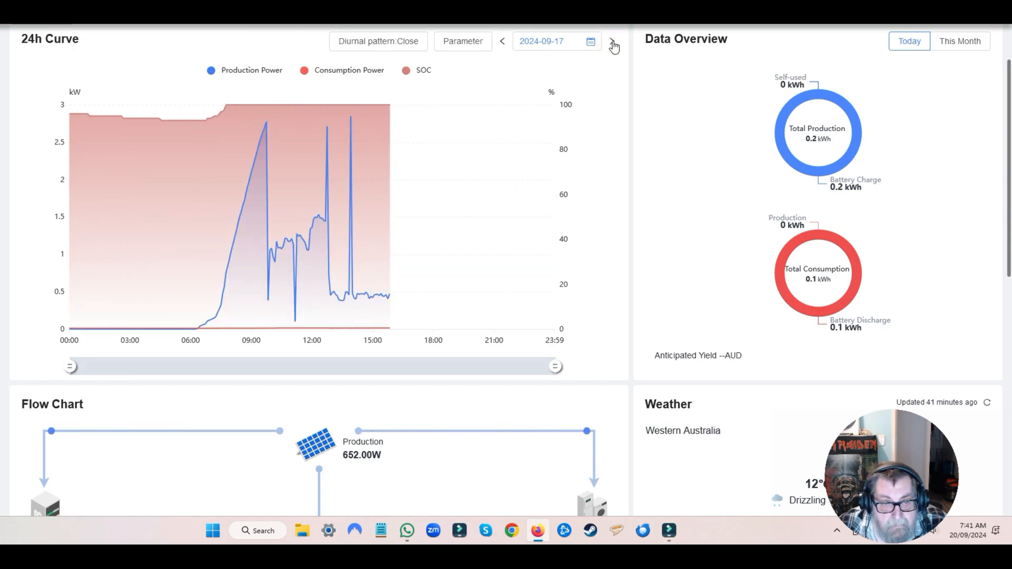
{"action": "left_click", "coordinate": [611, 41]}
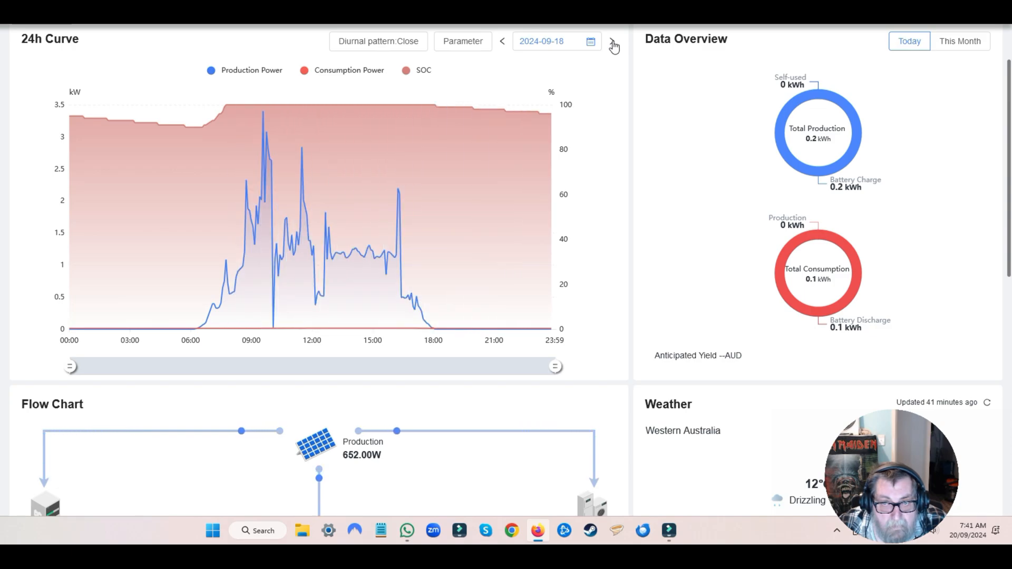
{"action": "left_click", "coordinate": [612, 41]}
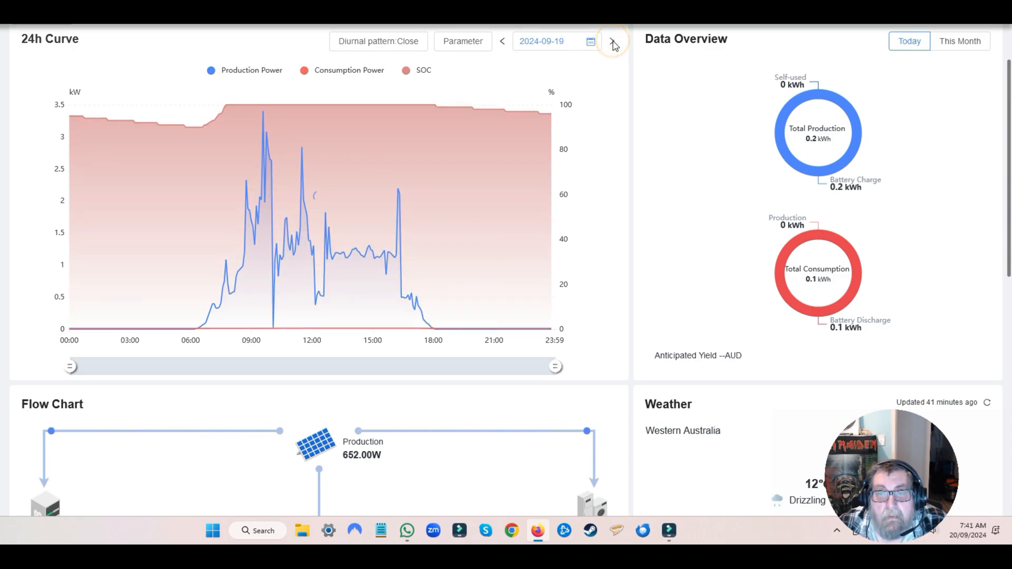
{"action": "left_click", "coordinate": [611, 41]}
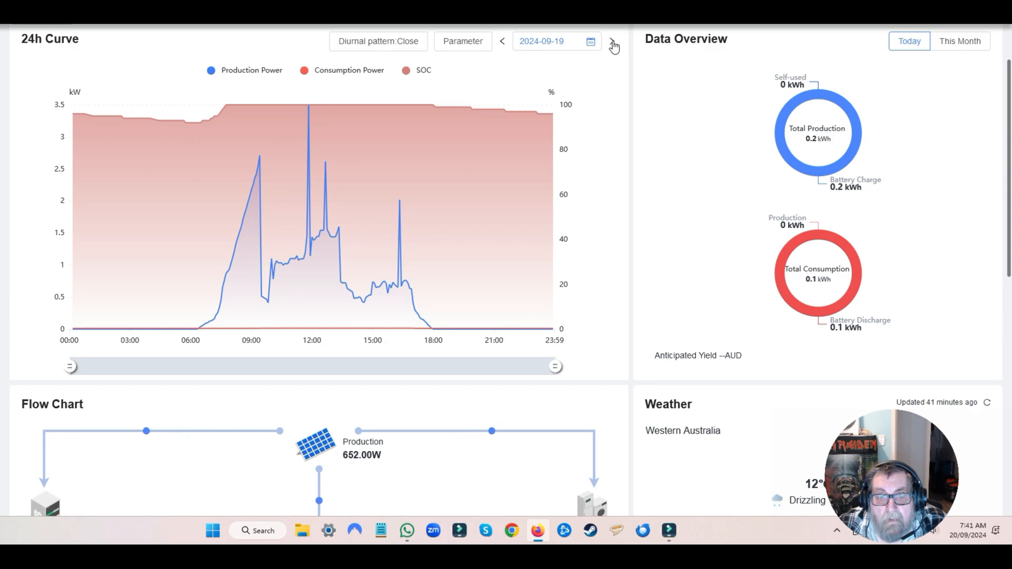
{"action": "left_click", "coordinate": [610, 41]}
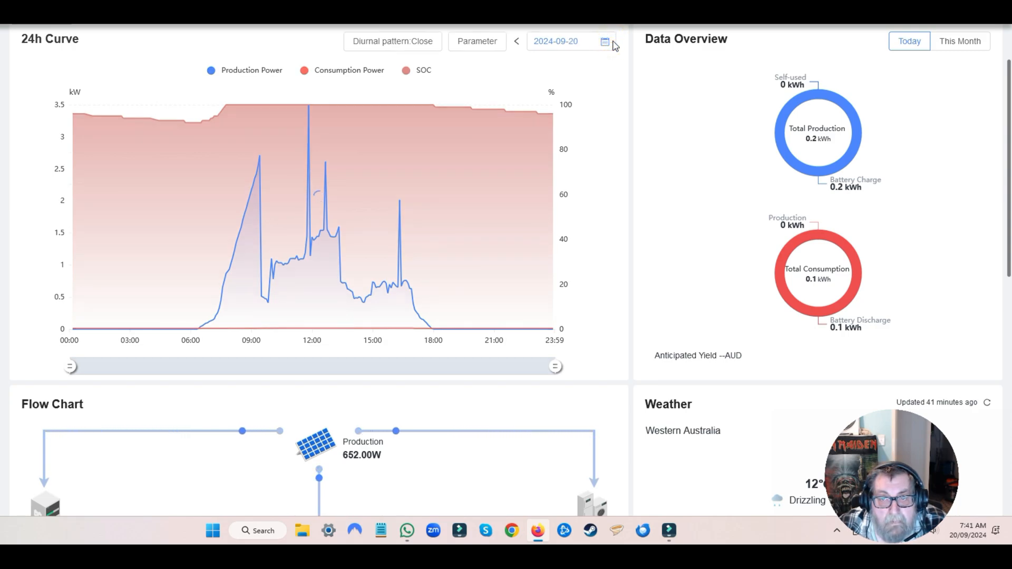
{"action": "mouse_move", "coordinate": [222, 122]}
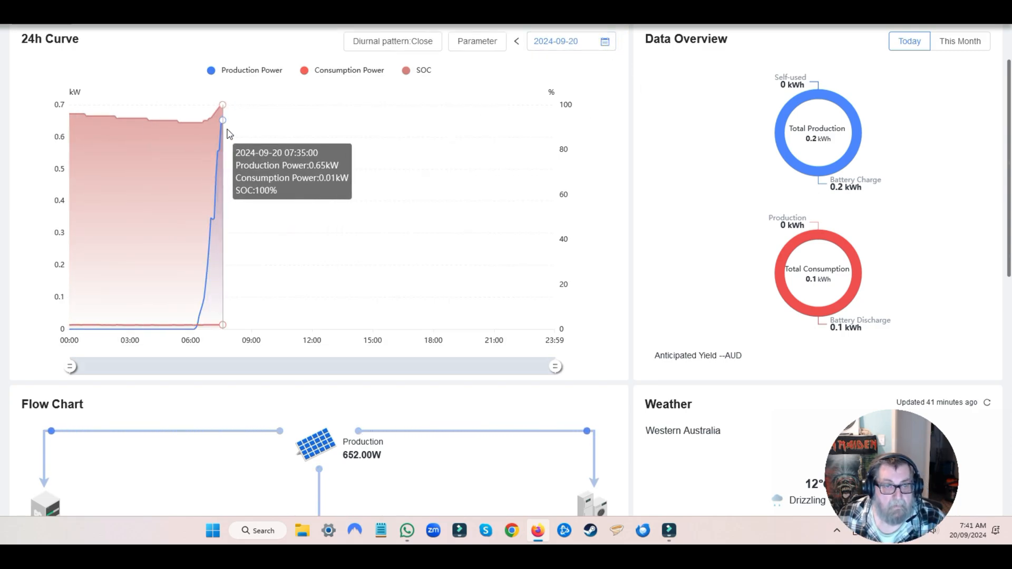
{"action": "mouse_move", "coordinate": [442, 271]}
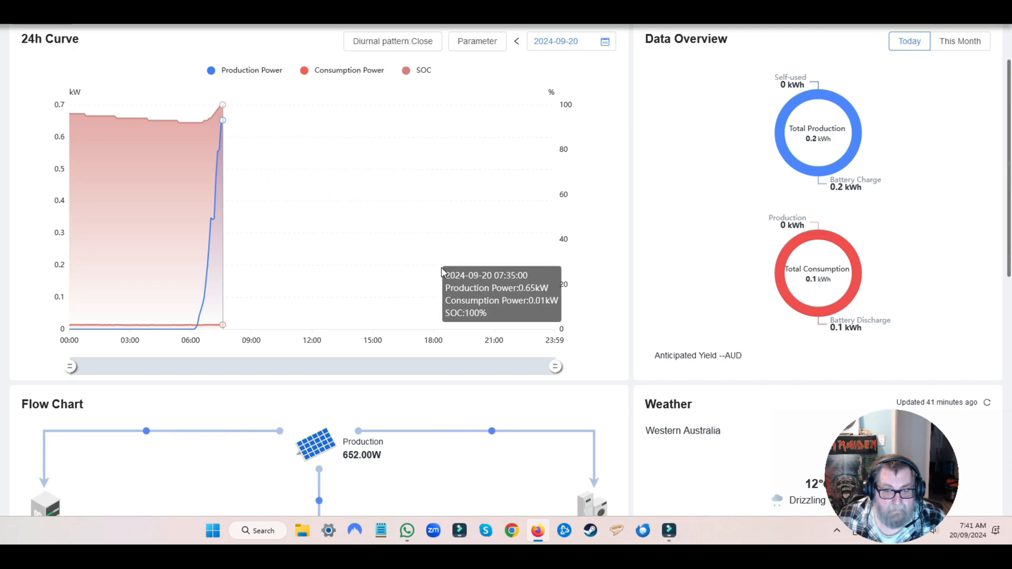
{"action": "mouse_move", "coordinate": [371, 455]}
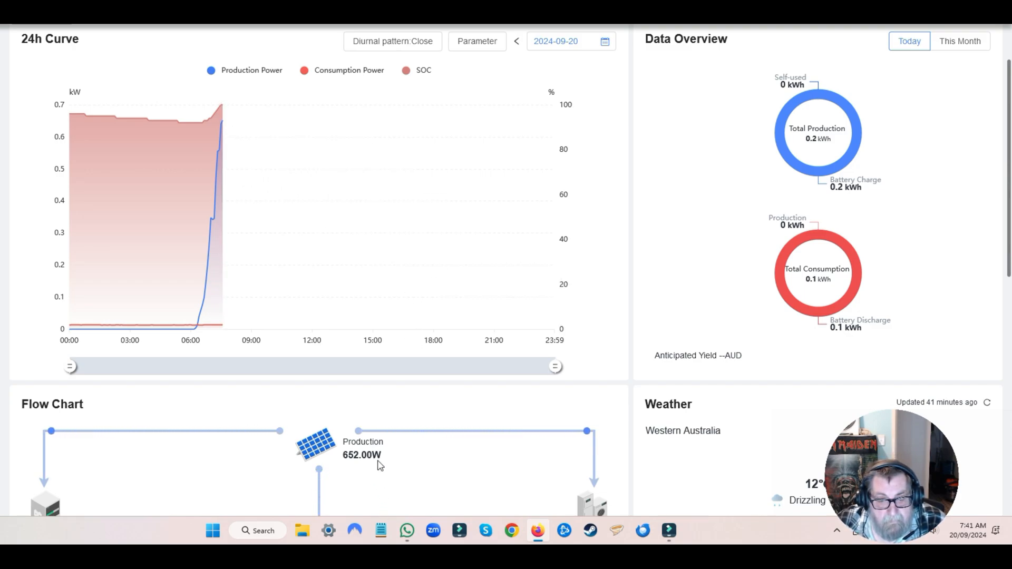
Switch the dashboard from the current plant to J C S 5kW and load its 20 Sep 2024 curves
{"action": "double_click", "coordinate": [361, 455]}
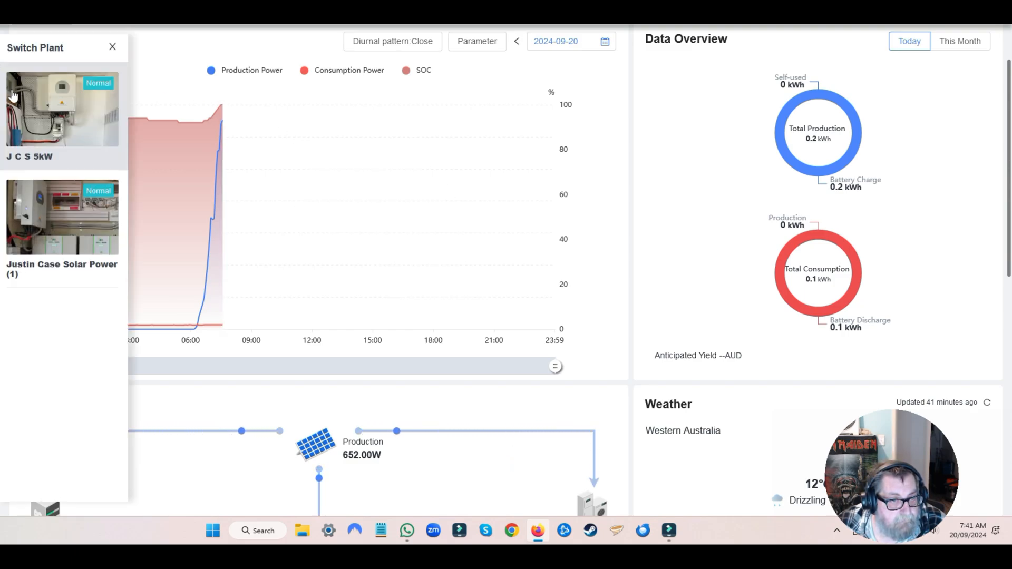
{"action": "left_click", "coordinate": [113, 47]}
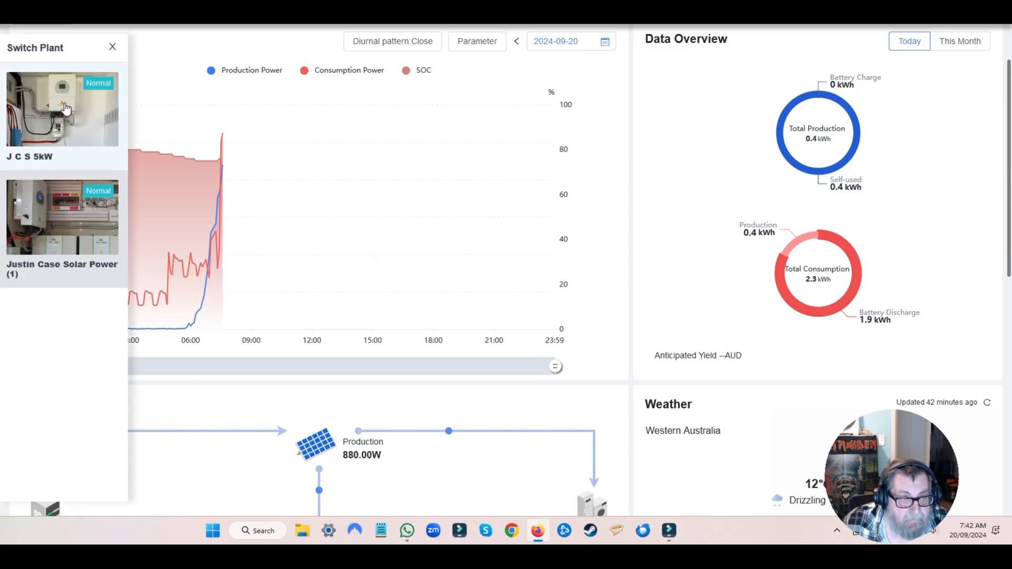
{"action": "left_click", "coordinate": [113, 46]}
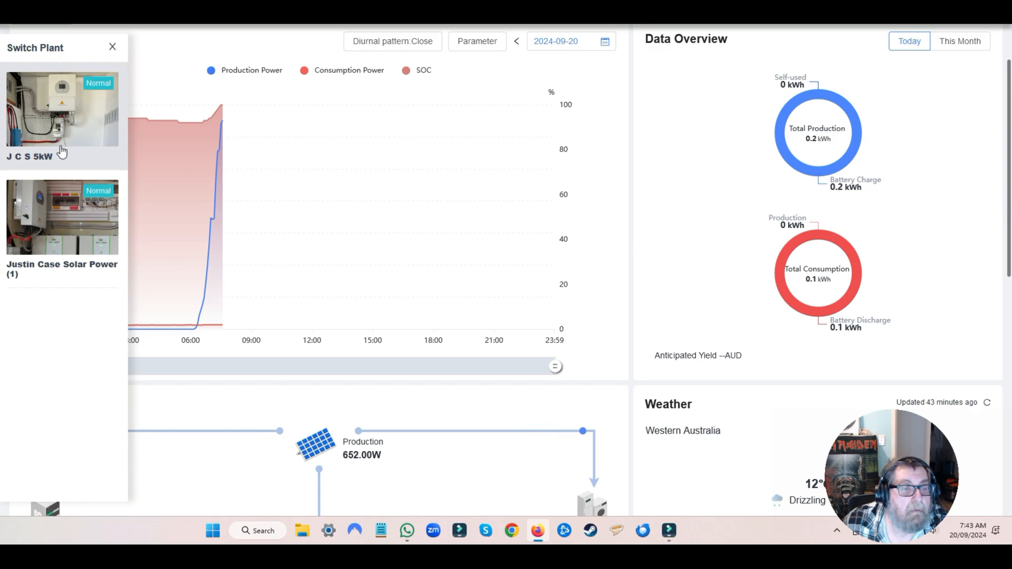
{"action": "left_click", "coordinate": [113, 46]}
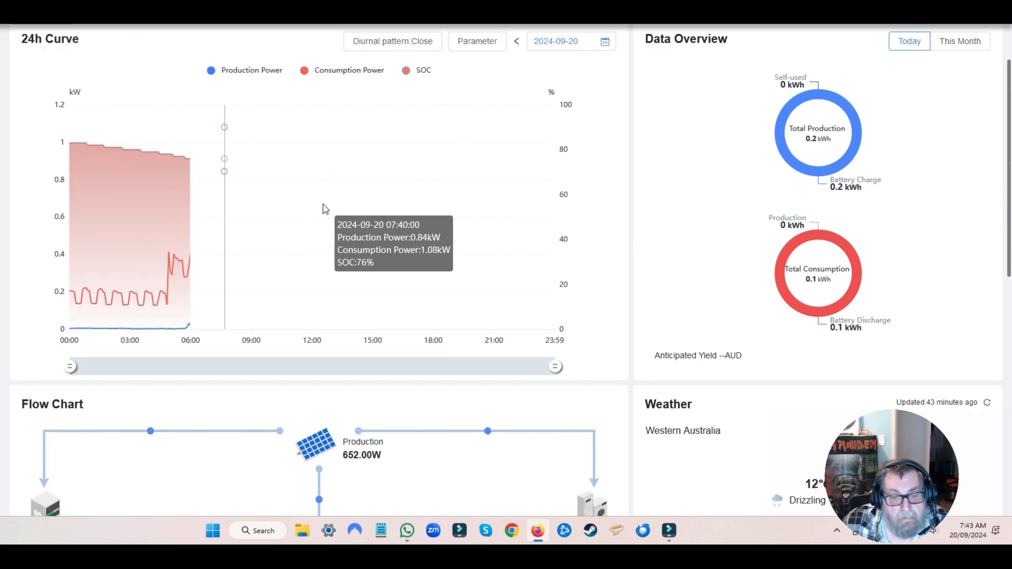
{"action": "mouse_move", "coordinate": [226, 160]}
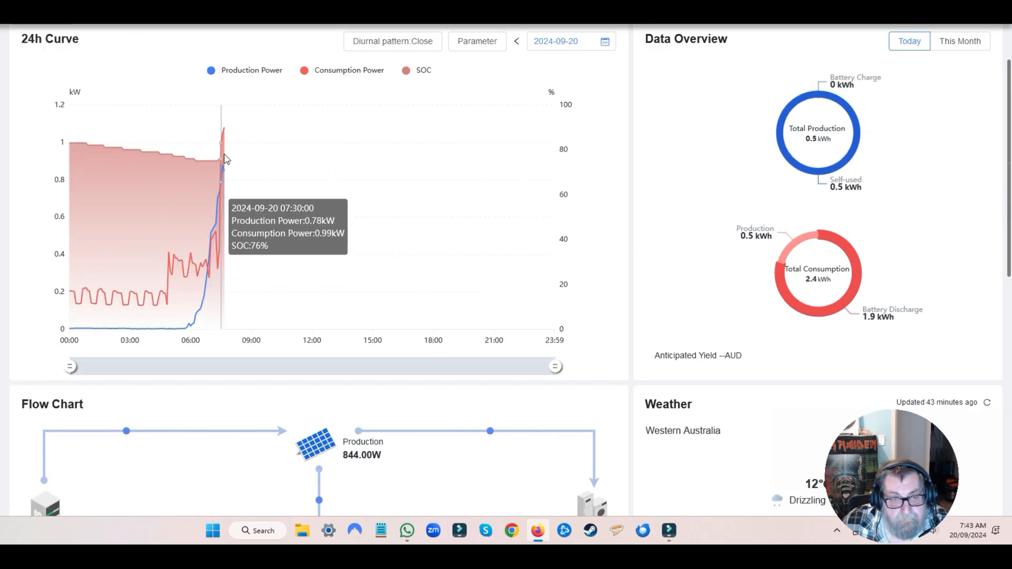
{"action": "mouse_move", "coordinate": [378, 482]}
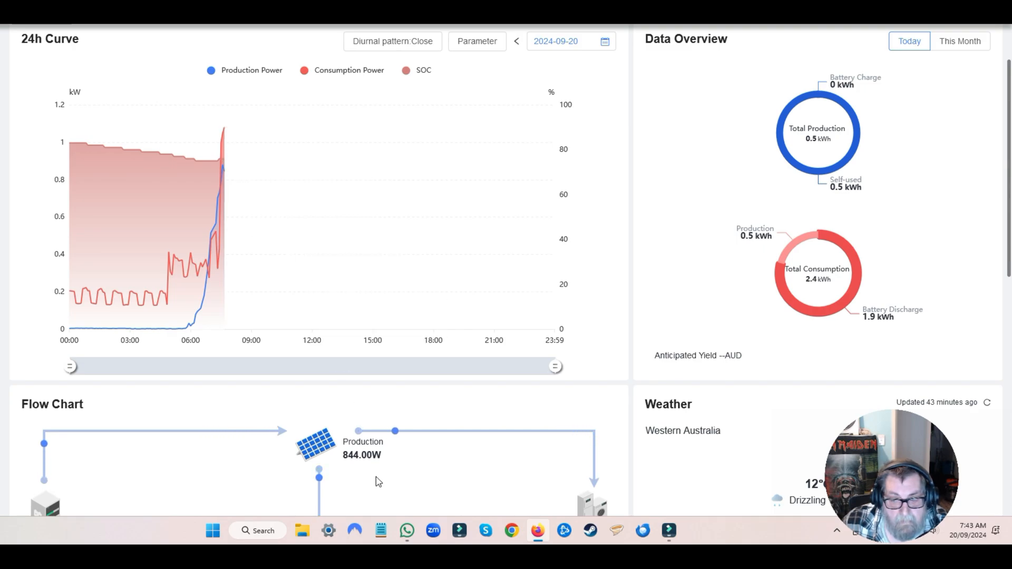
Scroll the dashboard down to the Flow Chart and Weather panels showing 844 W production, 76% battery, 1.08 kW consumption
{"action": "scroll", "scroll_direction": "down", "scroll_amount": 3}
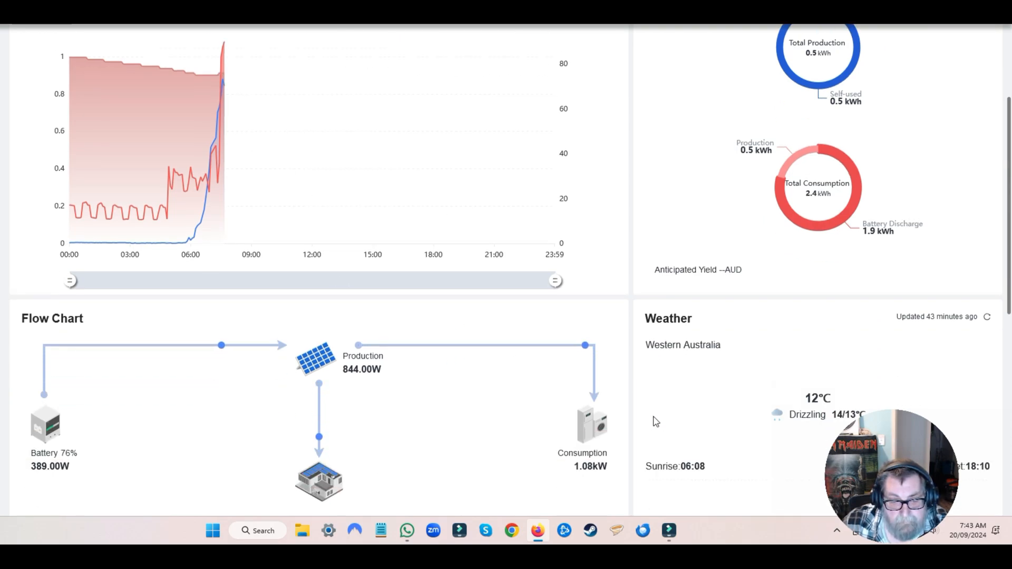